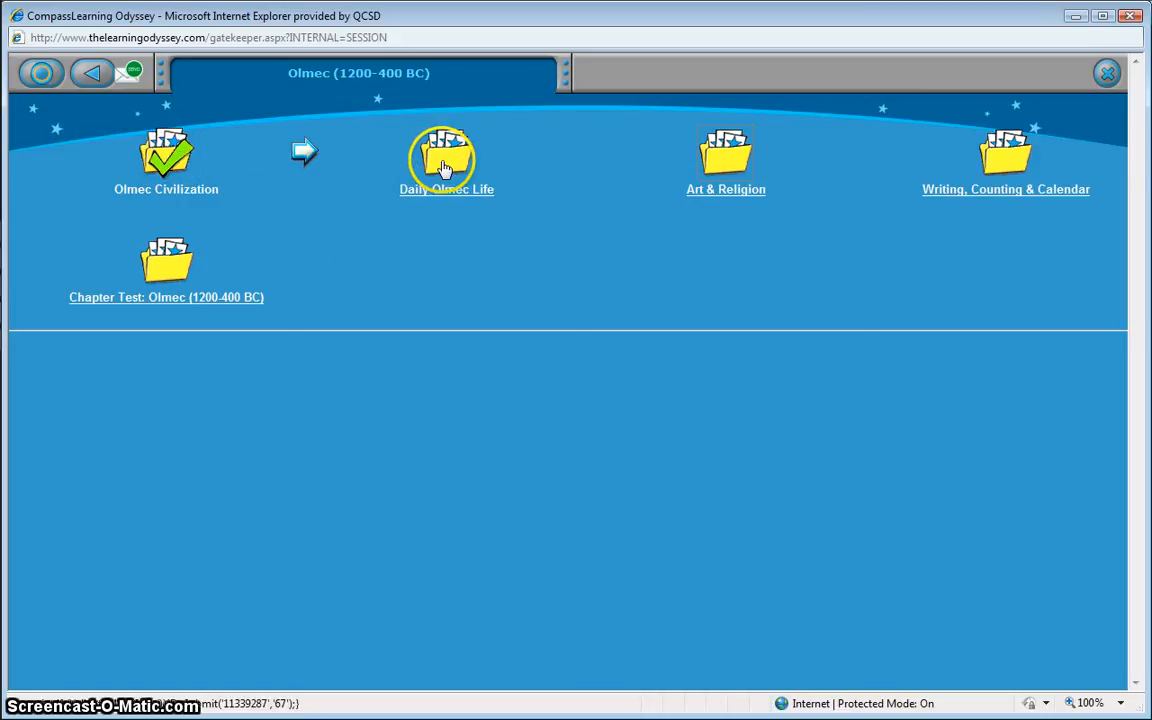
mouse_move(478, 228)
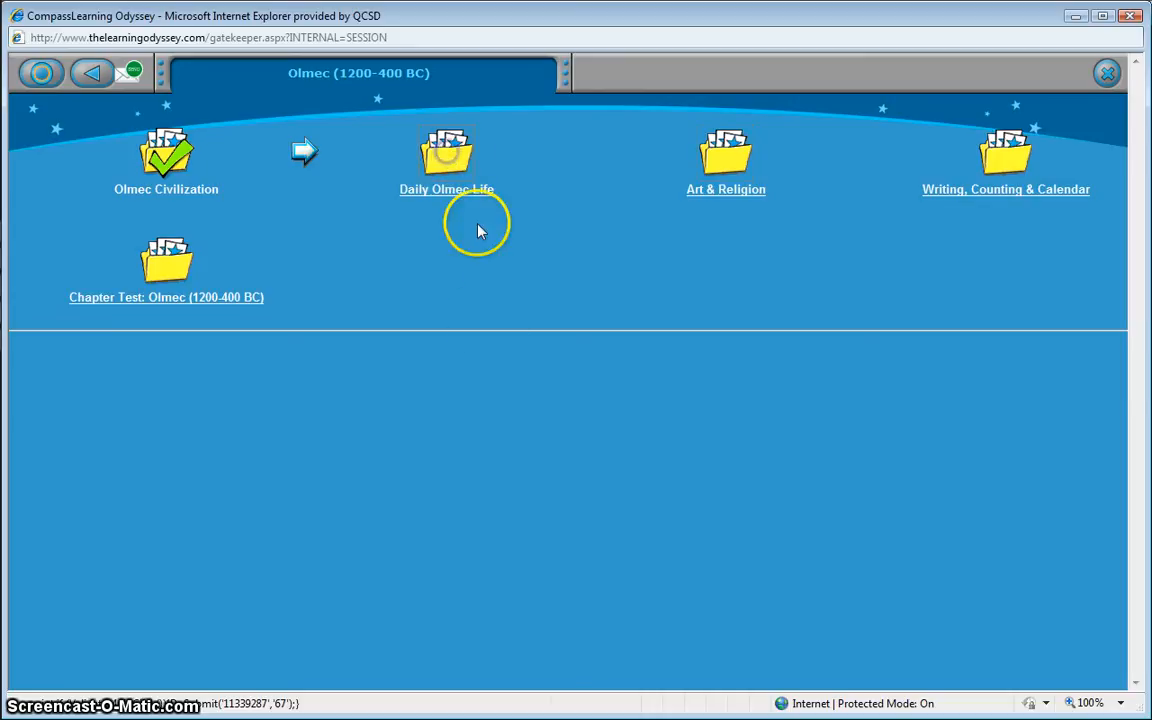
- Open the Daily Olmec Life folder and try to start its lesson quiz
left_click(446, 160)
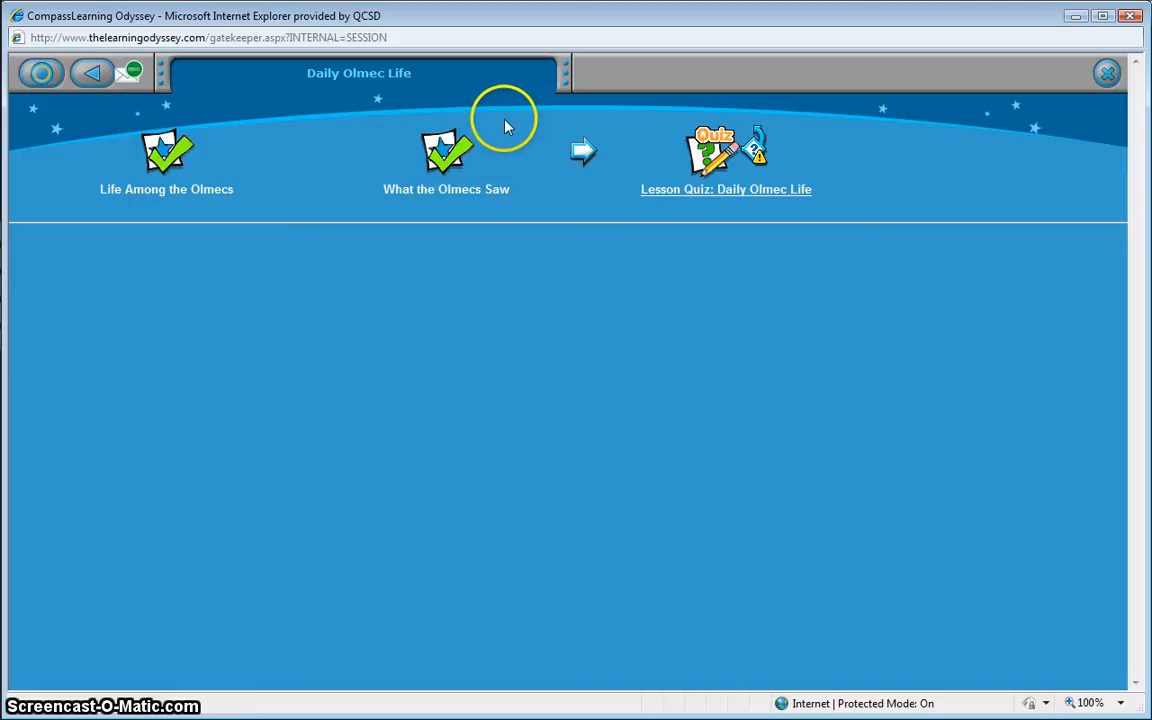
mouse_move(726, 200)
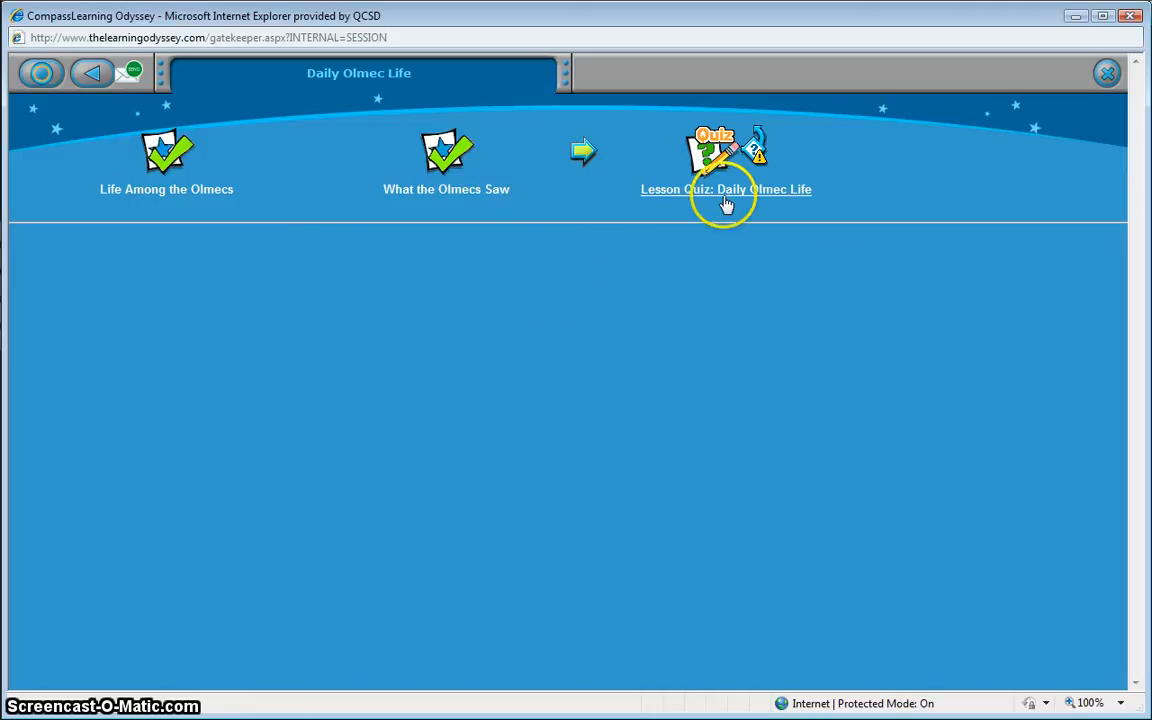
left_click(720, 160)
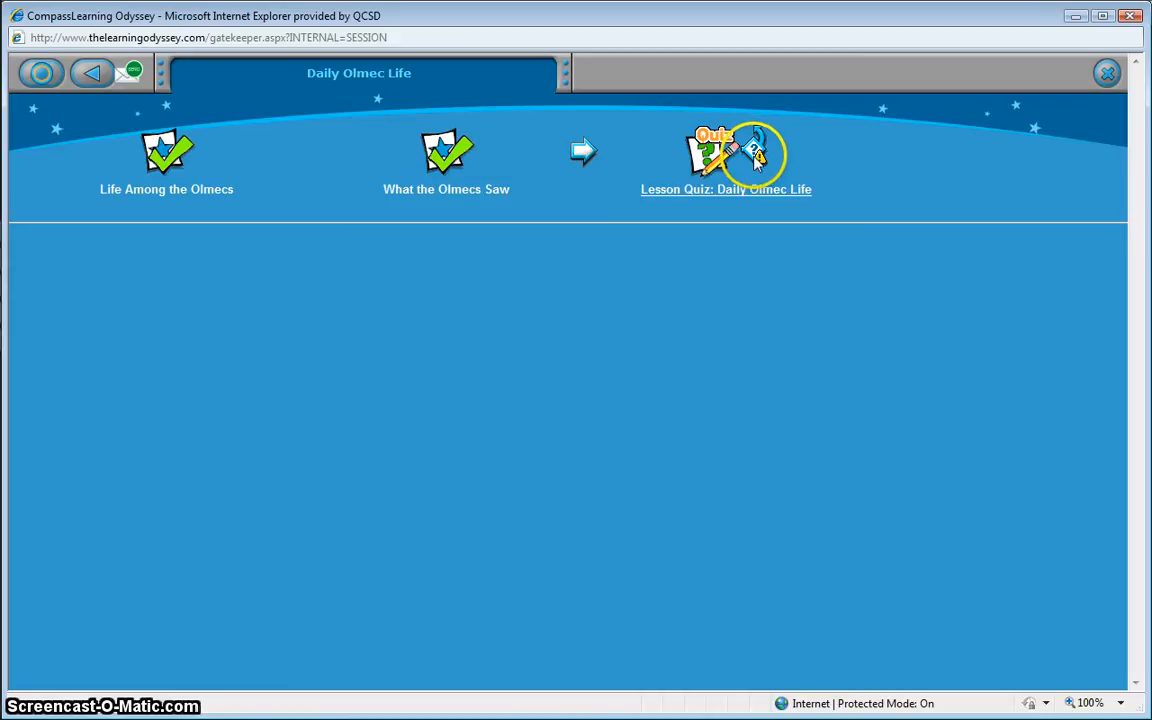
mouse_move(700, 120)
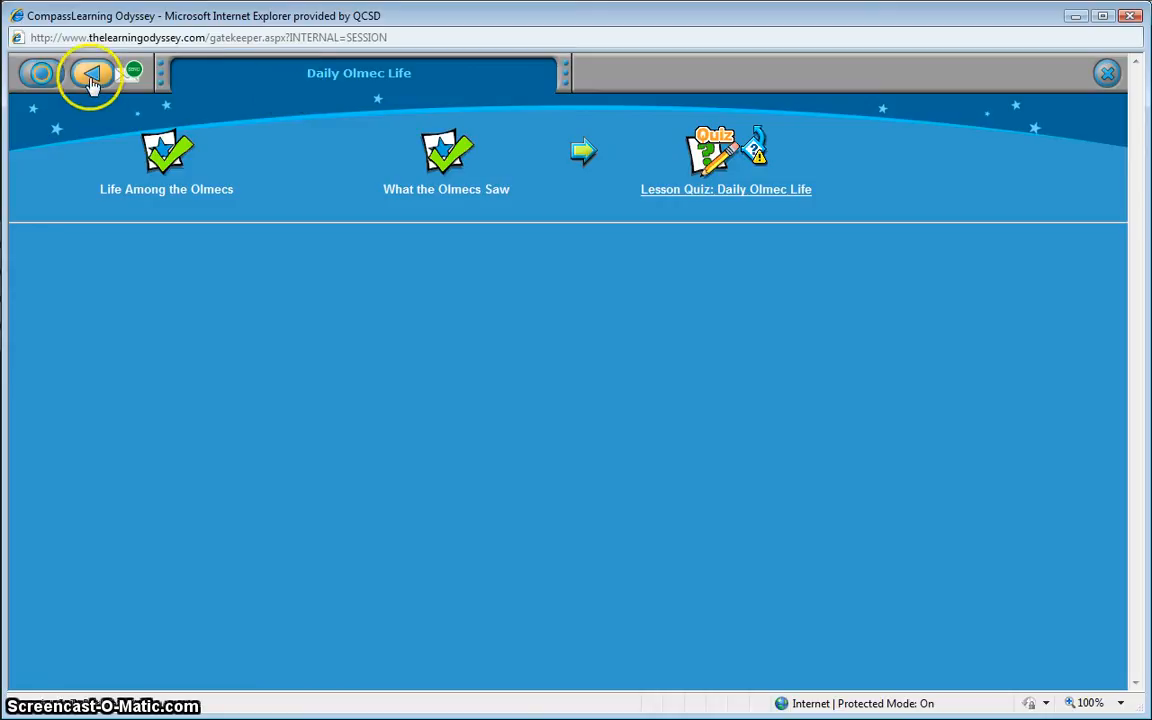
left_click(90, 72)
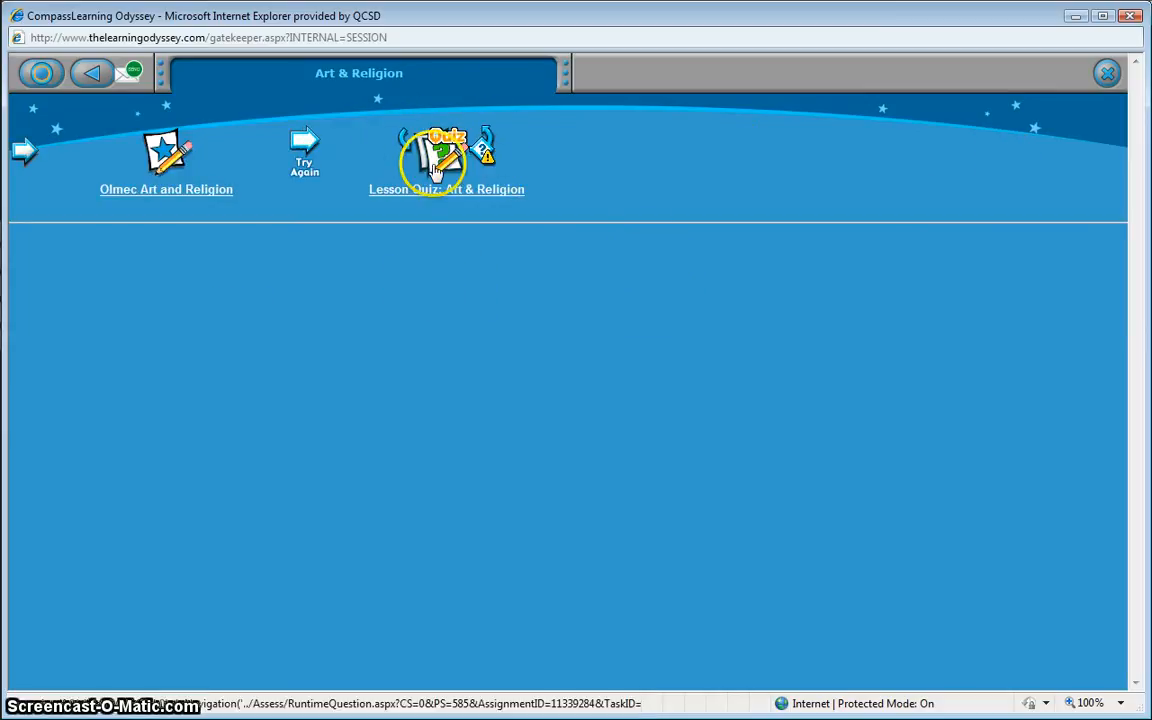
mouse_move(304, 162)
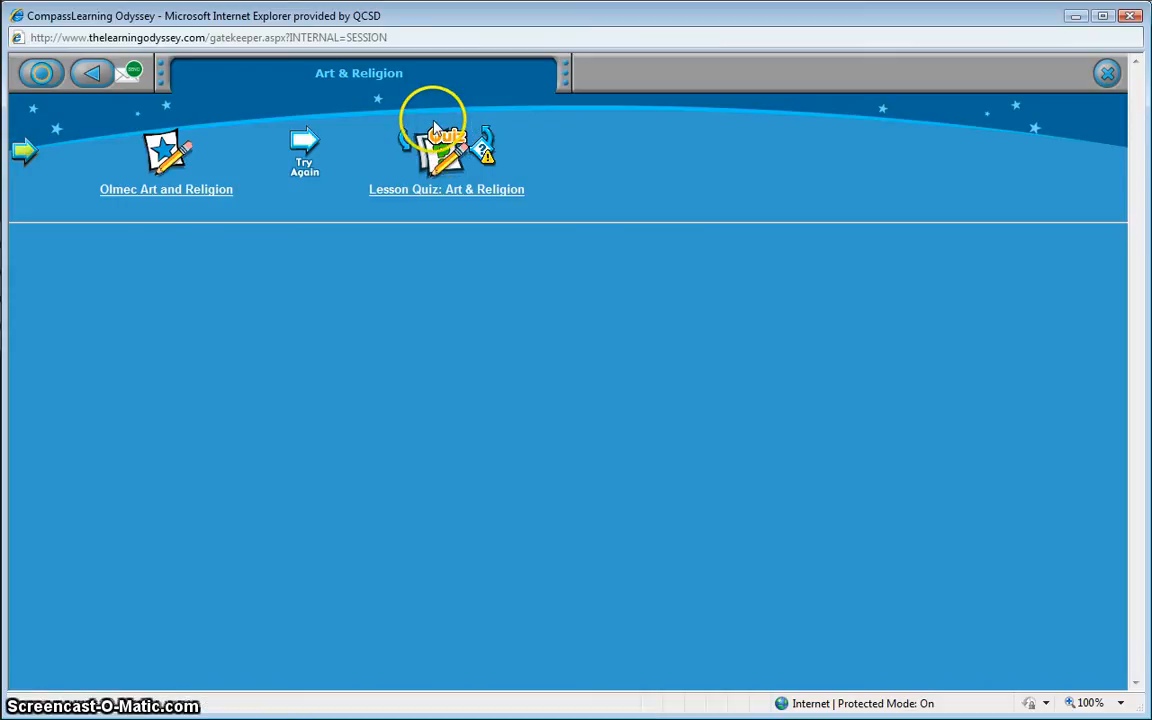
mouse_move(90, 74)
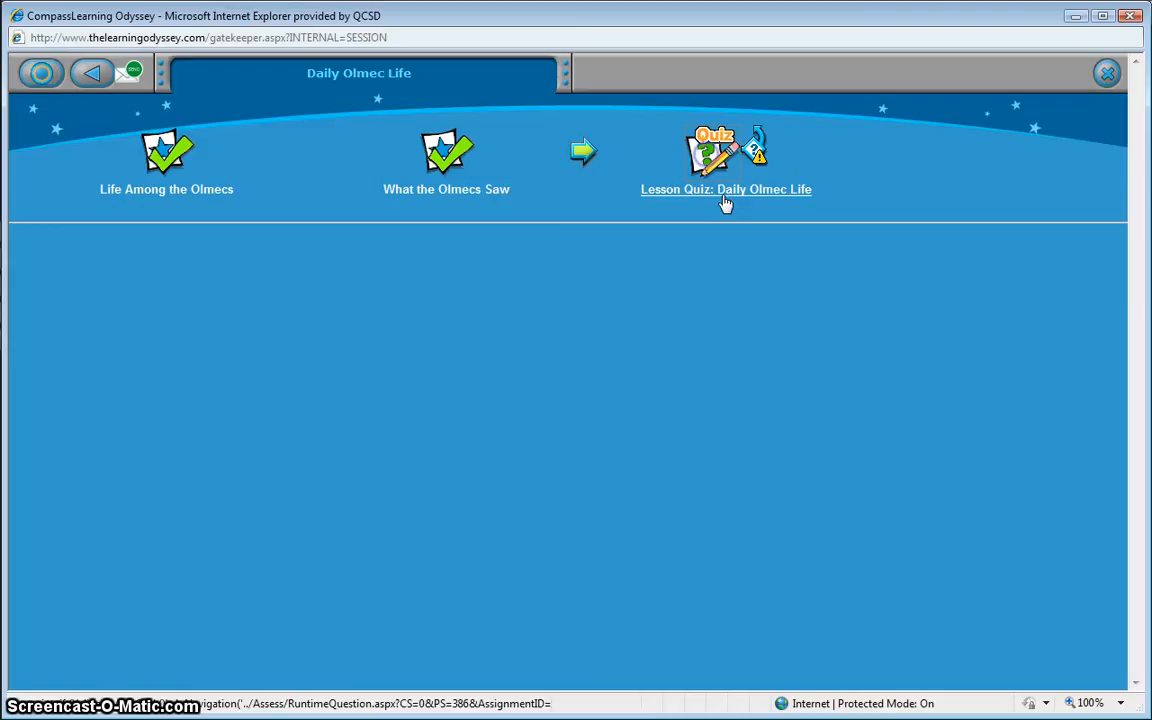
- Start the Daily Olmec Life lesson quiz and answer all ten questions to reach the results page
left_click(724, 188)
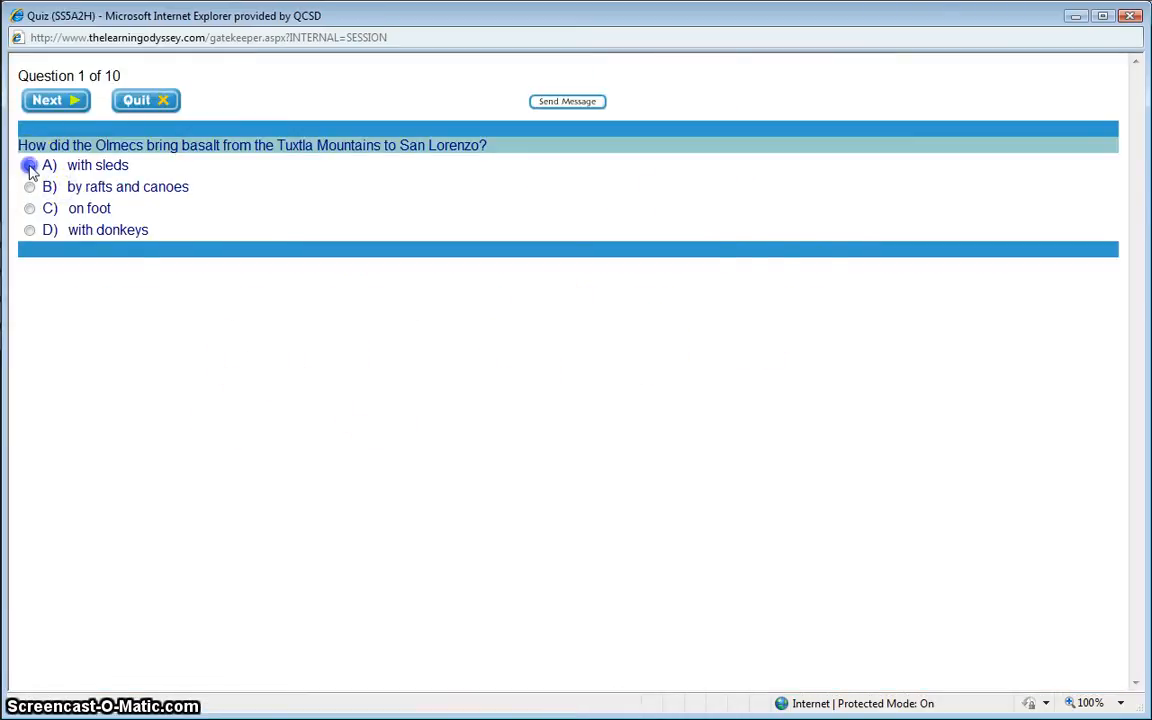
left_click(56, 100)
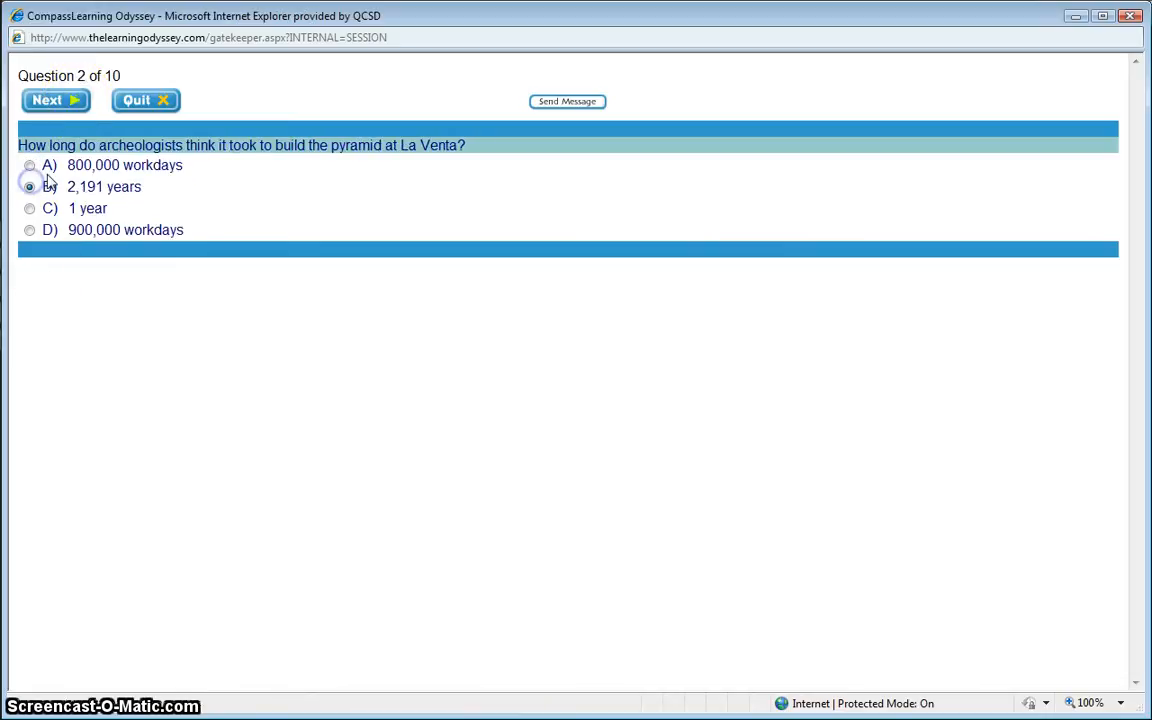
left_click(56, 100)
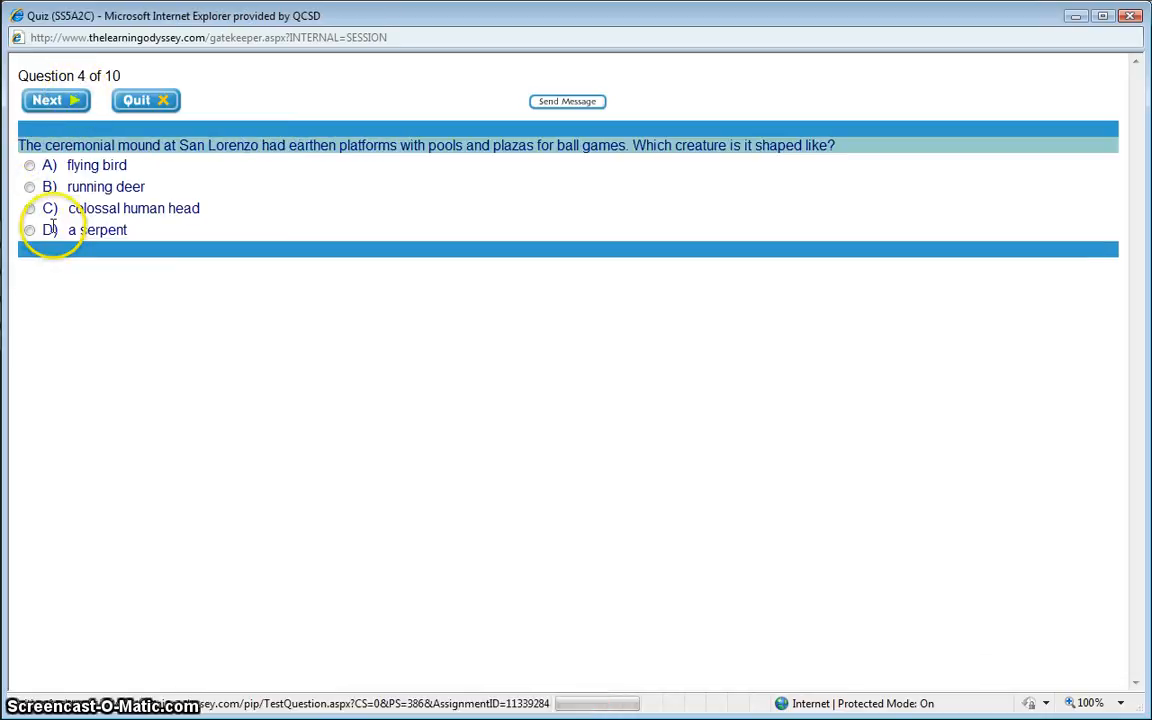
left_click(56, 100)
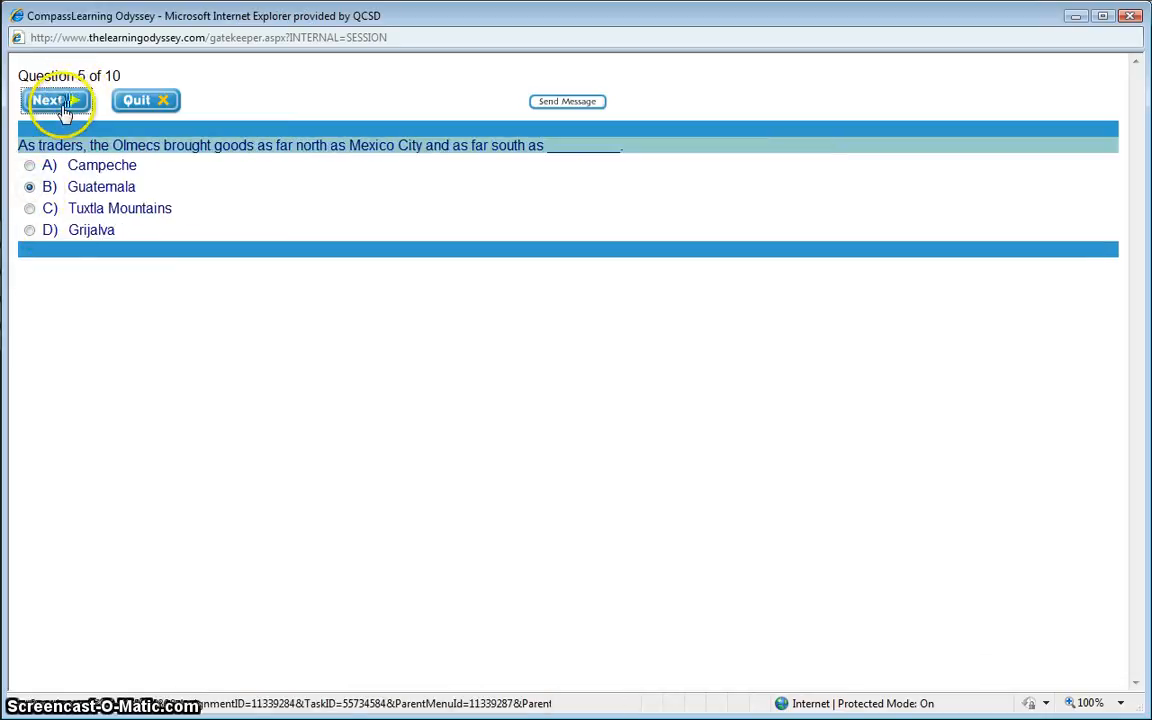
left_click(56, 100)
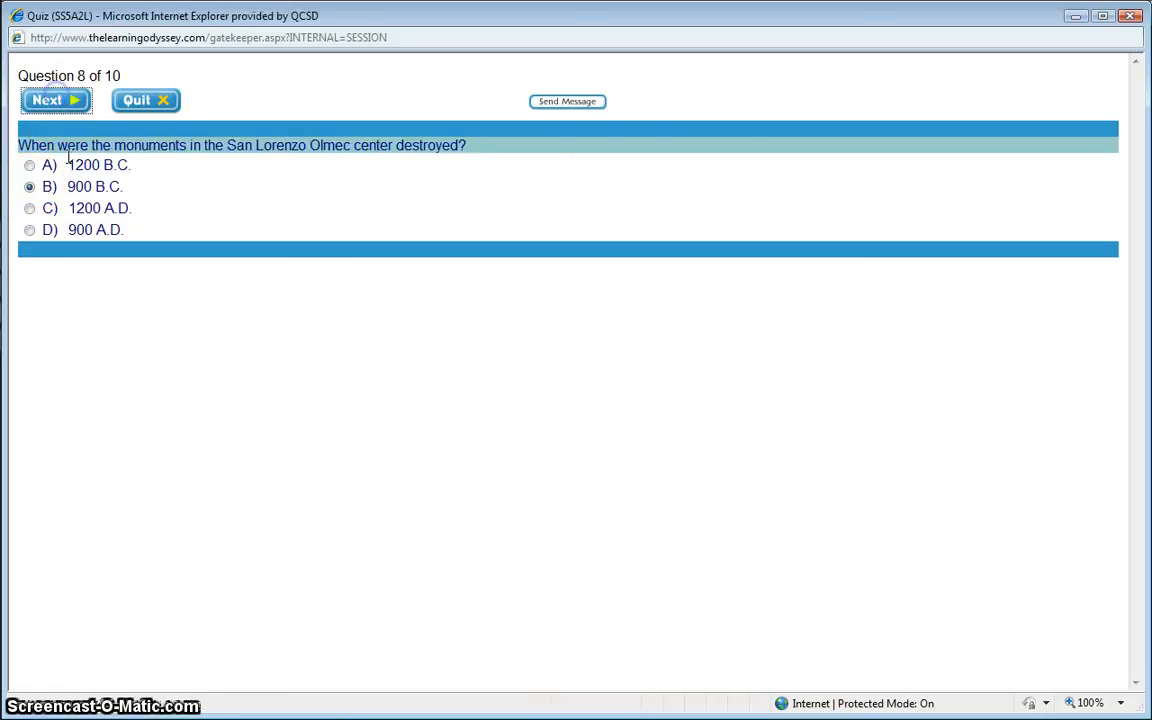
left_click(56, 100)
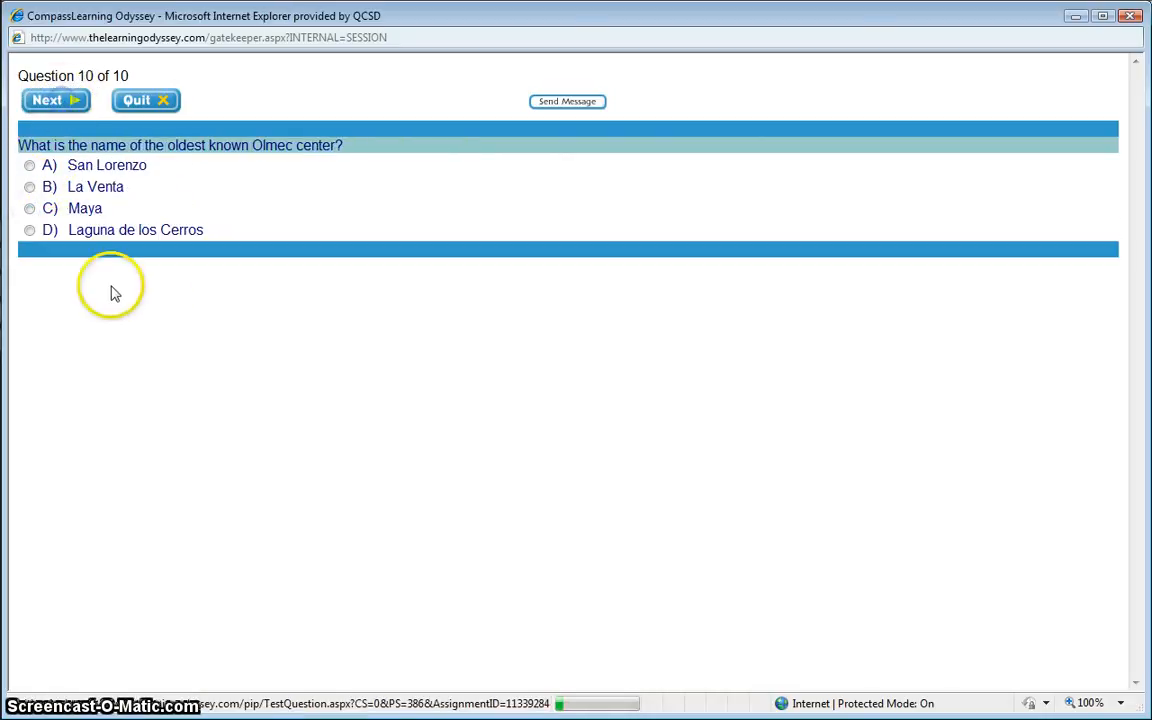
left_click(56, 100)
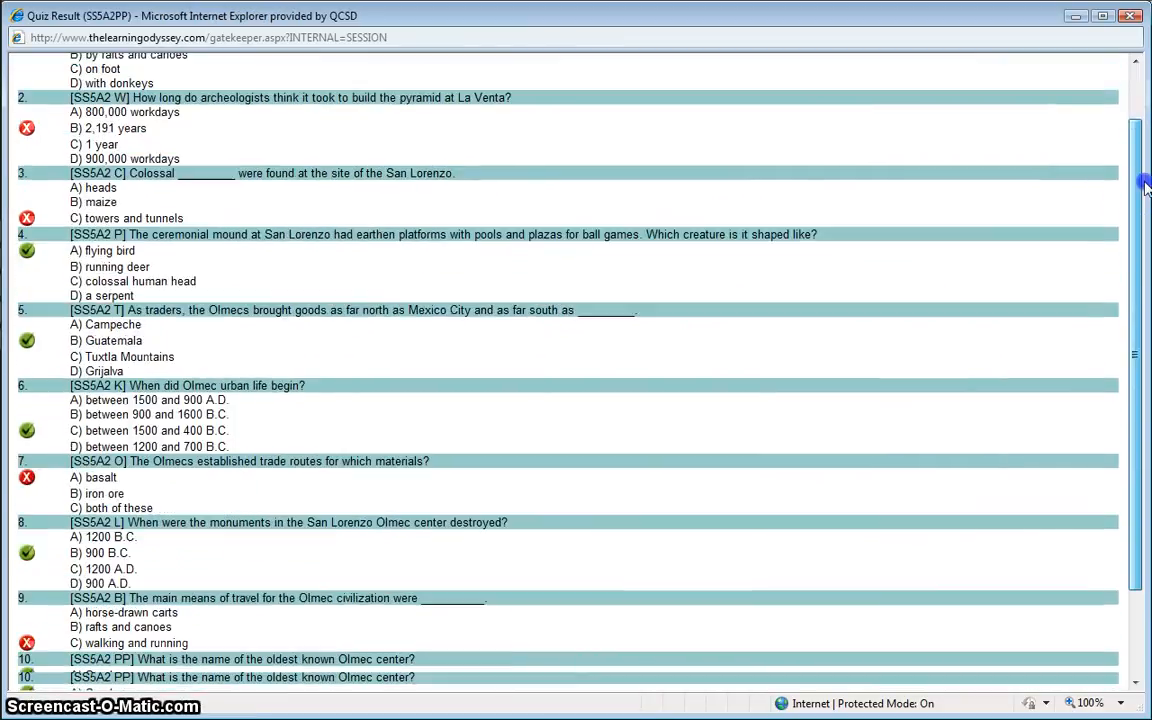
- Continue past the quiz results back to the Daily Olmec Life folder, now marked Try Again
scroll("down", 3)
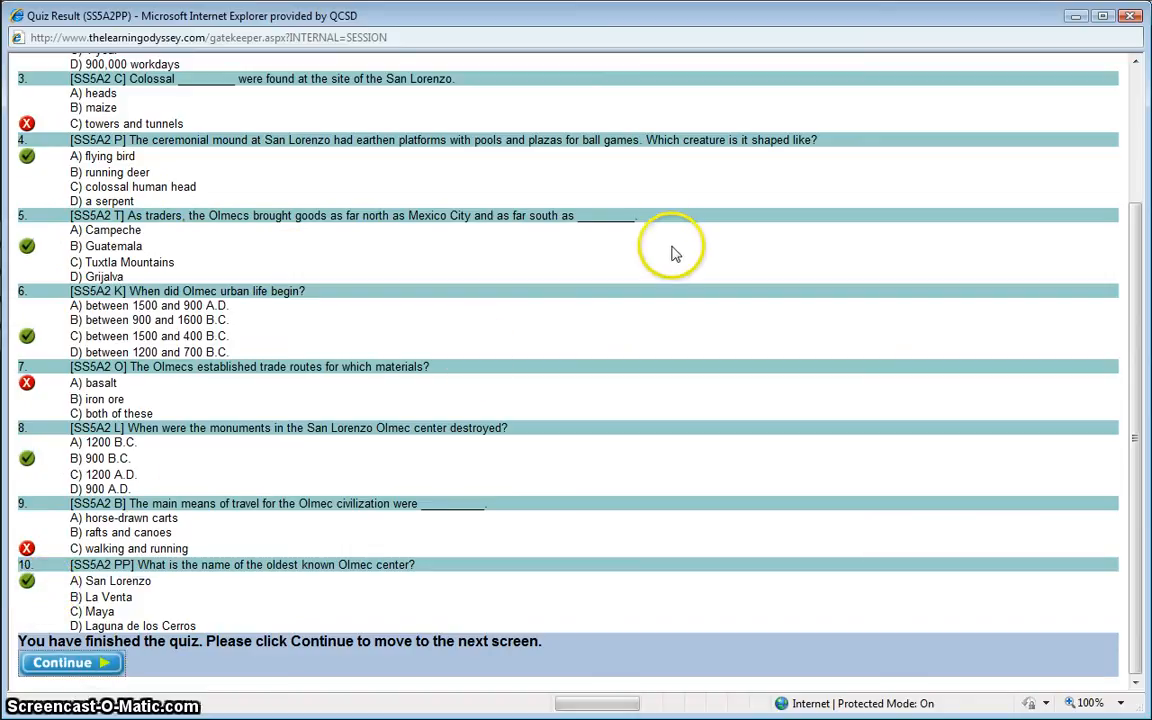
left_click(70, 662)
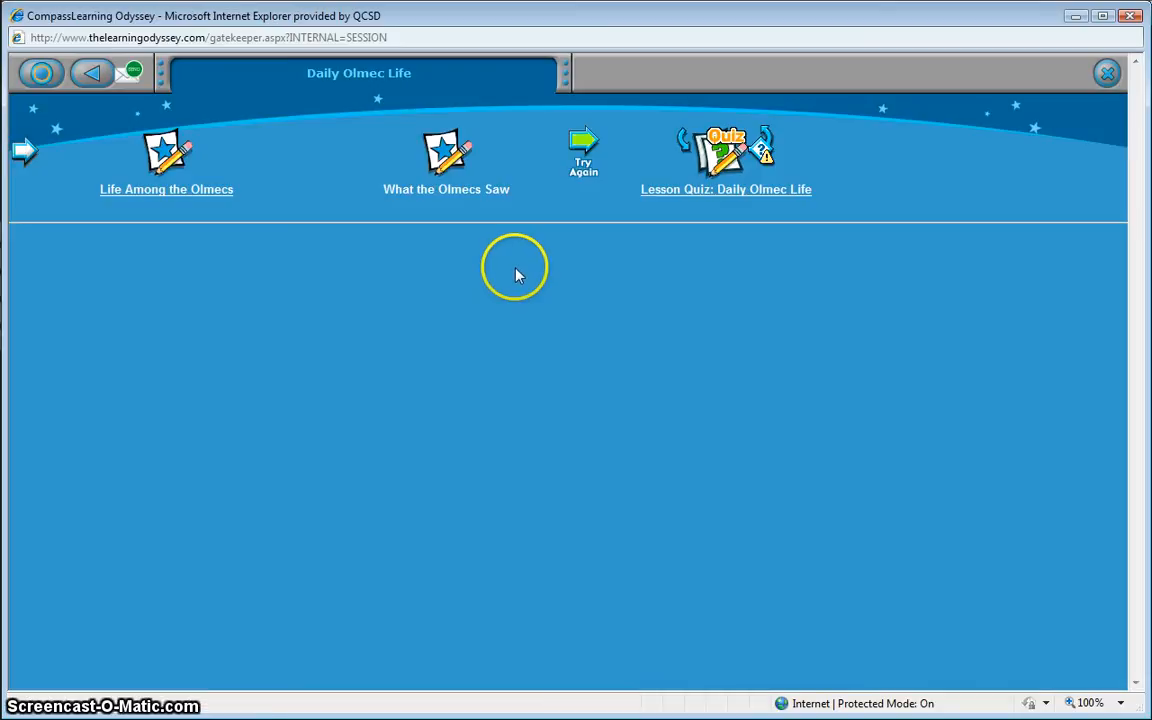
mouse_move(716, 130)
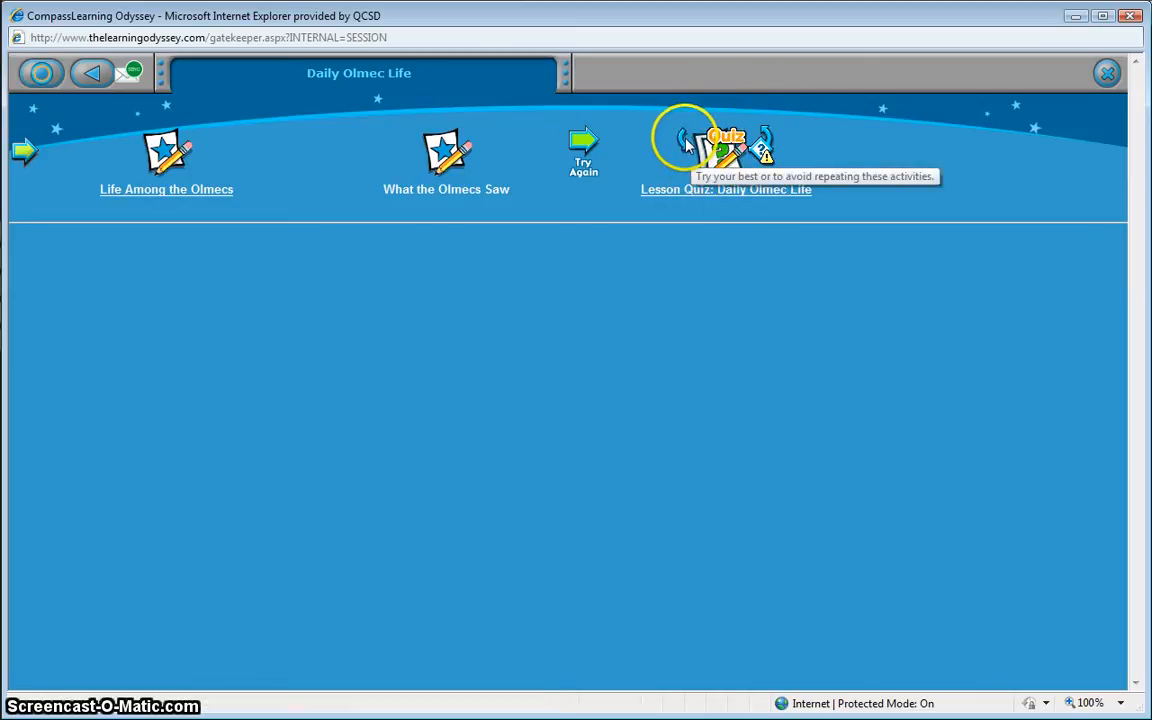
mouse_move(584, 150)
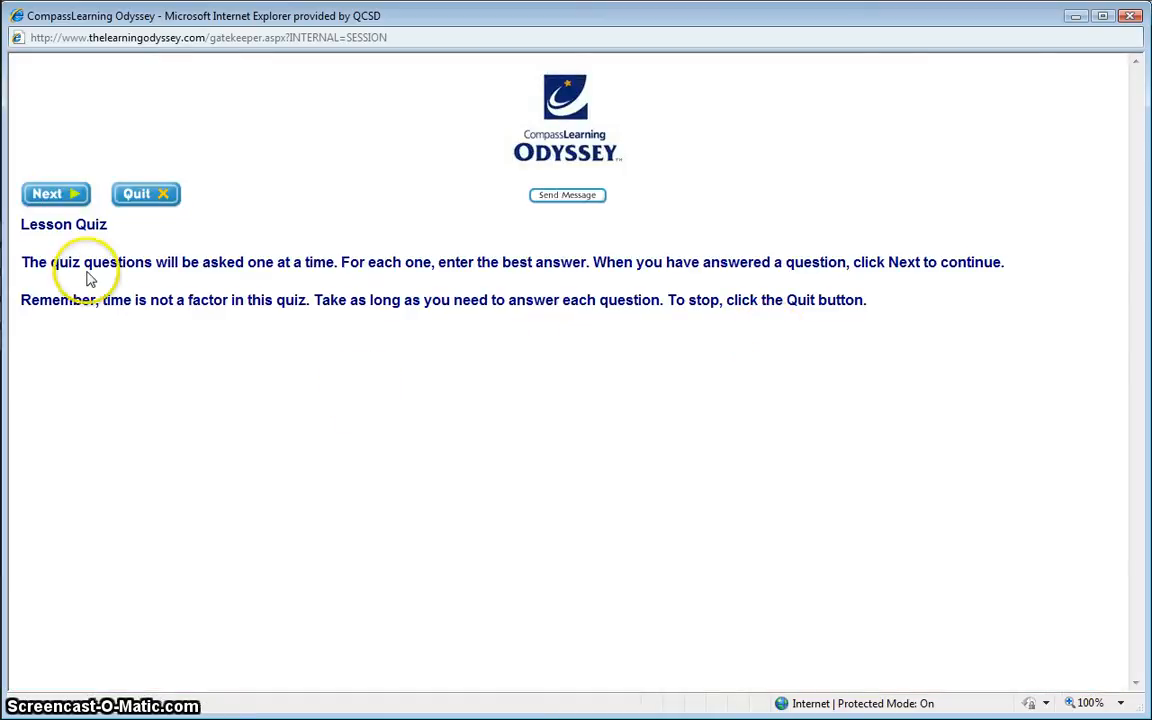
- Retake the quiz, answering all ten questions including the rafts and Olmec travel ones, to reach results
left_click(56, 192)
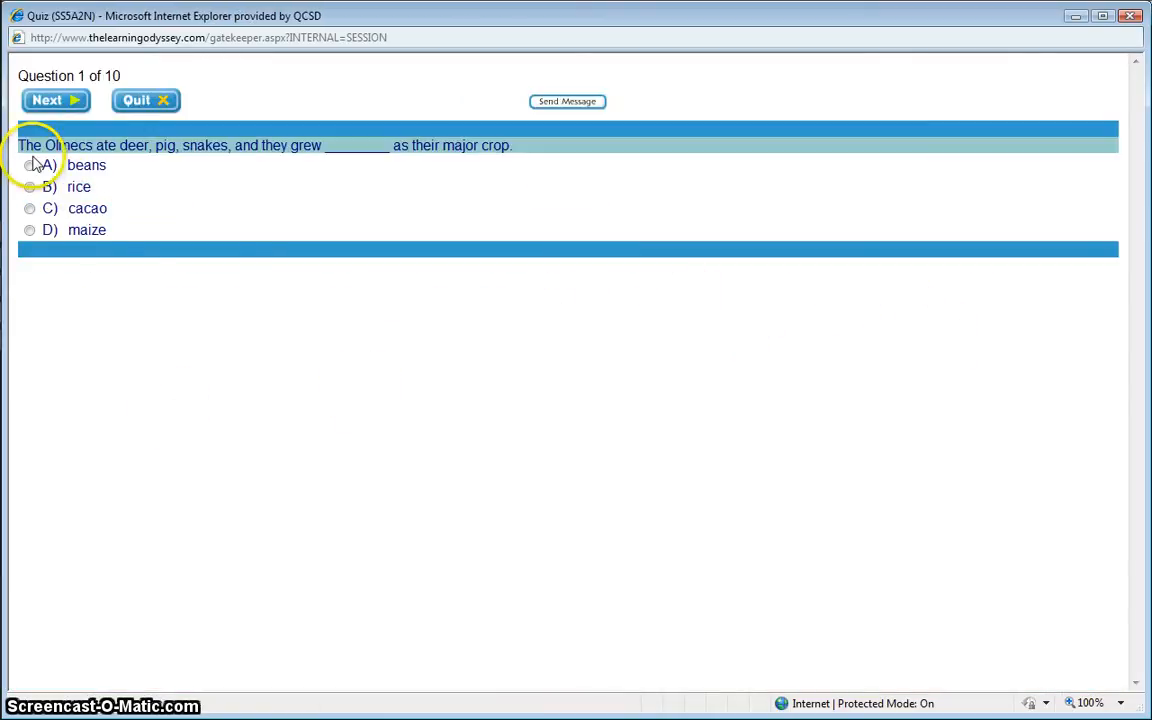
left_click(56, 100)
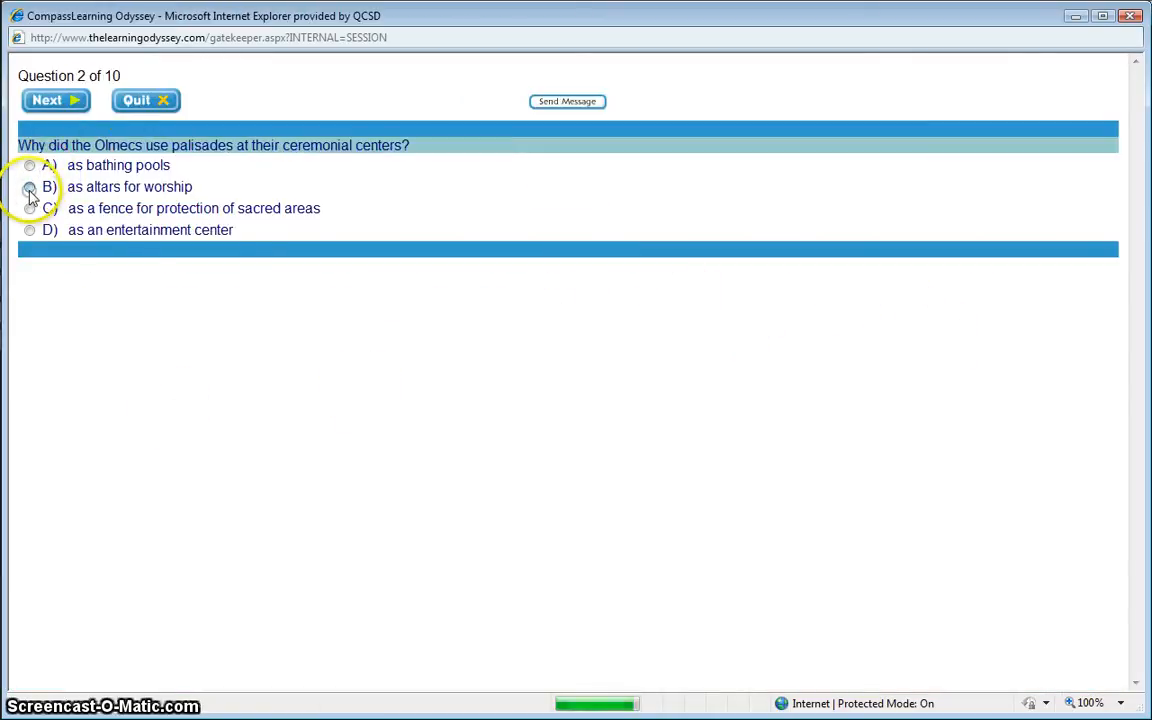
left_click(56, 100)
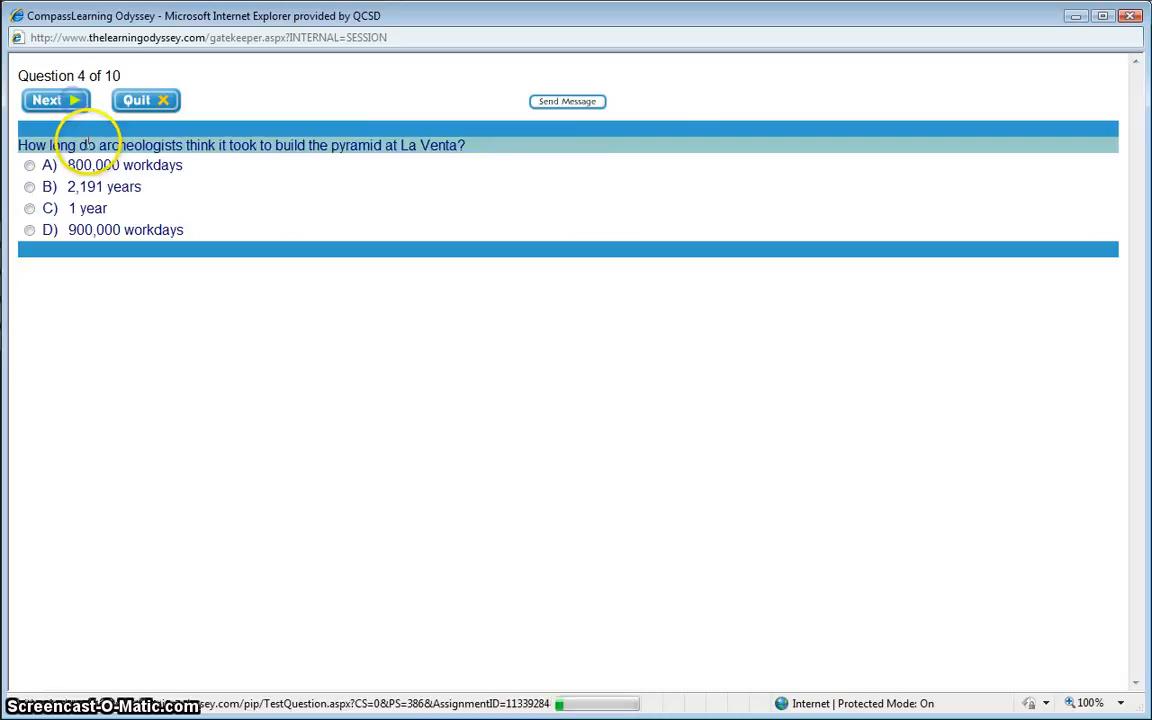
left_click(56, 100)
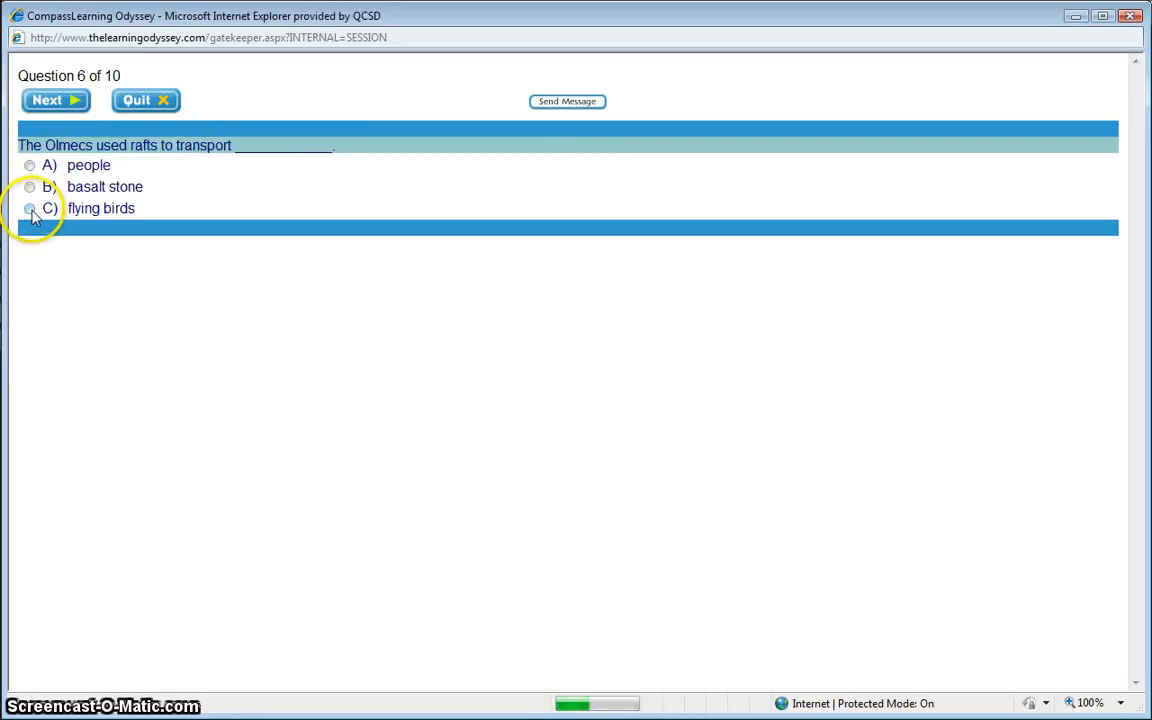
left_click(56, 100)
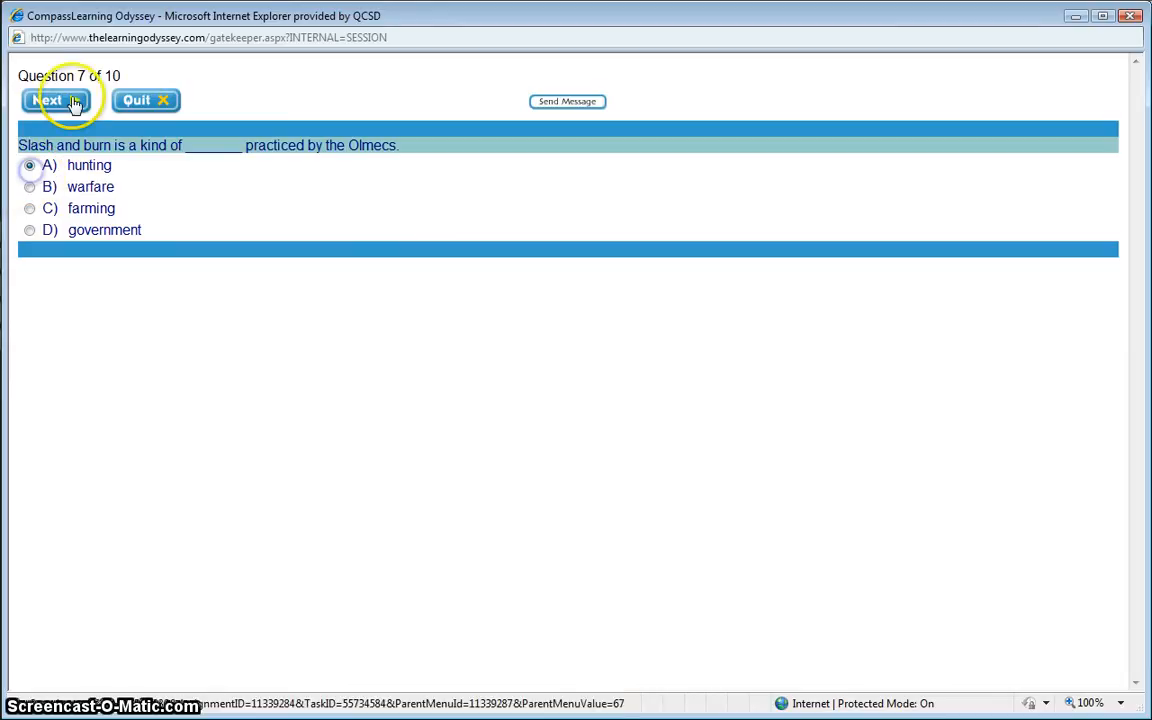
left_click(56, 100)
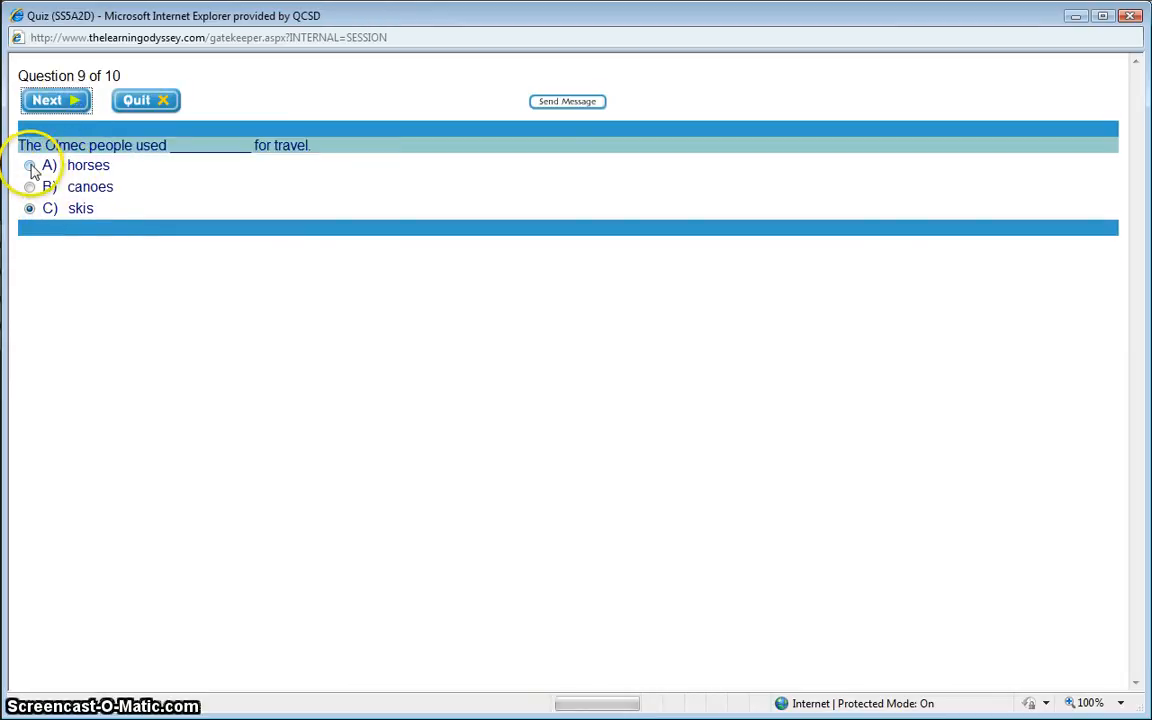
left_click(56, 100)
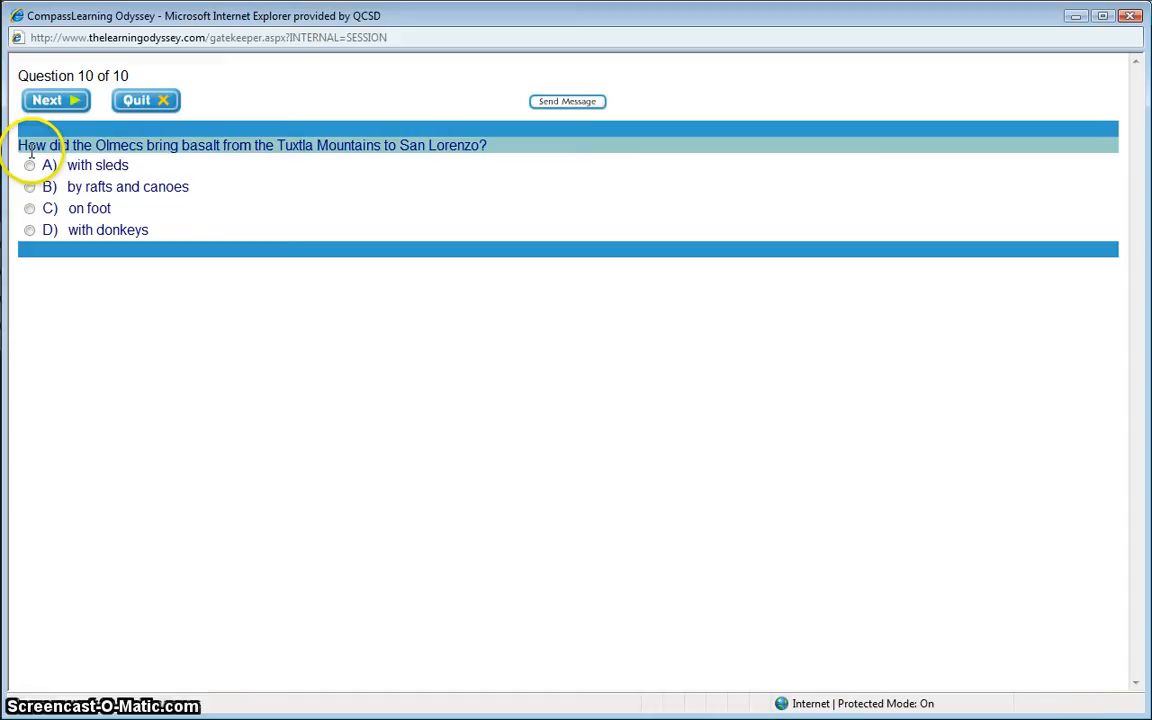
left_click(56, 100)
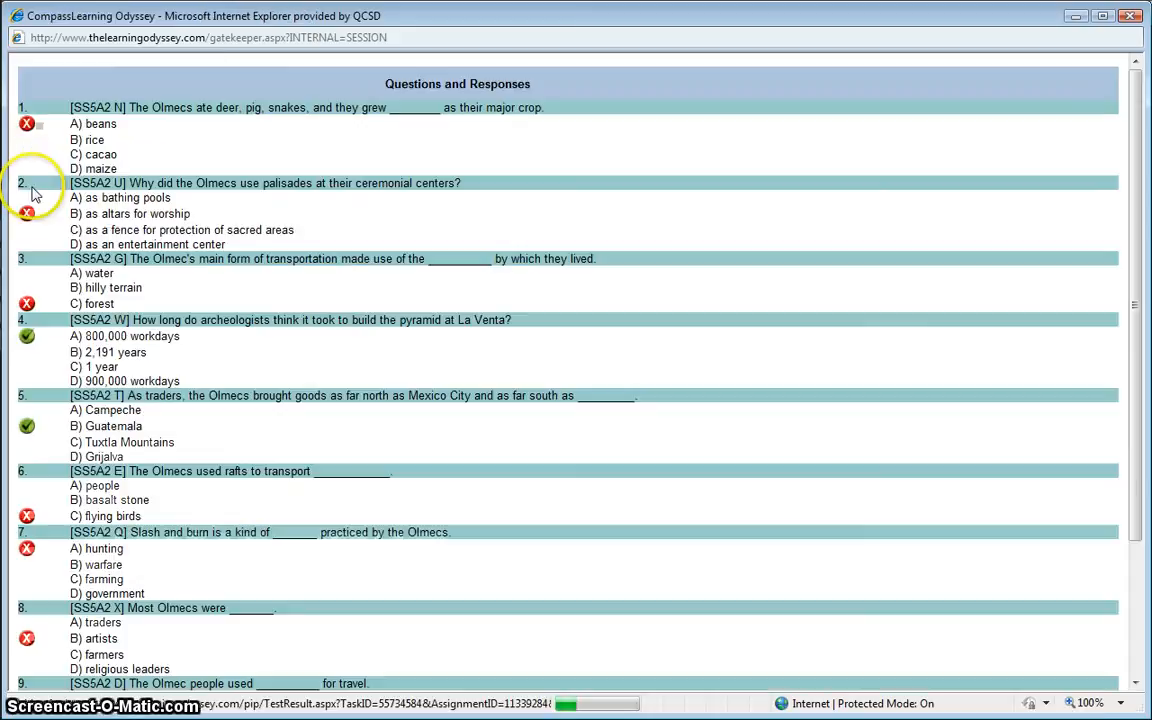
- Continue past the retake results to the Daily Olmec Life folder still showing Try Again
scroll("down", 3)
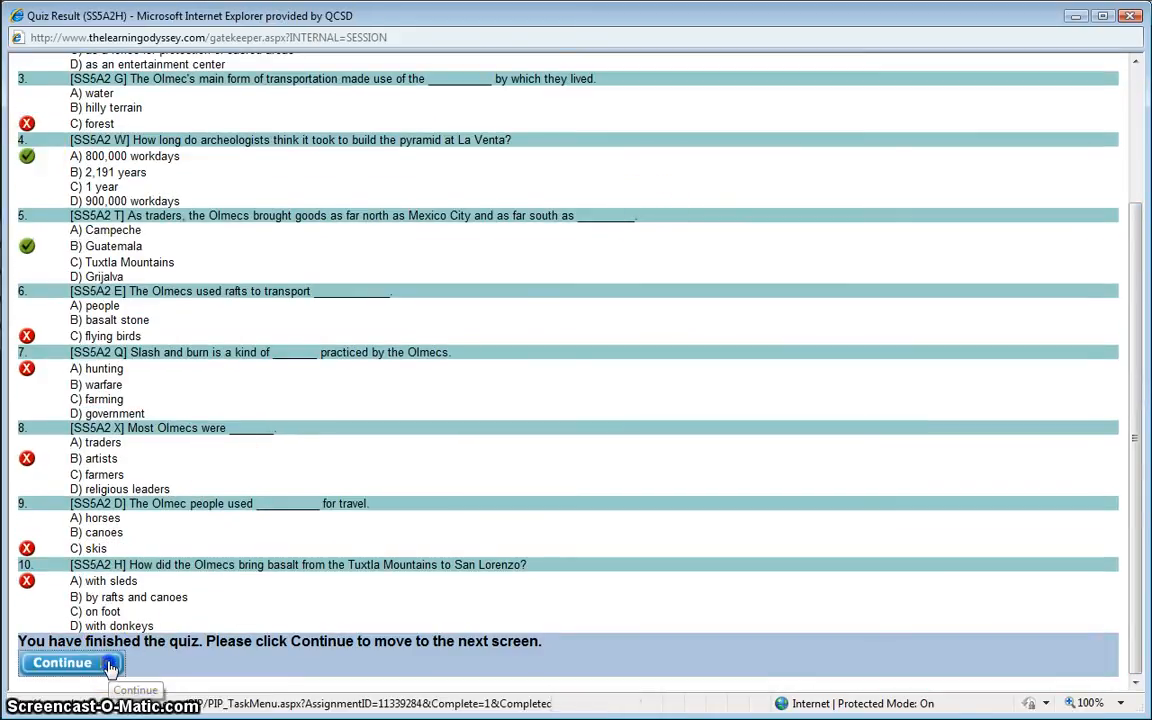
left_click(60, 664)
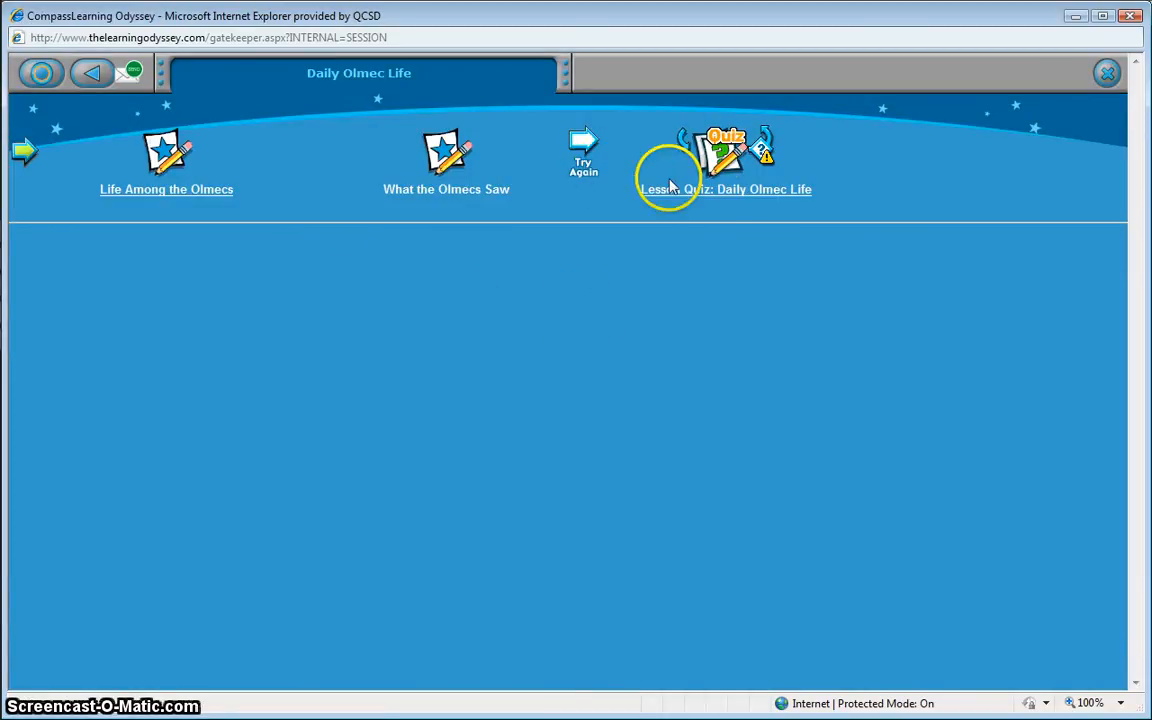
mouse_move(736, 260)
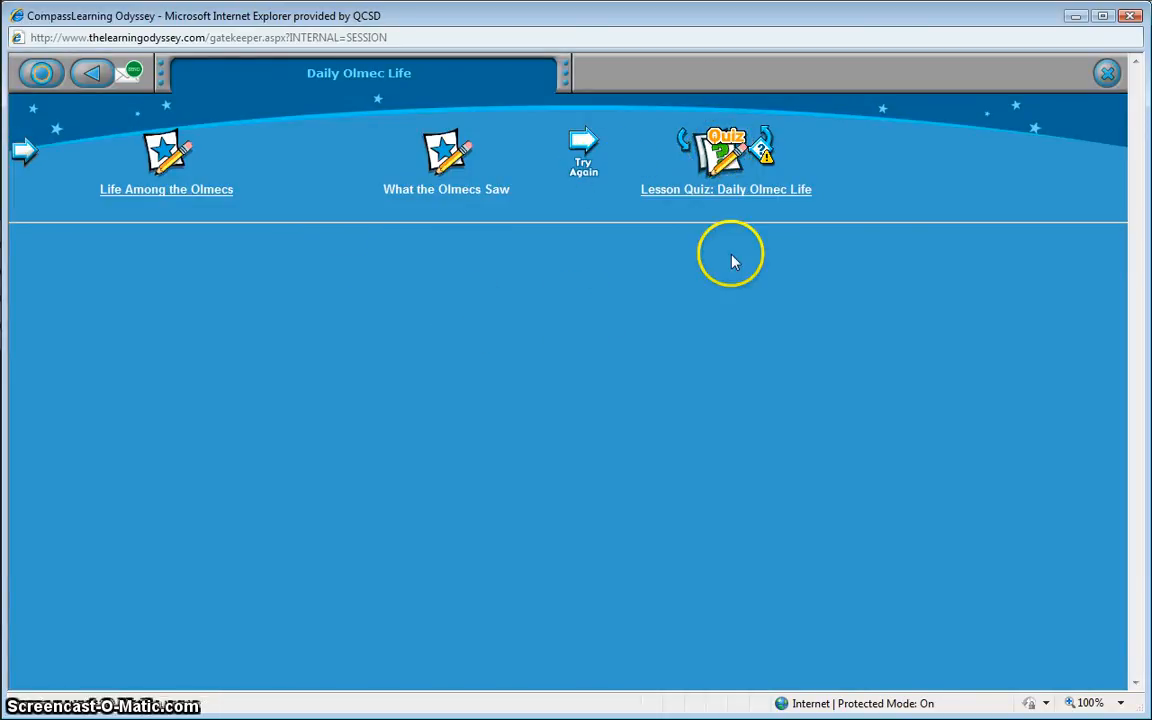
left_click(724, 150)
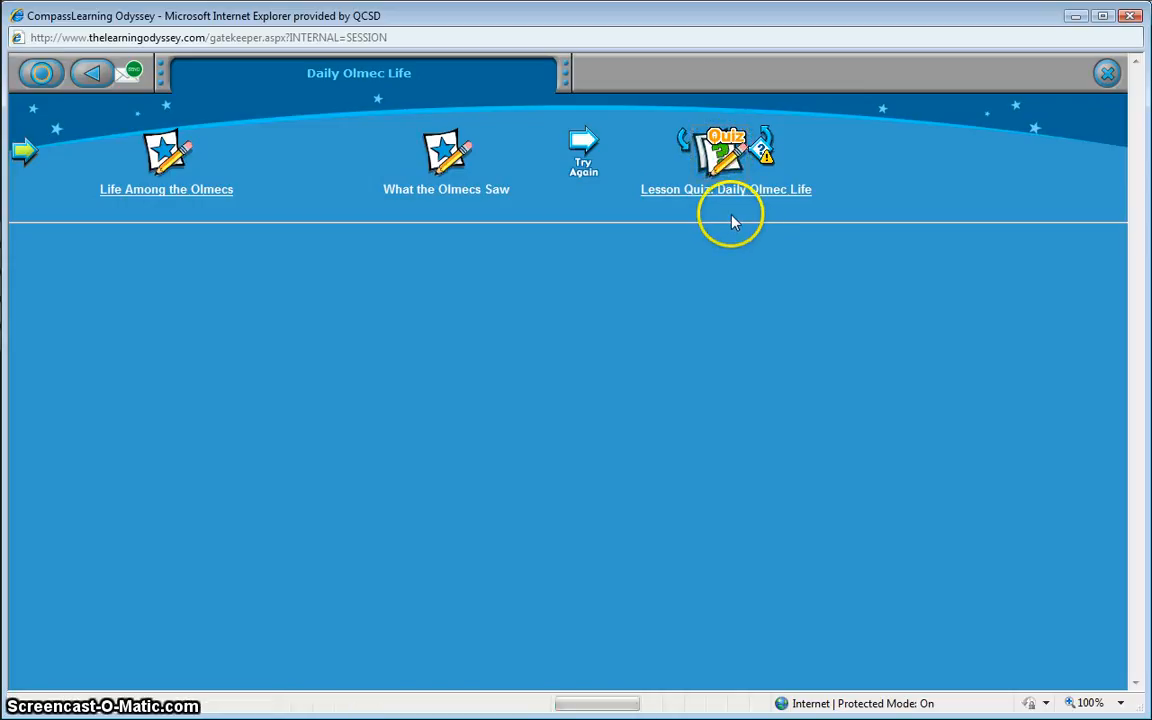
- Take another quiz attempt through all ten questions, including the basalt and slash and burn ones, to its results
left_click(726, 188)
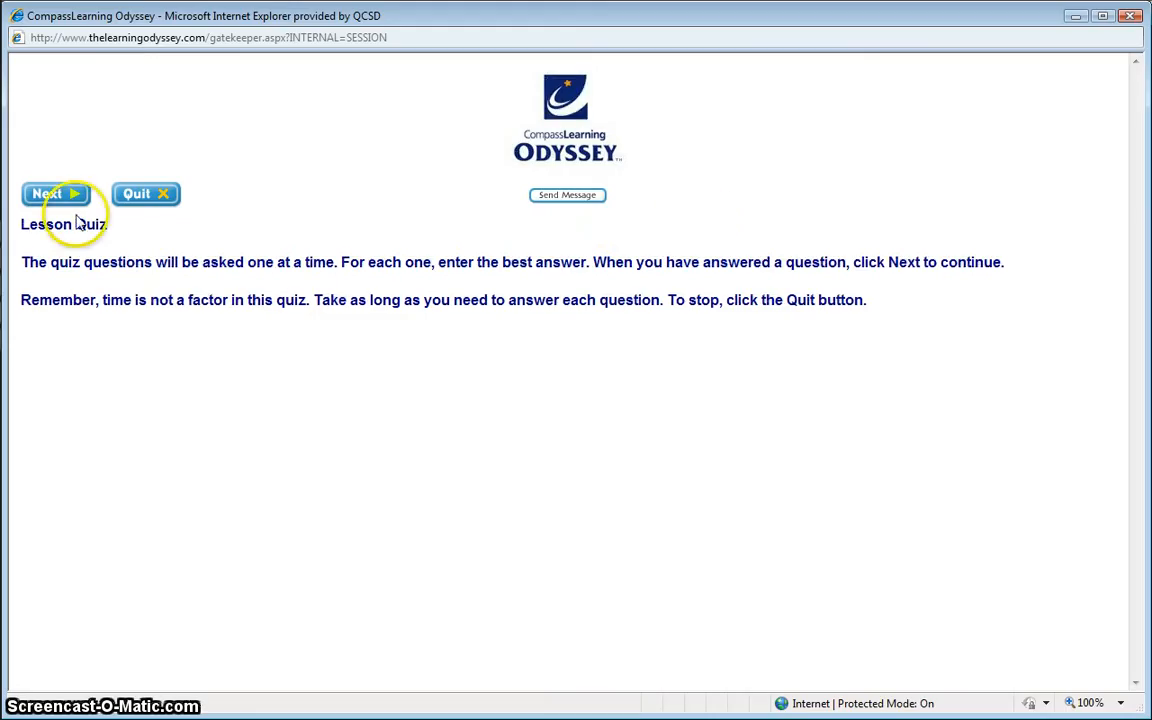
left_click(56, 192)
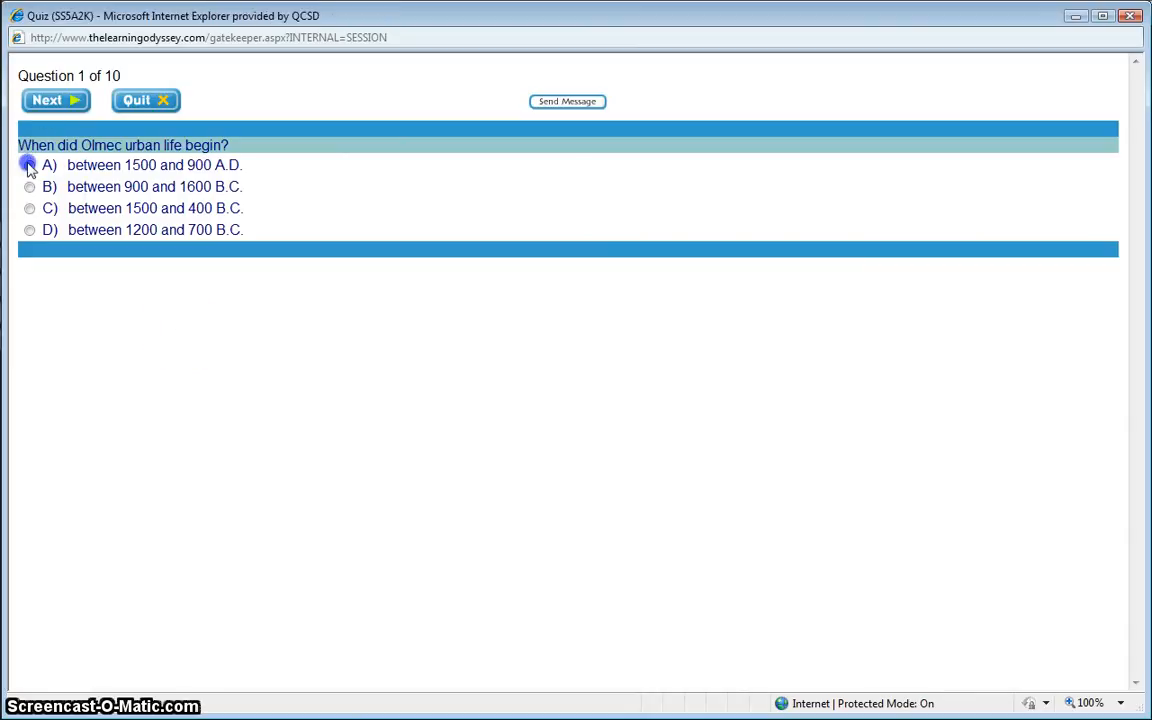
left_click(56, 100)
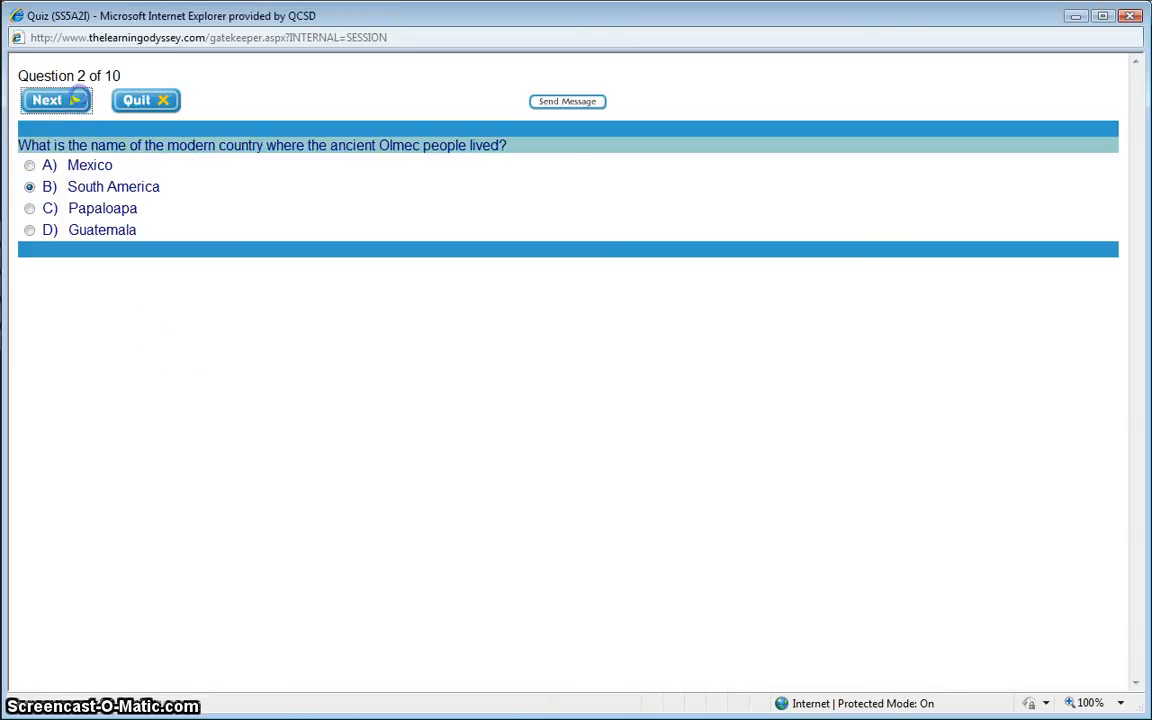
left_click(56, 100)
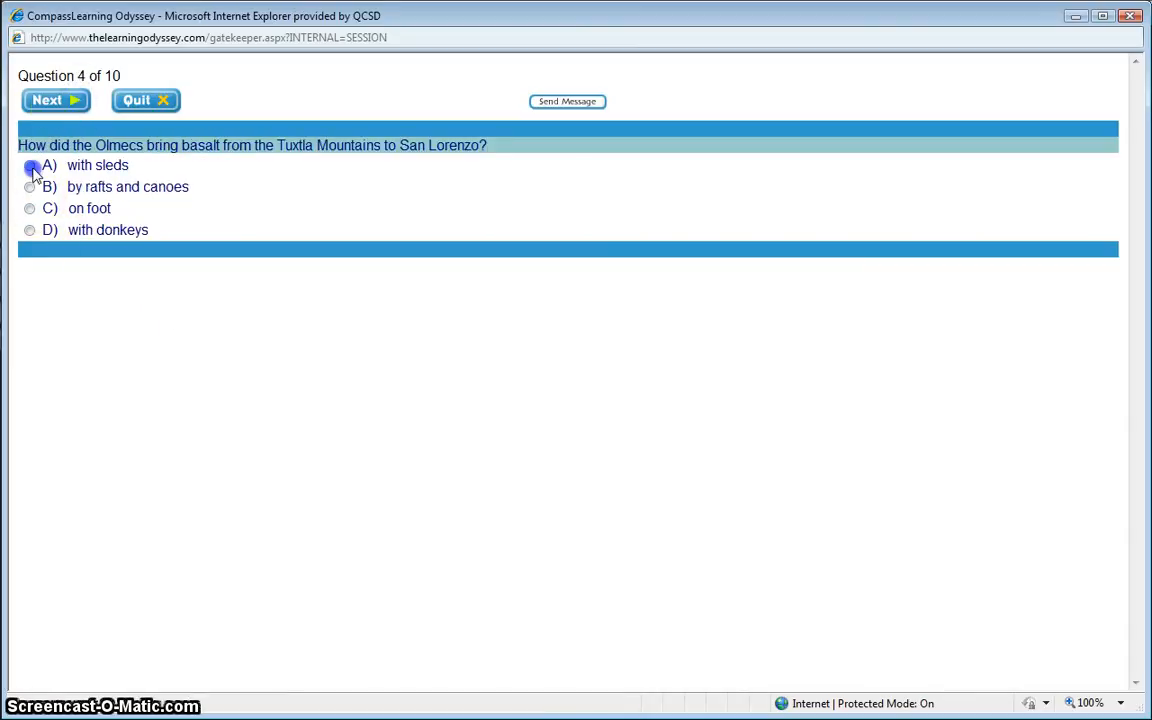
left_click(56, 100)
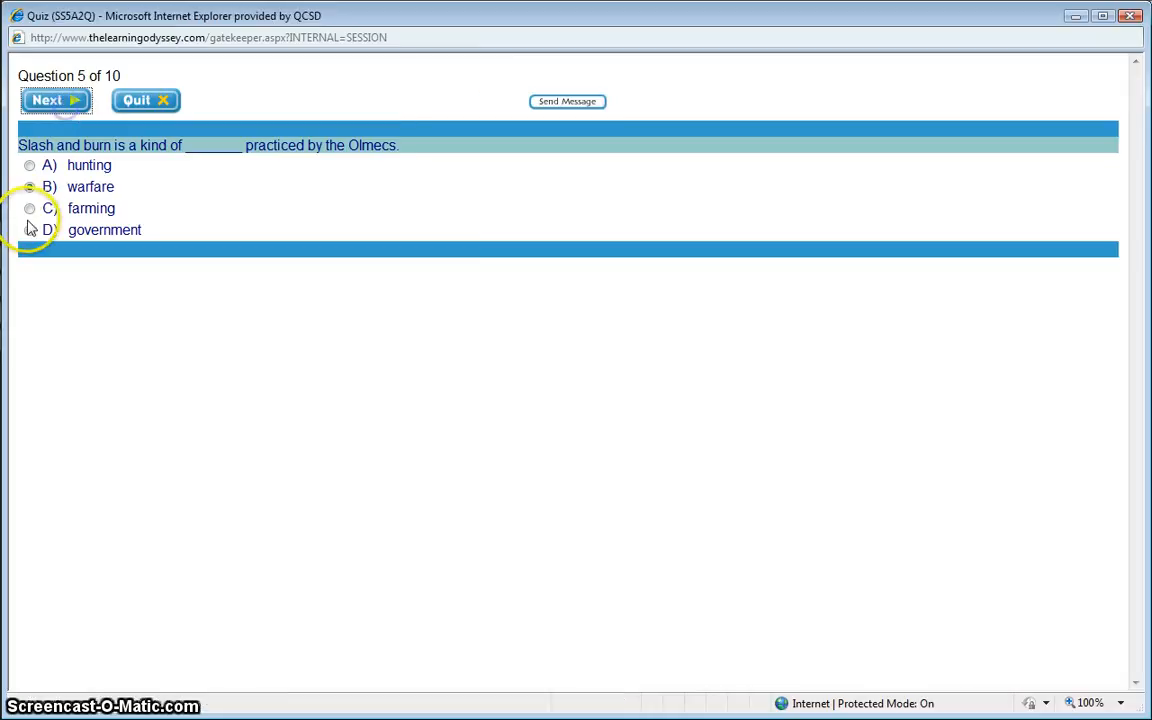
left_click(56, 100)
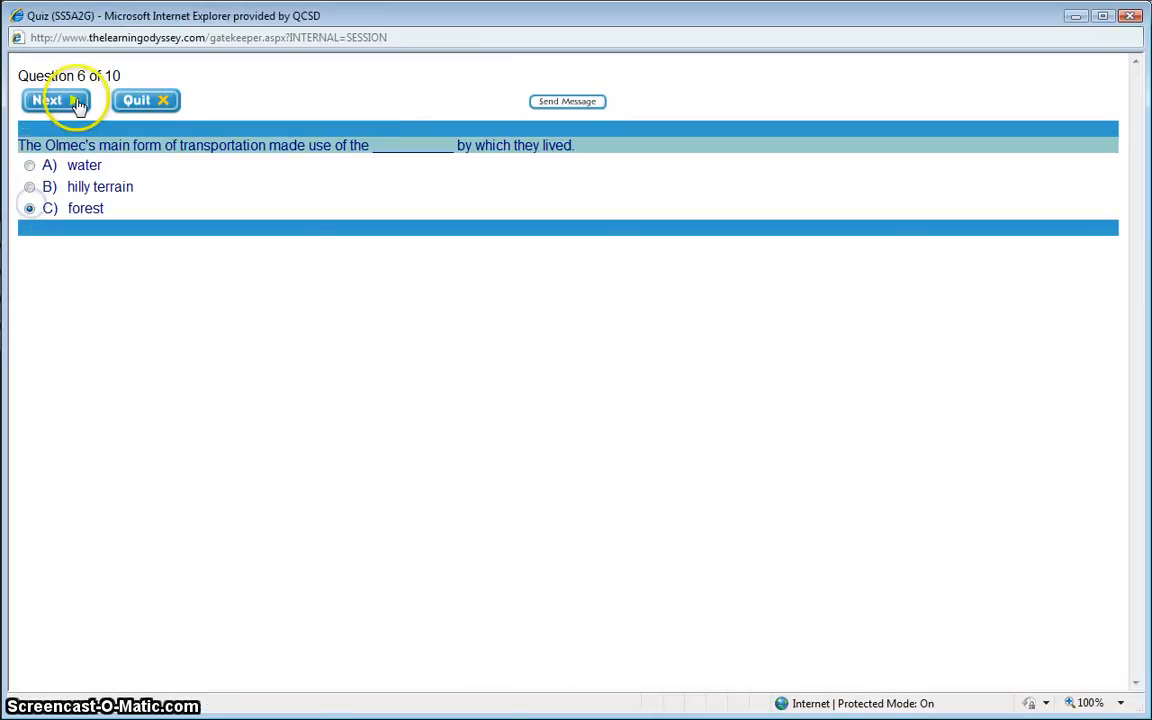
left_click(56, 100)
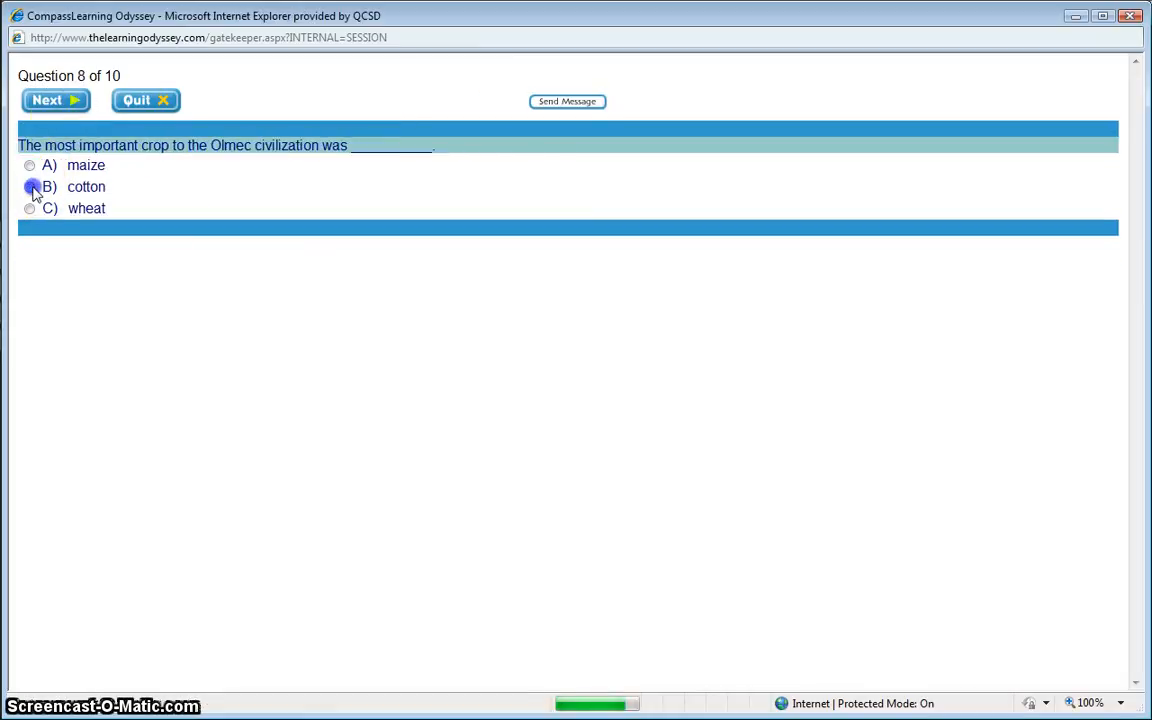
left_click(56, 100)
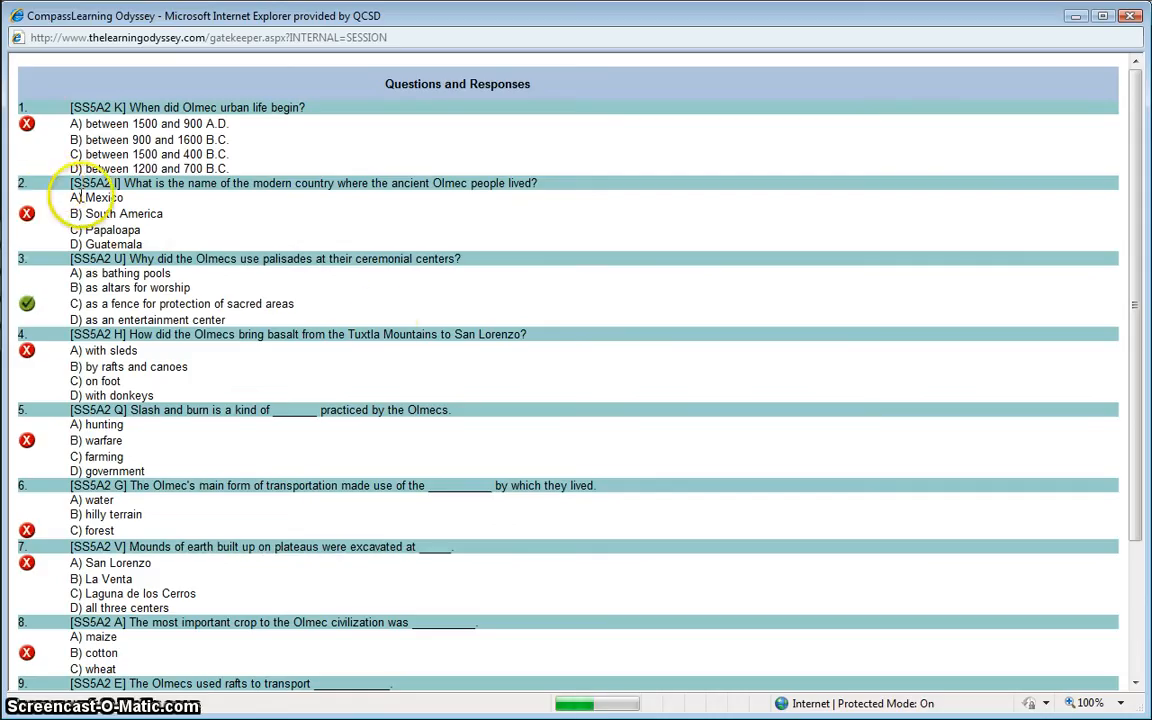
scroll("down", 3)
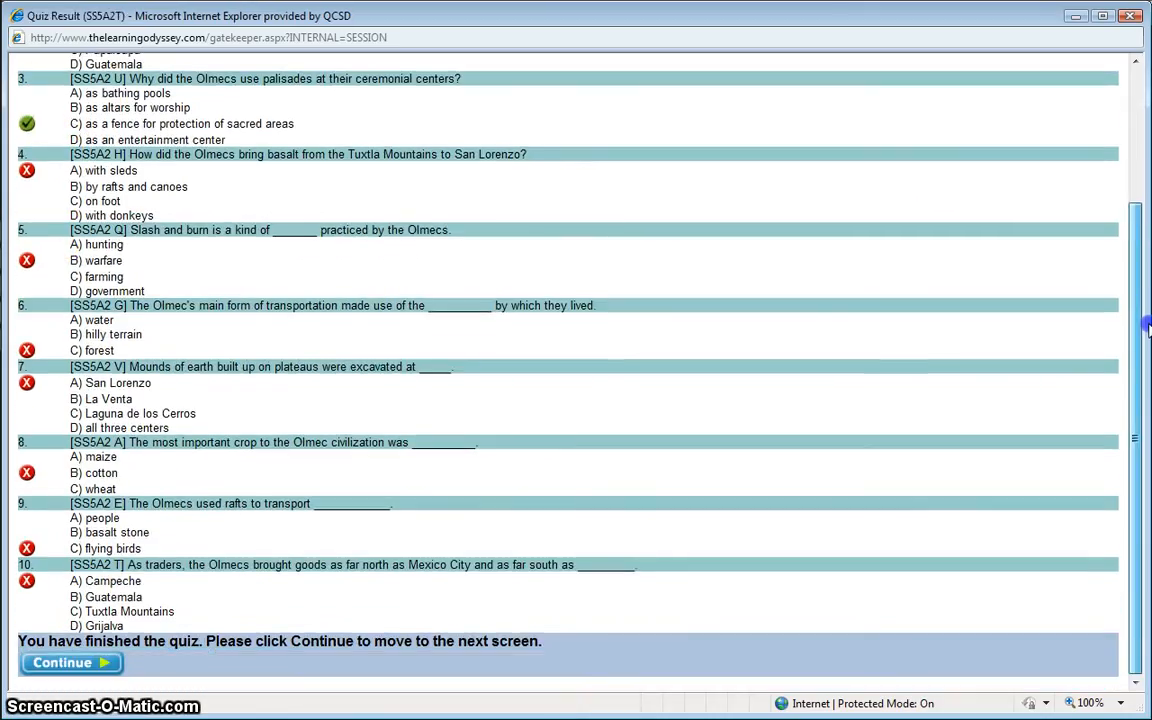
left_click(70, 662)
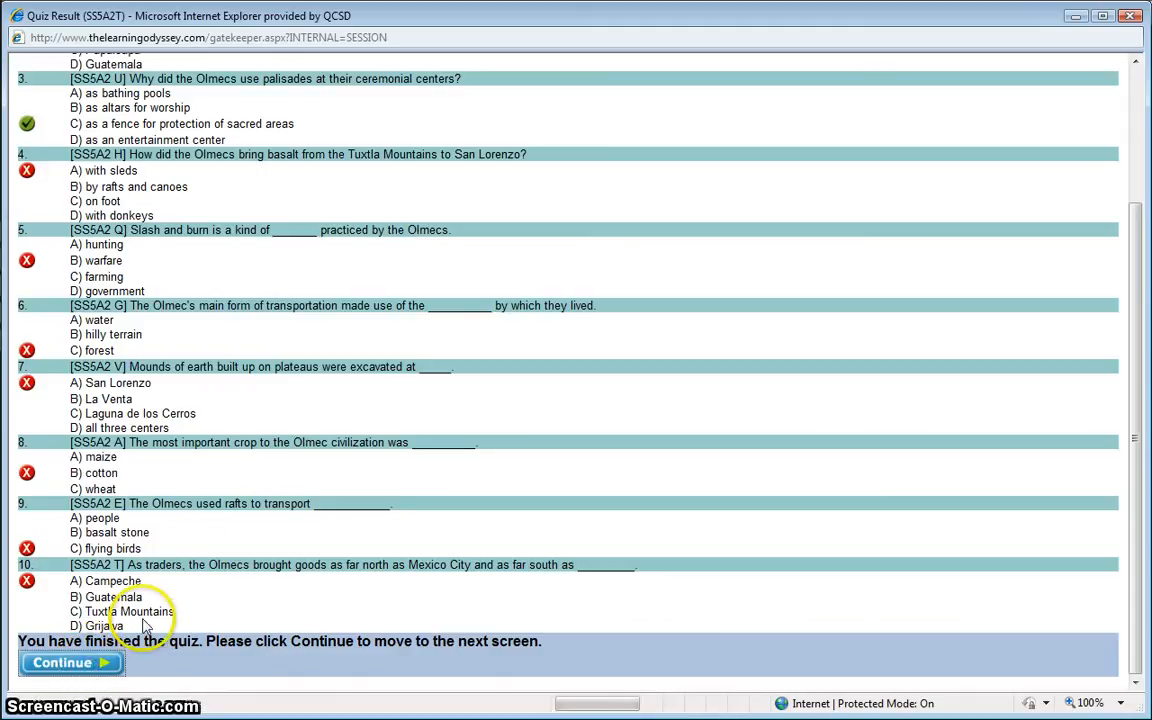
- Return to the folder showing a Progress Alert and bring up the Unlock Progress Alert password dialog
left_click(70, 662)
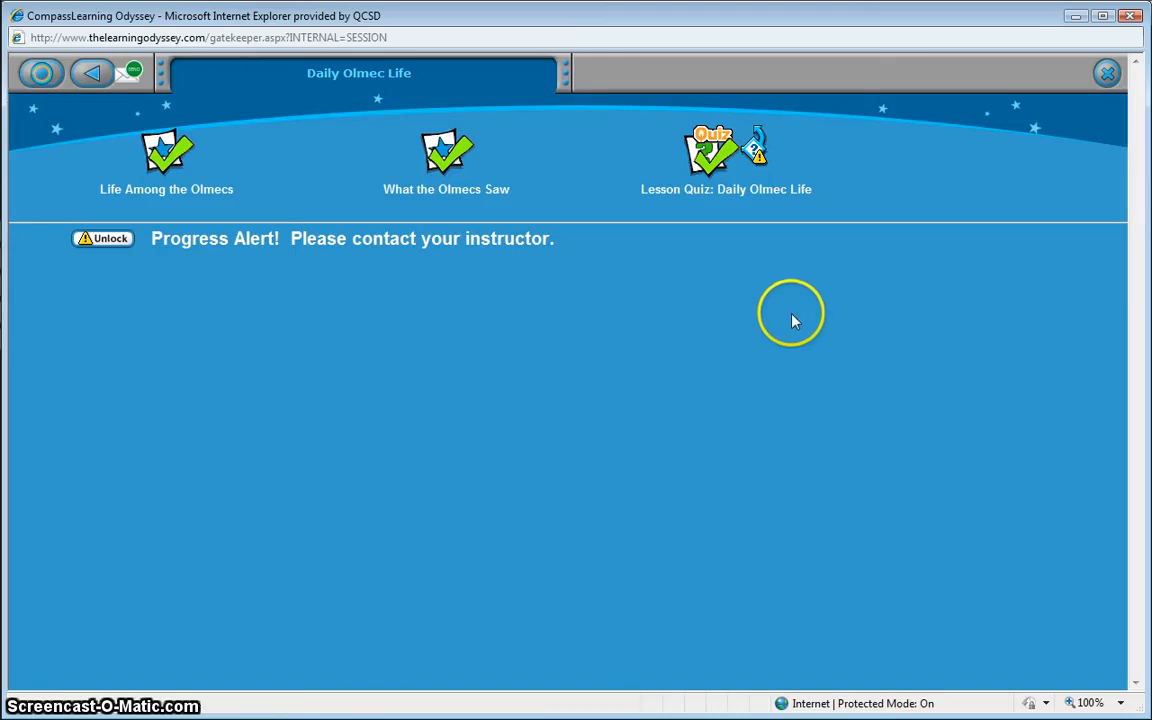
mouse_move(730, 276)
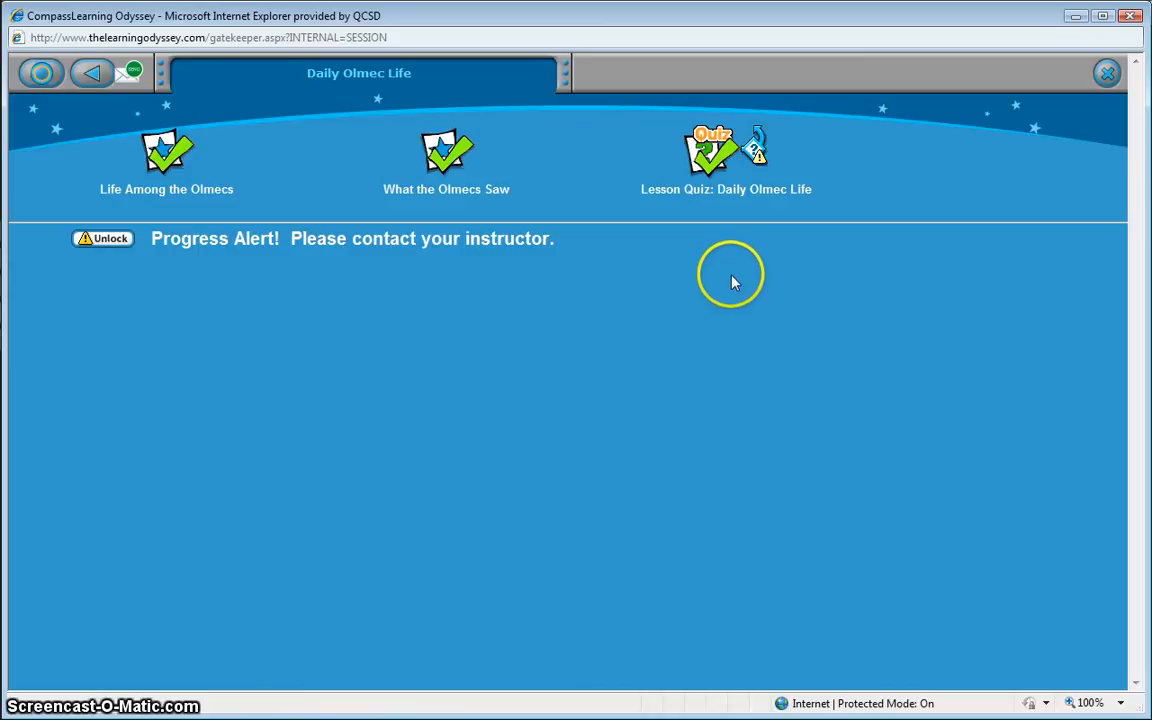
mouse_move(720, 270)
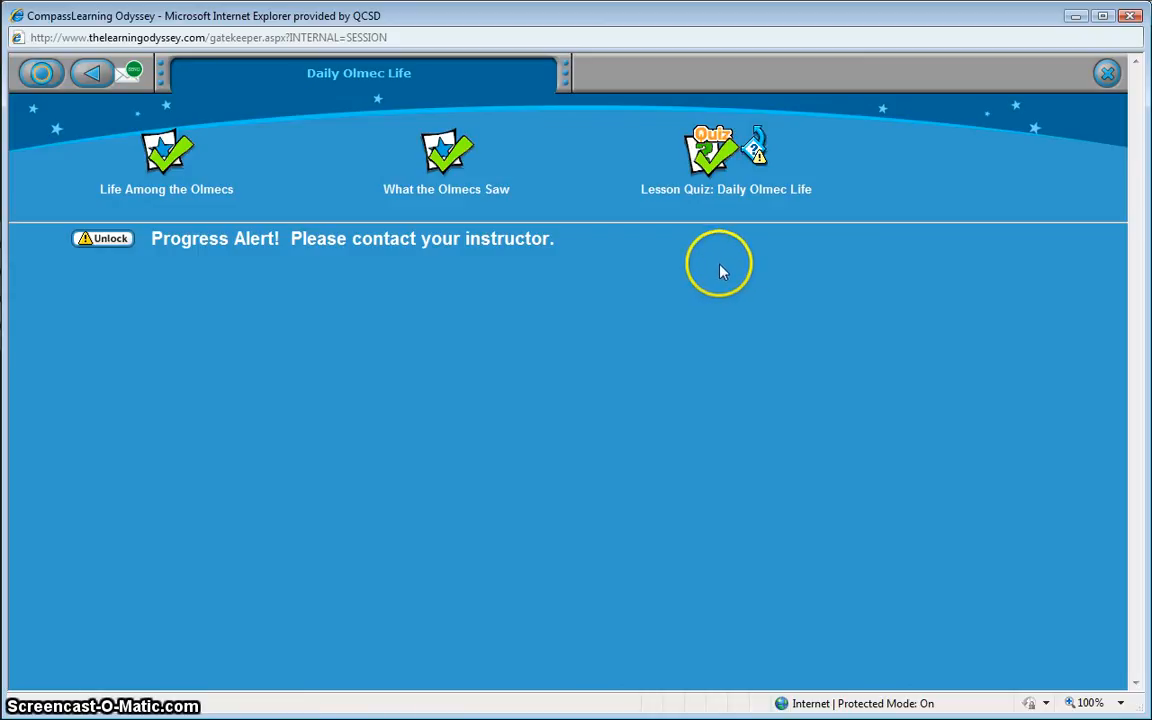
mouse_move(710, 156)
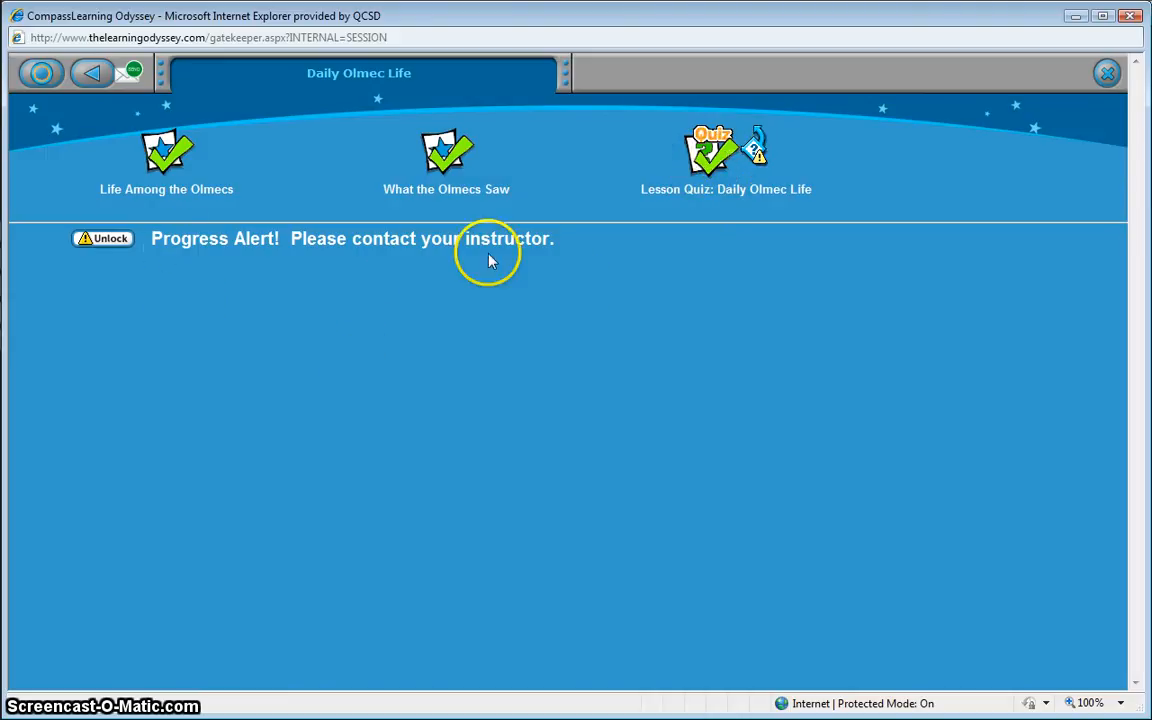
mouse_move(512, 288)
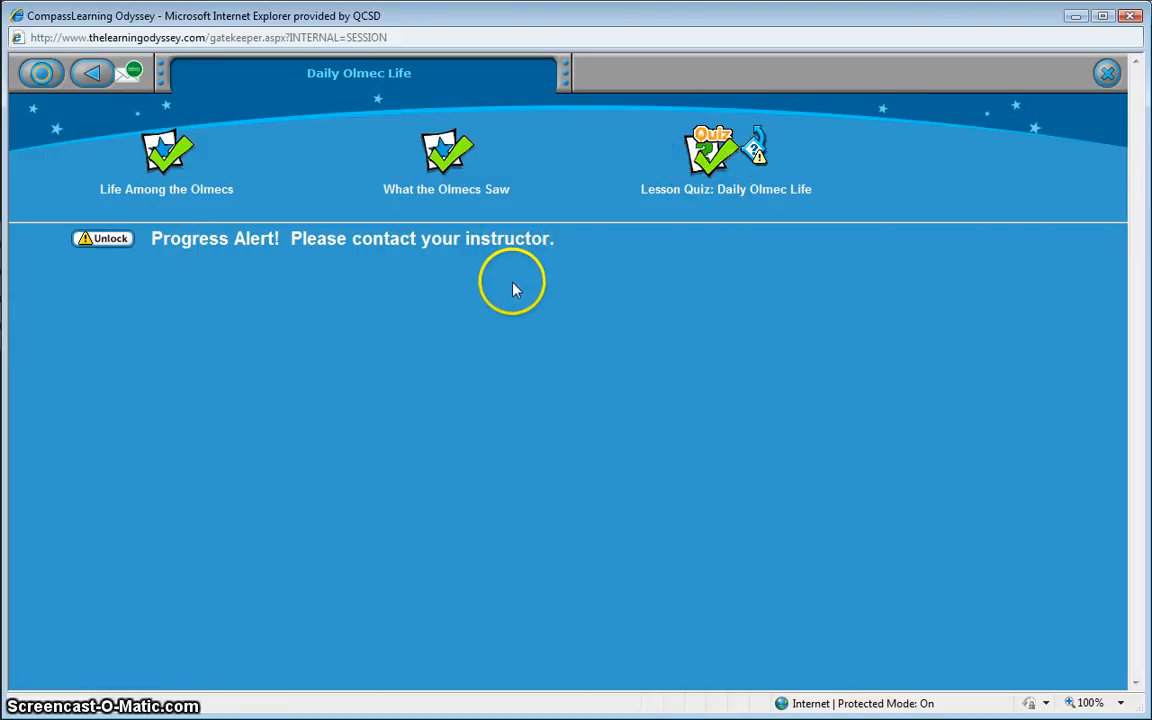
mouse_move(104, 238)
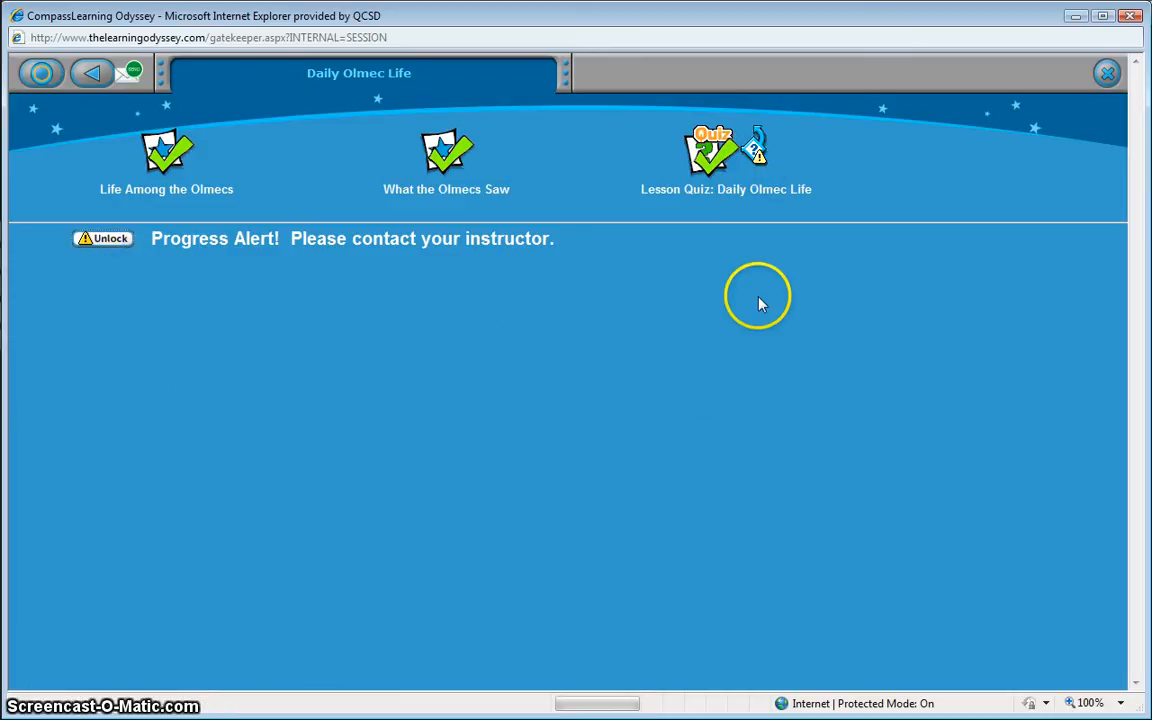
left_click(104, 238)
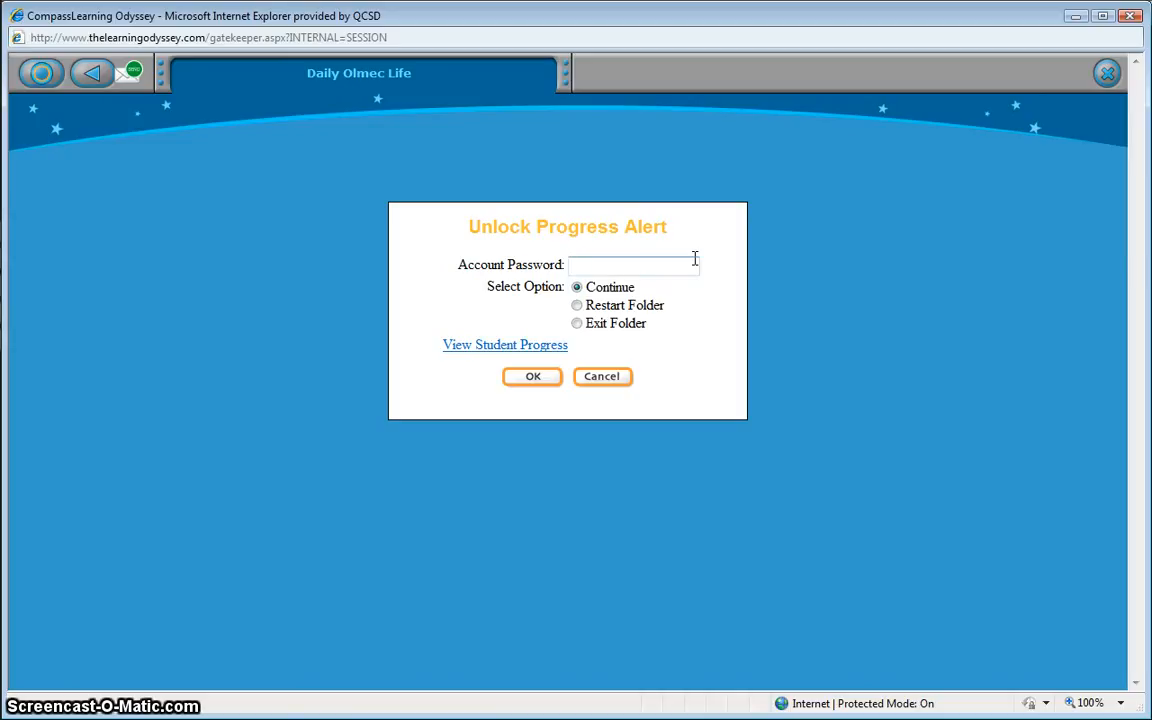
left_click(600, 264)
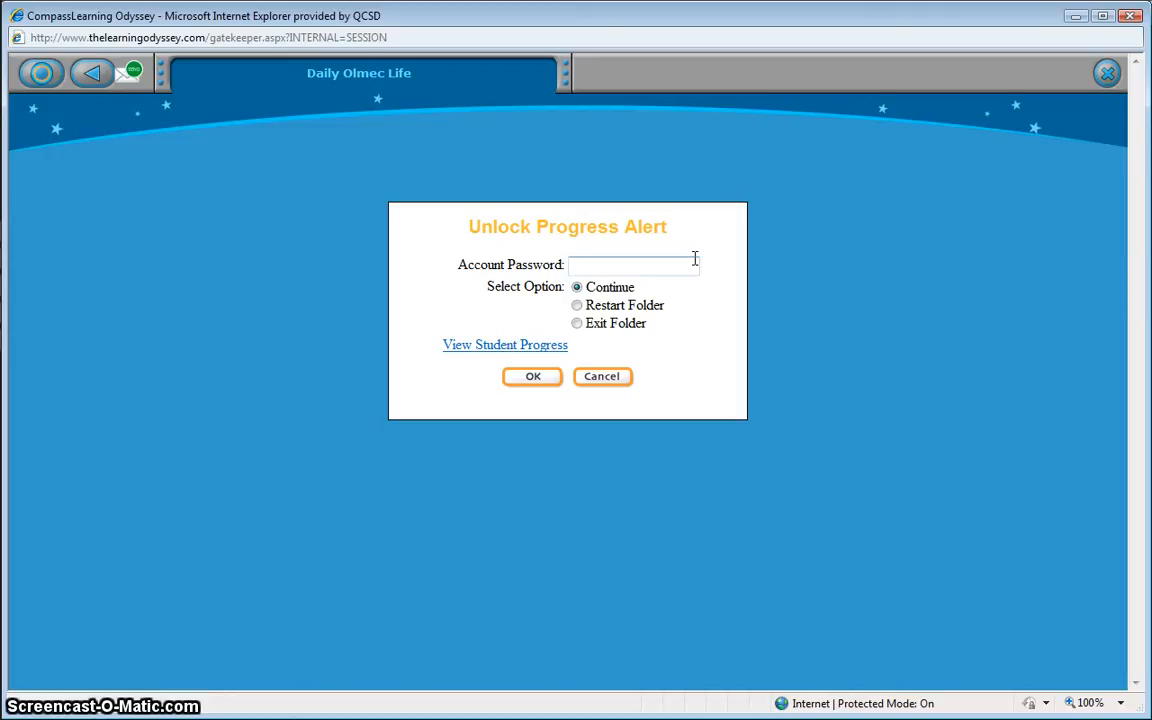
left_click(632, 264)
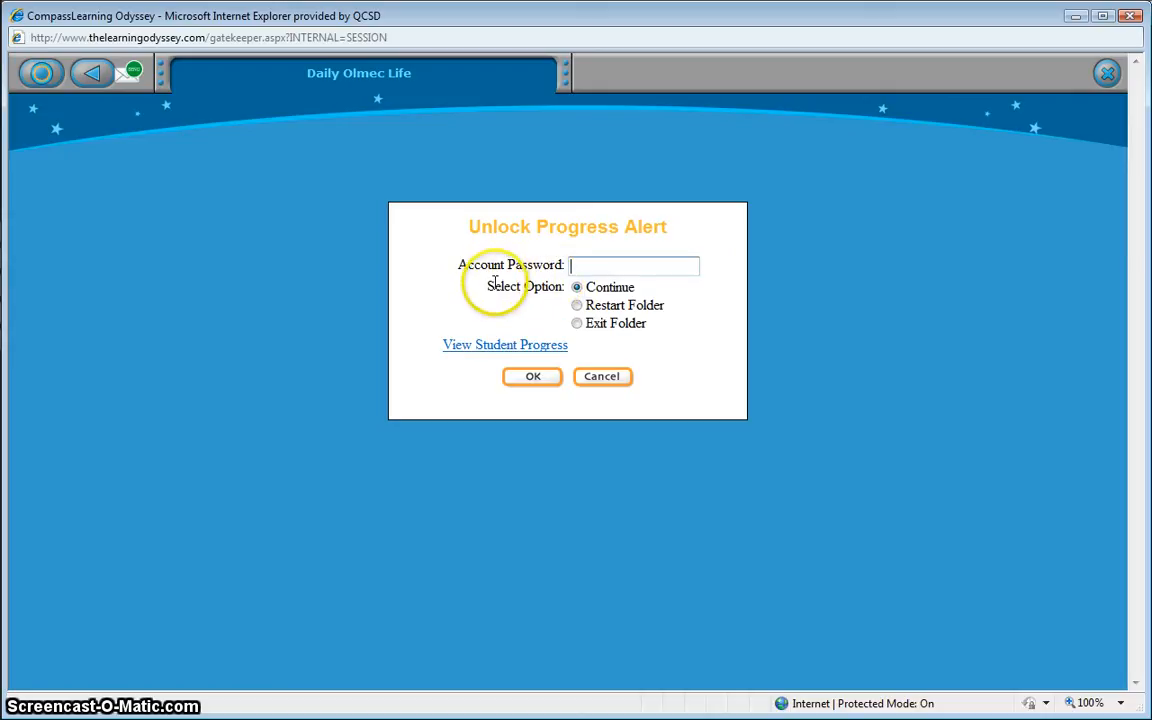
mouse_move(648, 220)
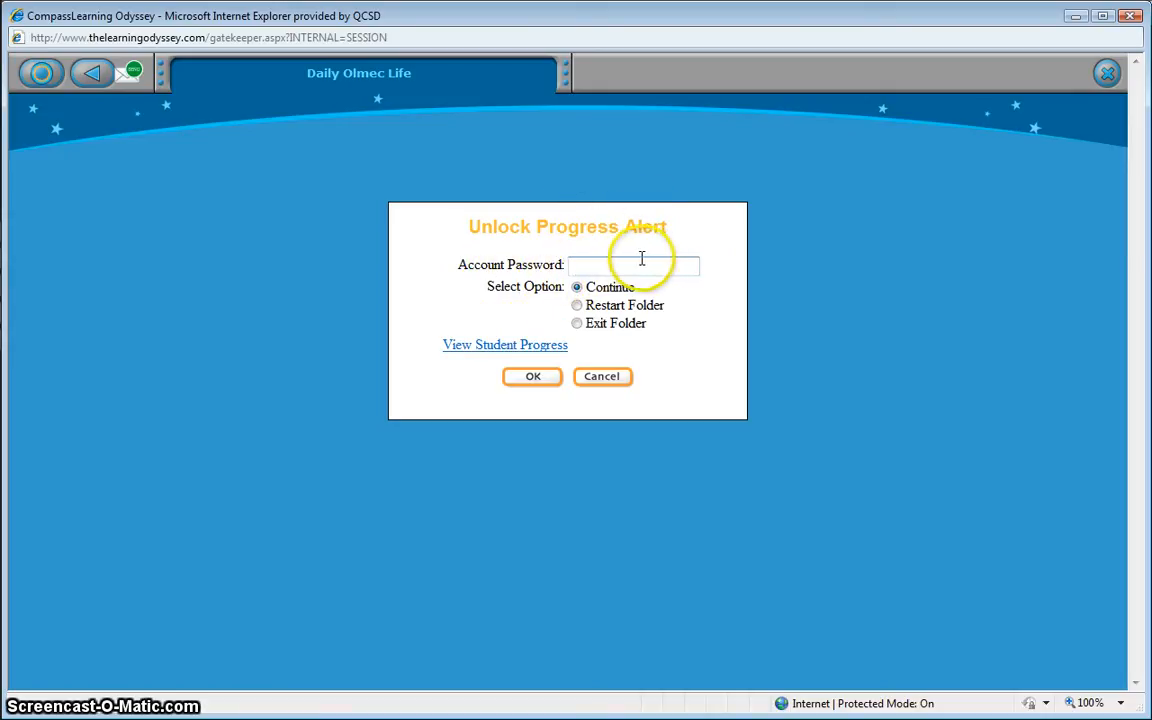
mouse_move(380, 256)
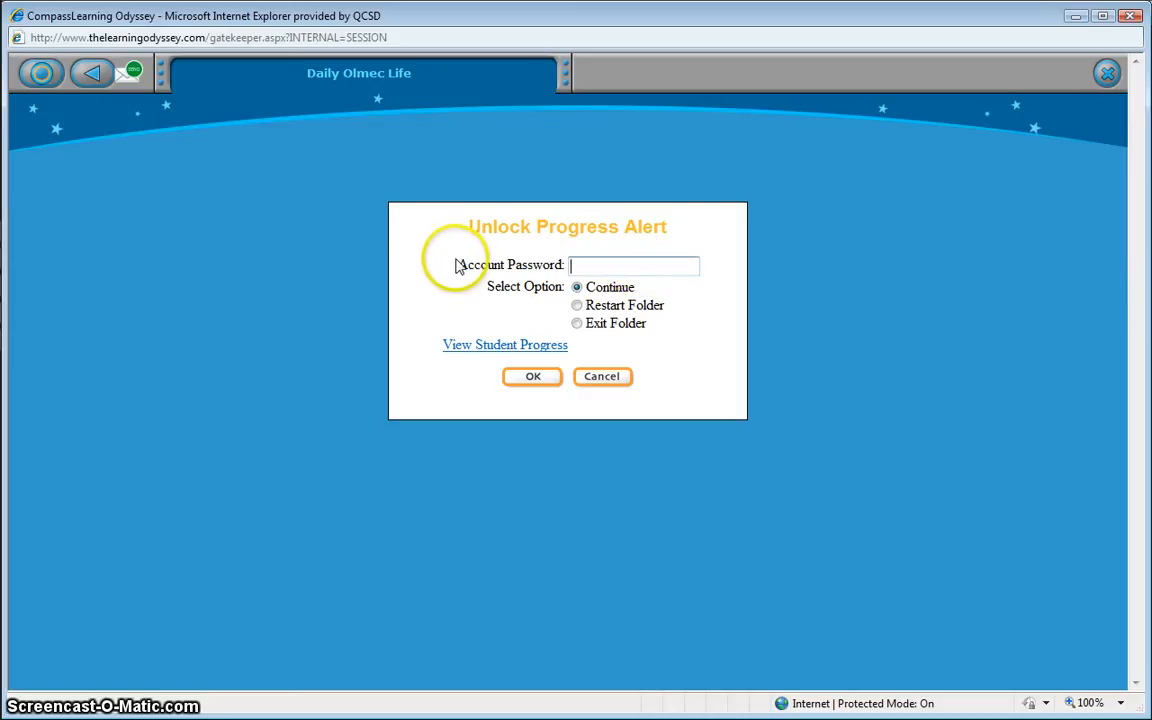
mouse_move(490, 264)
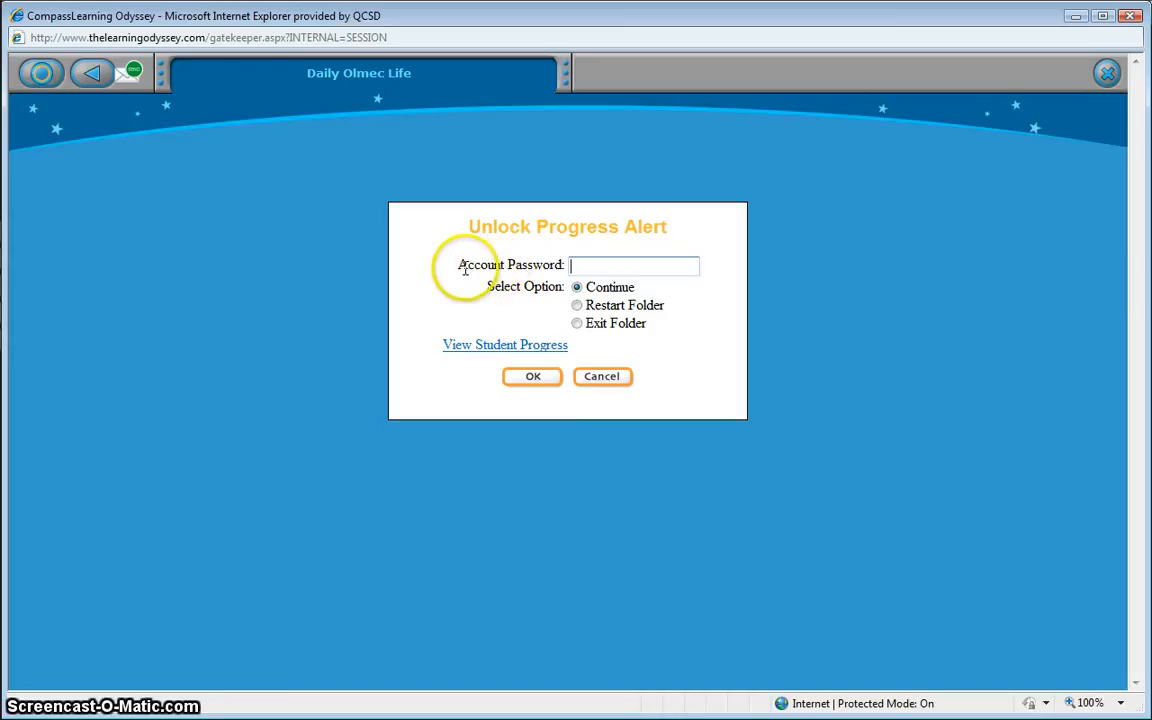
mouse_move(490, 296)
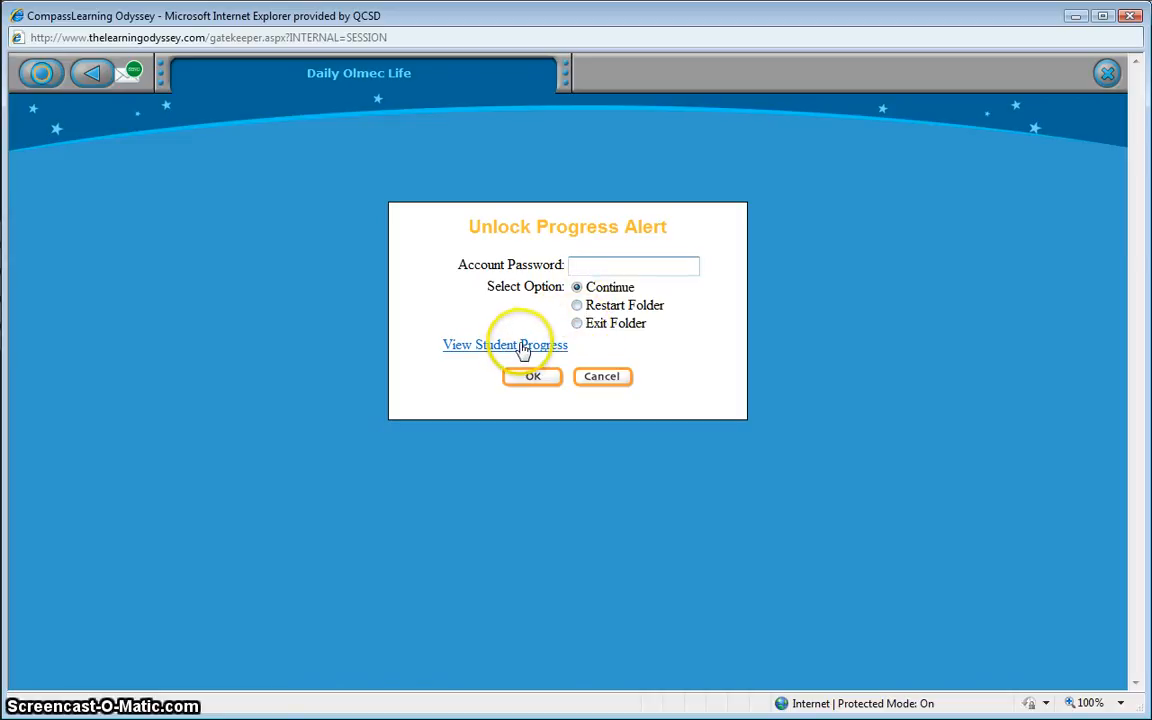
left_click(504, 344)
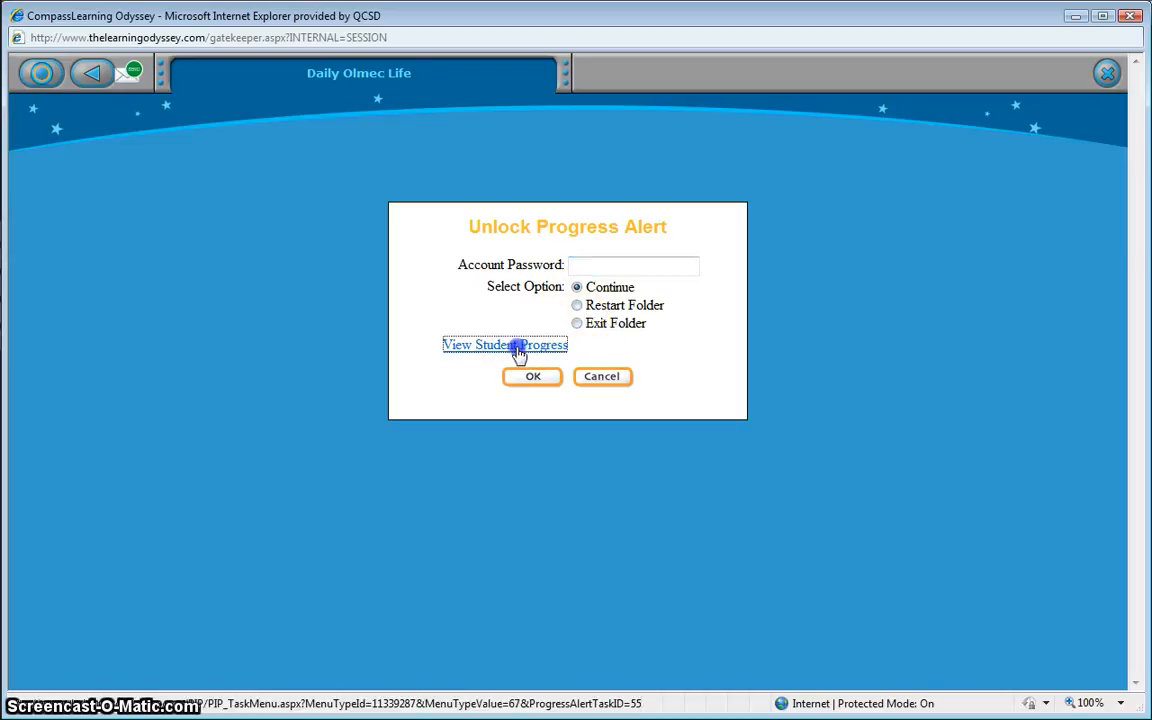
- Bring up the History 05 assignment details report and the Olmec Civilization quiz's 30% score responses
left_click(504, 344)
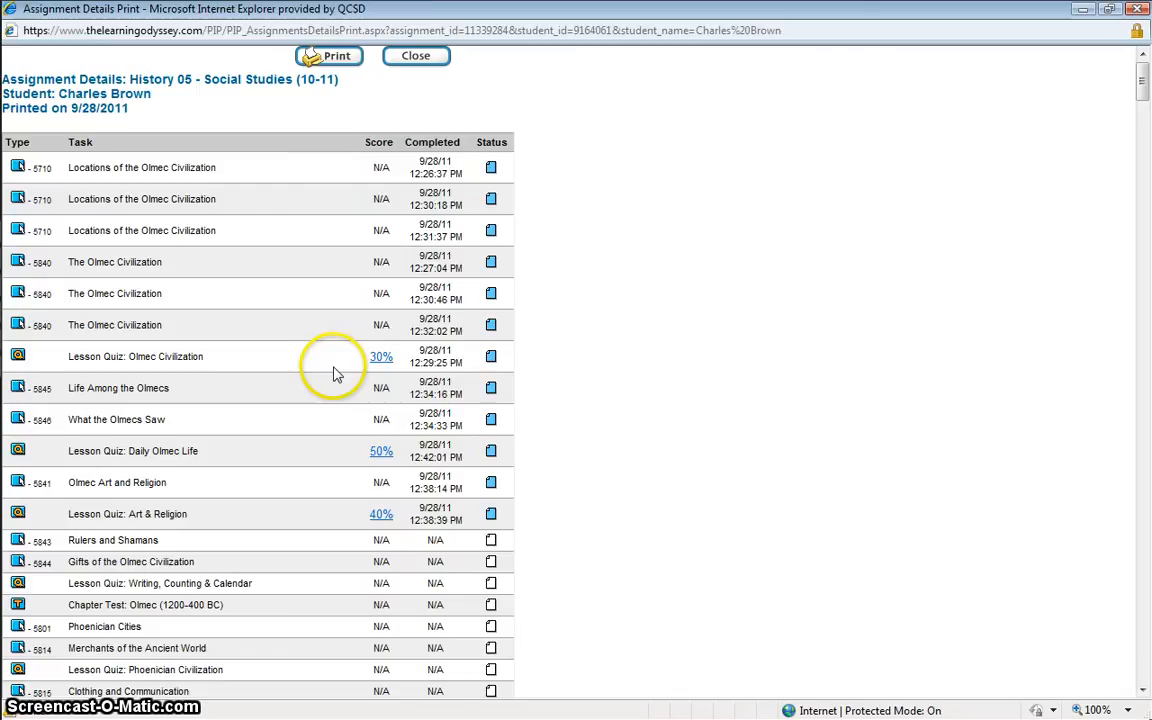
mouse_move(322, 380)
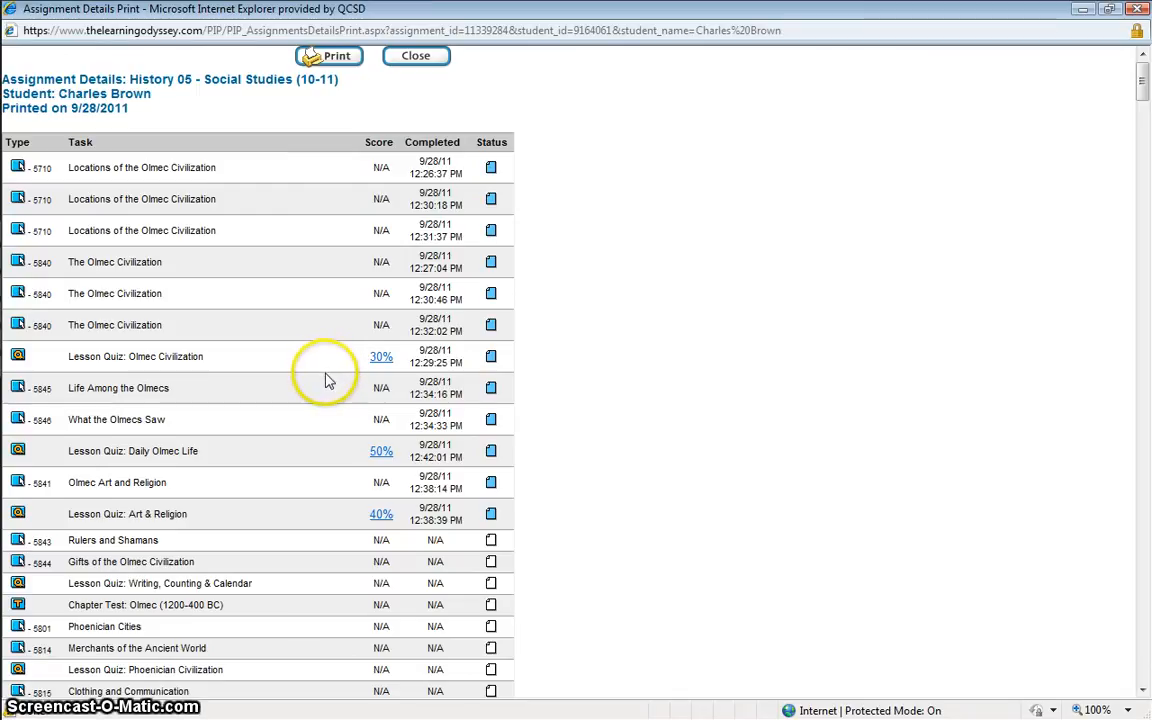
mouse_move(324, 376)
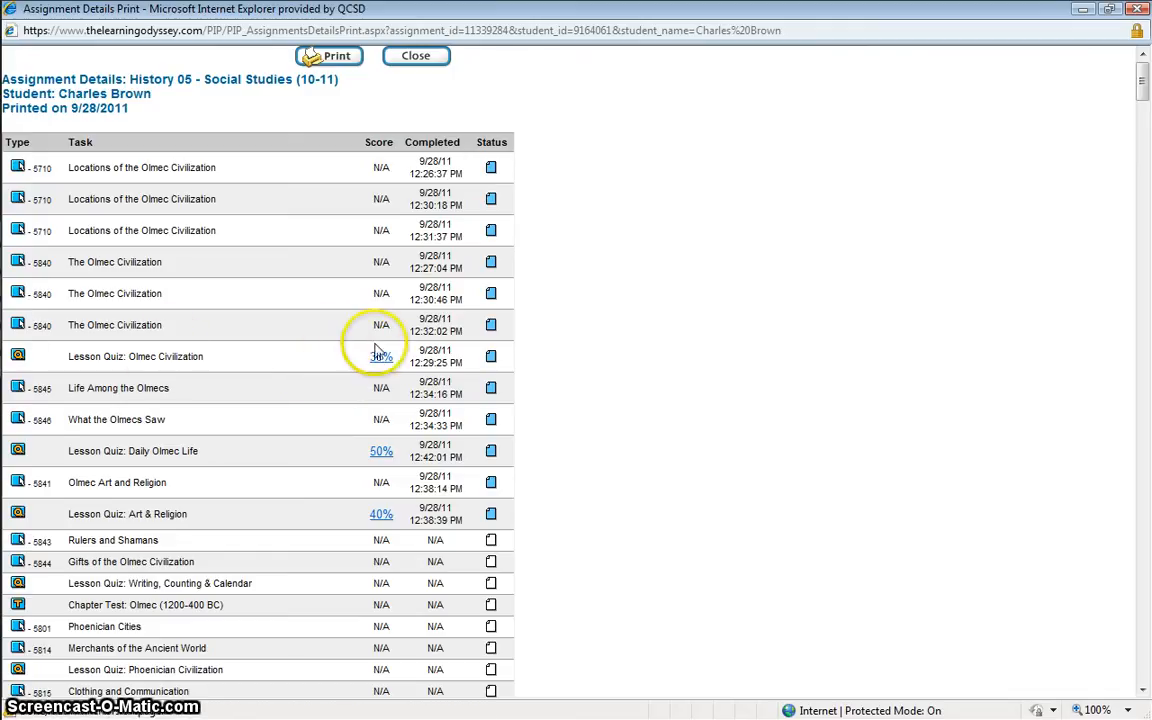
left_click(380, 356)
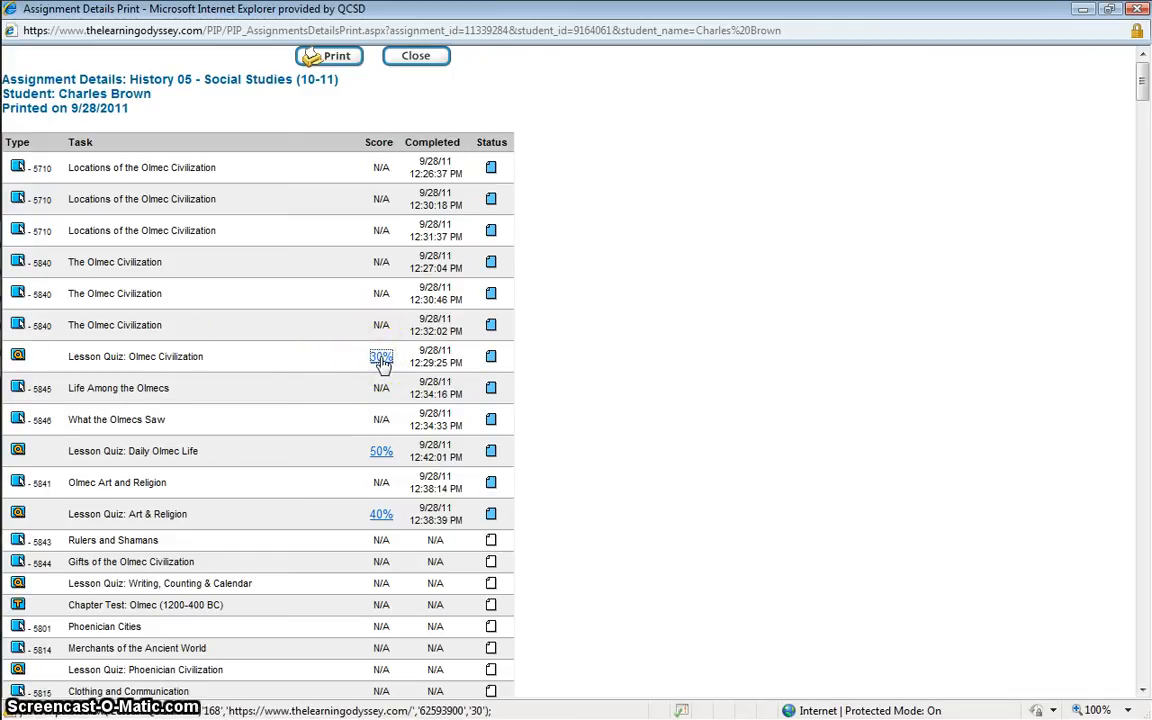
left_click(380, 356)
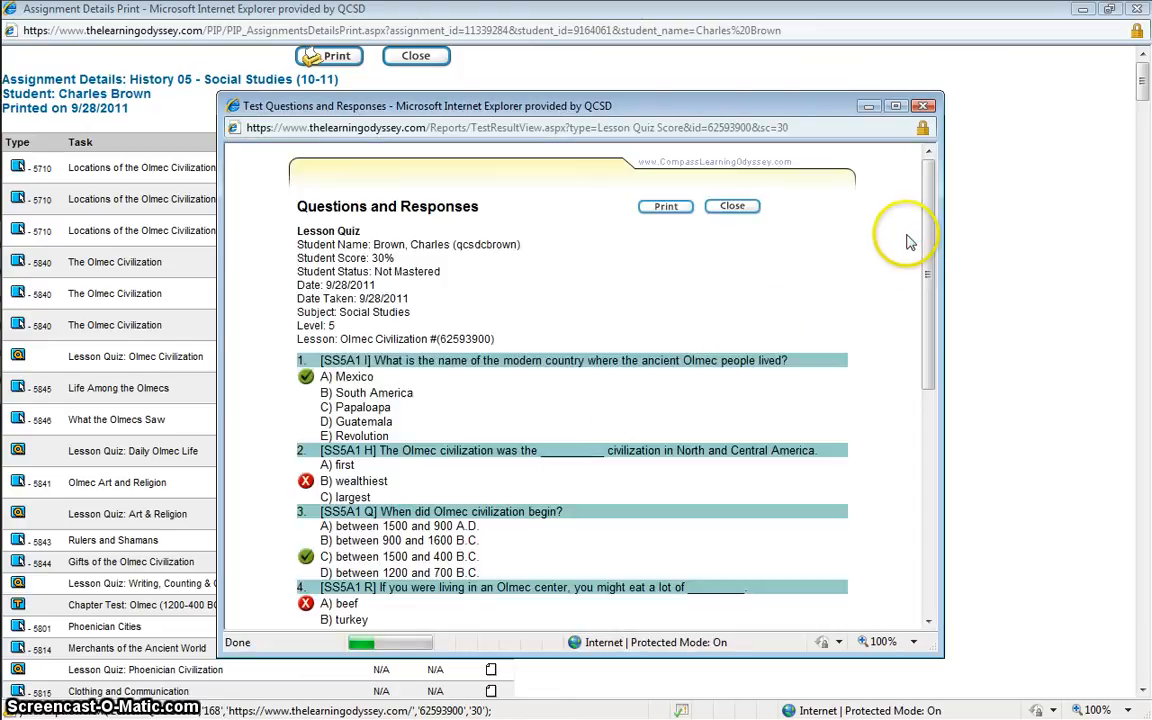
scroll("down", 3)
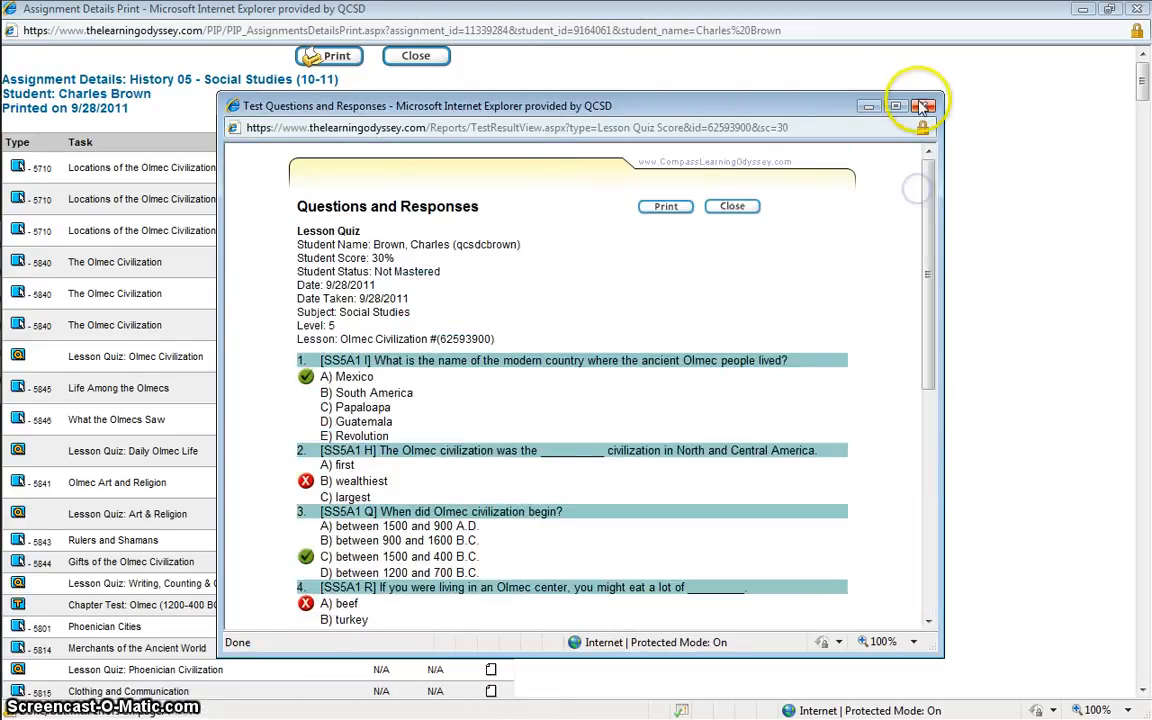
left_click(924, 106)
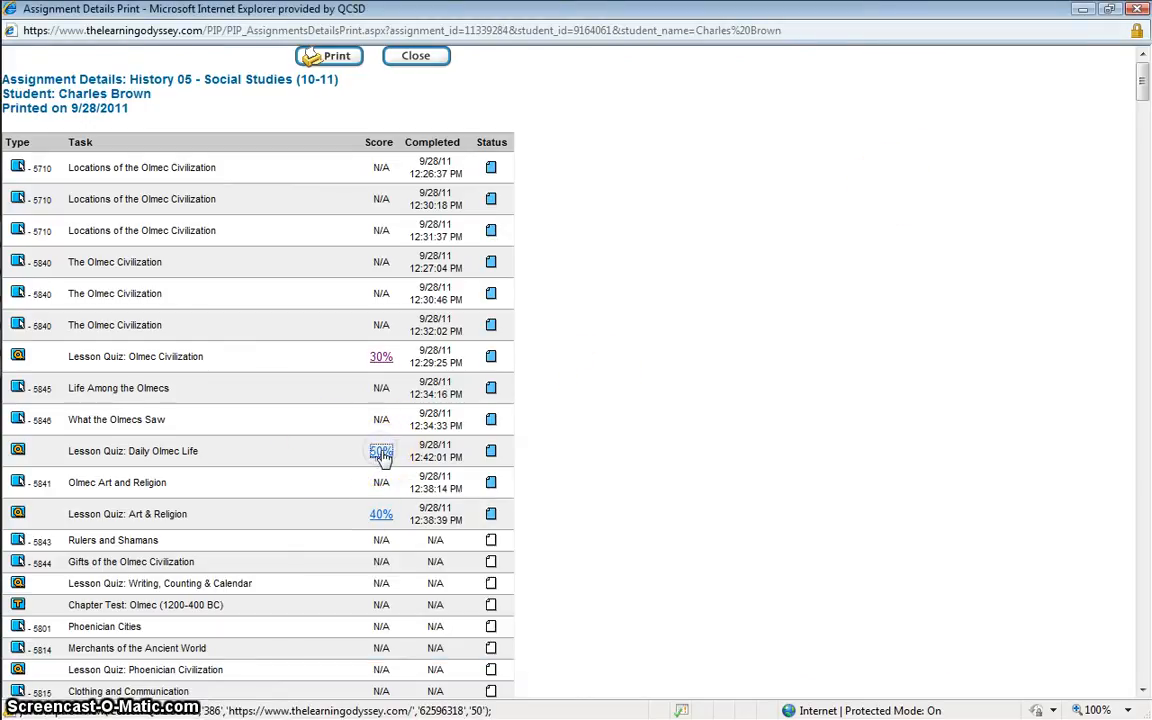
left_click(380, 452)
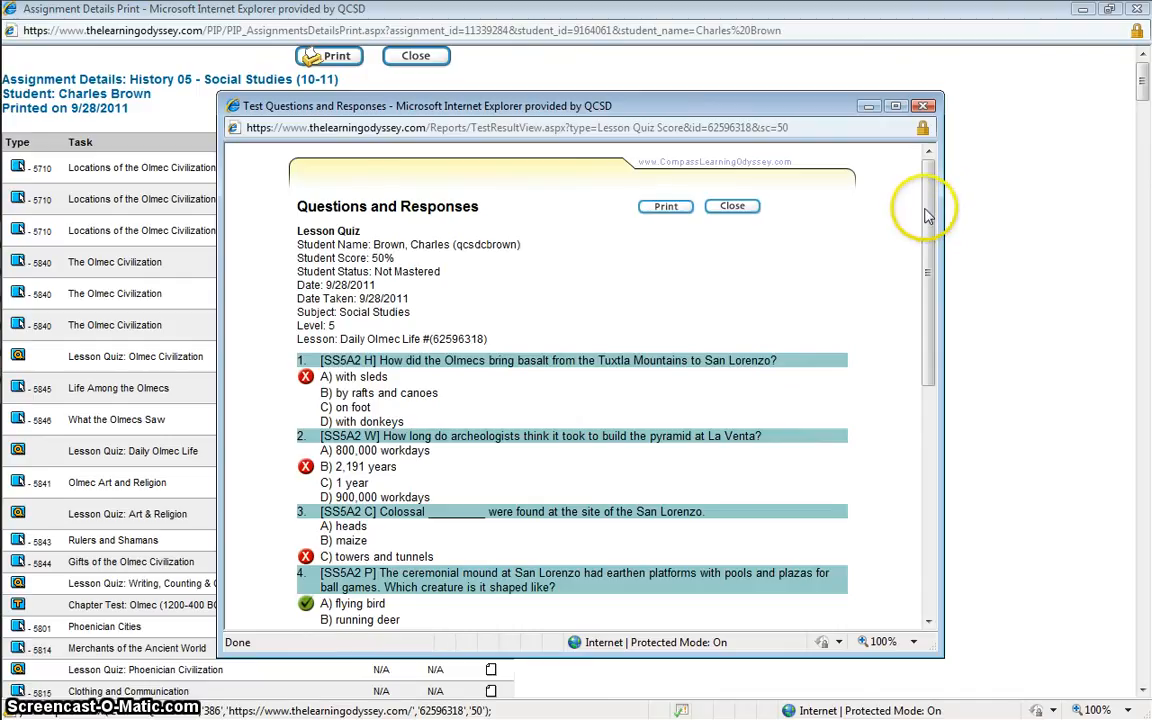
scroll("down", 3)
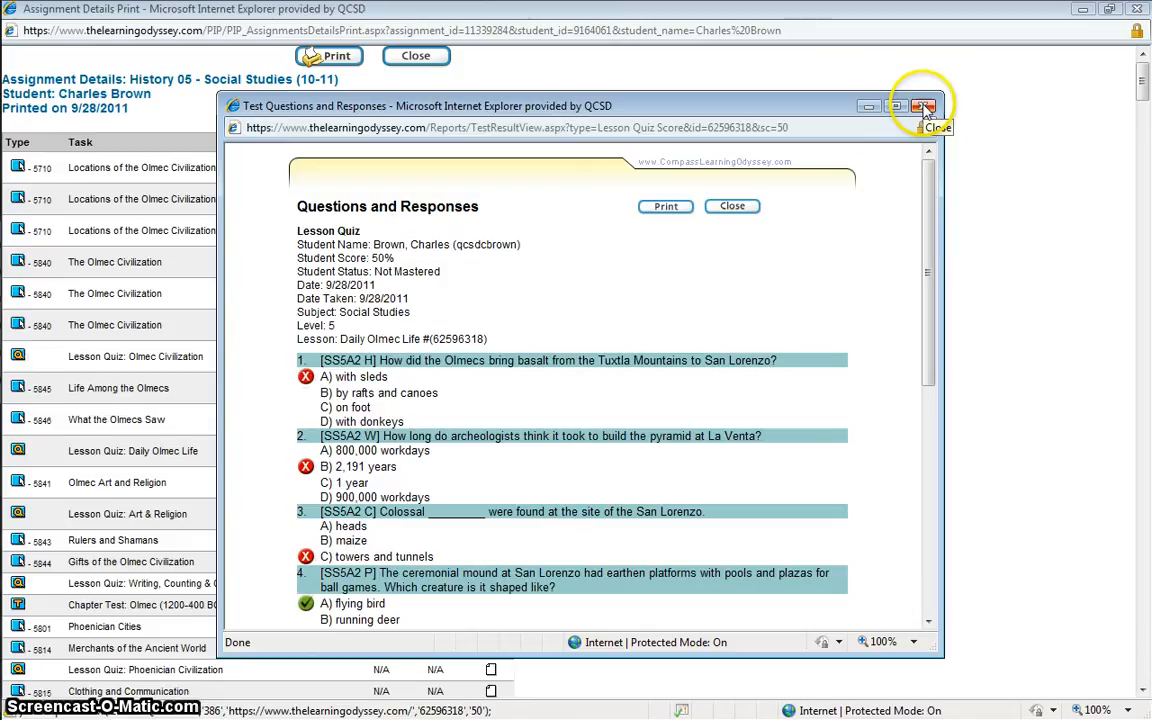
left_click(922, 108)
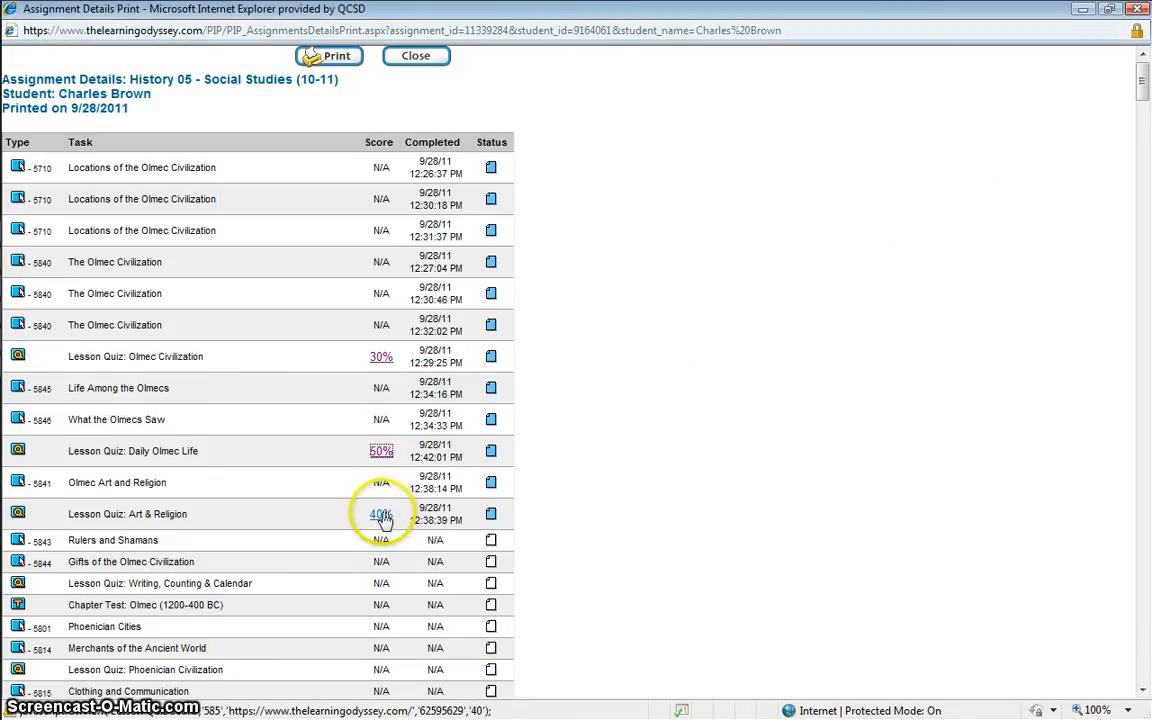
left_click(380, 514)
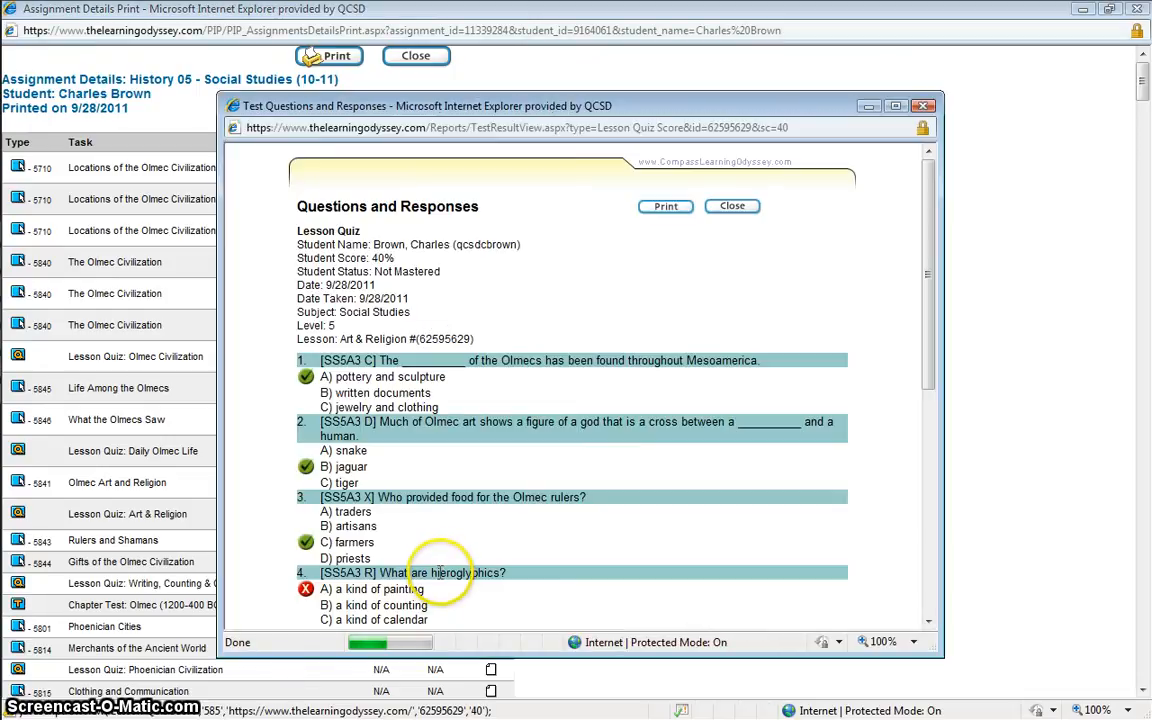
scroll("down", 3)
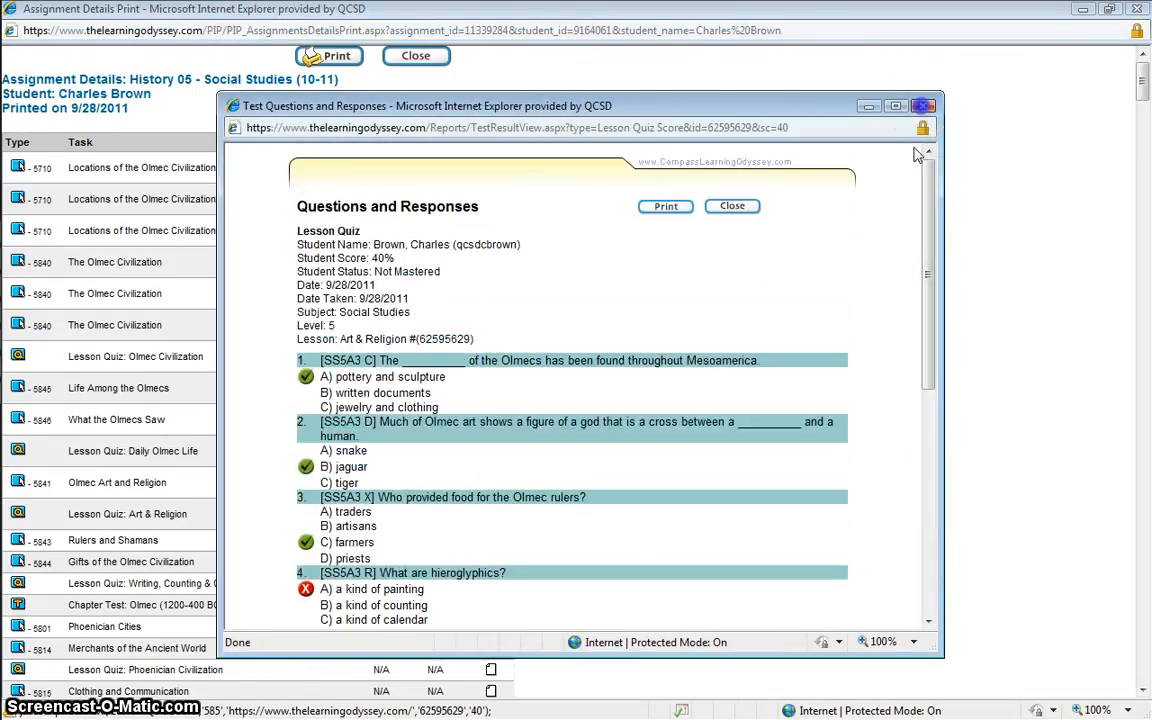
left_click(732, 206)
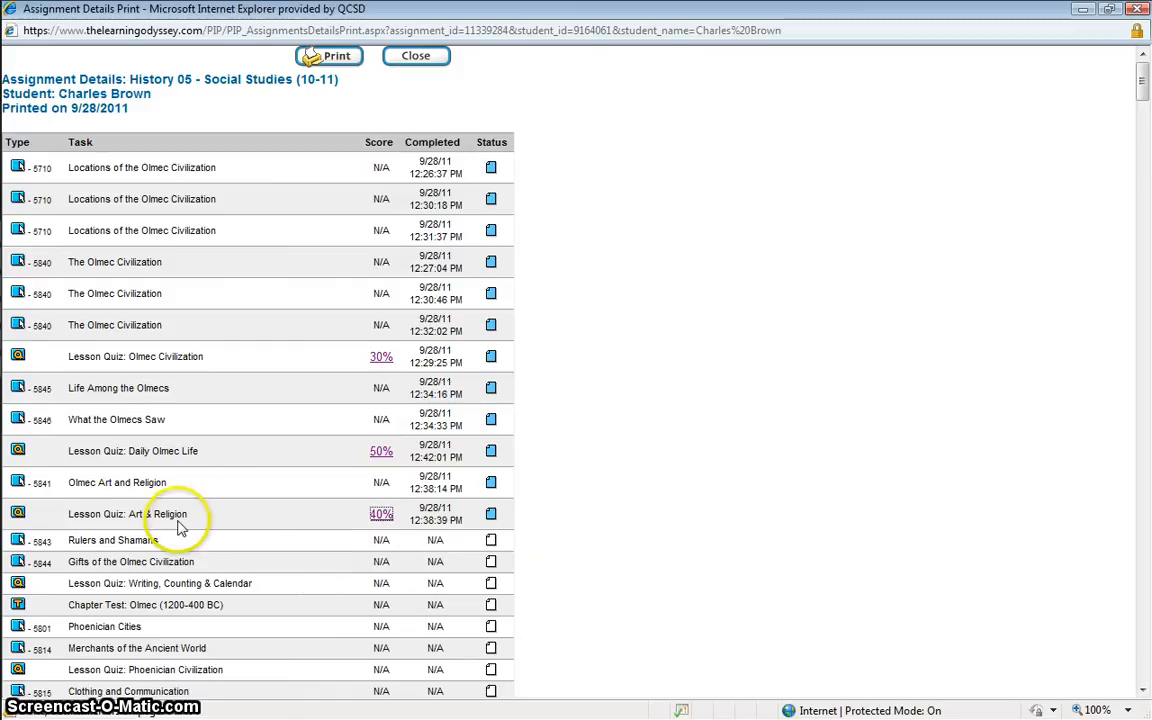
mouse_move(884, 320)
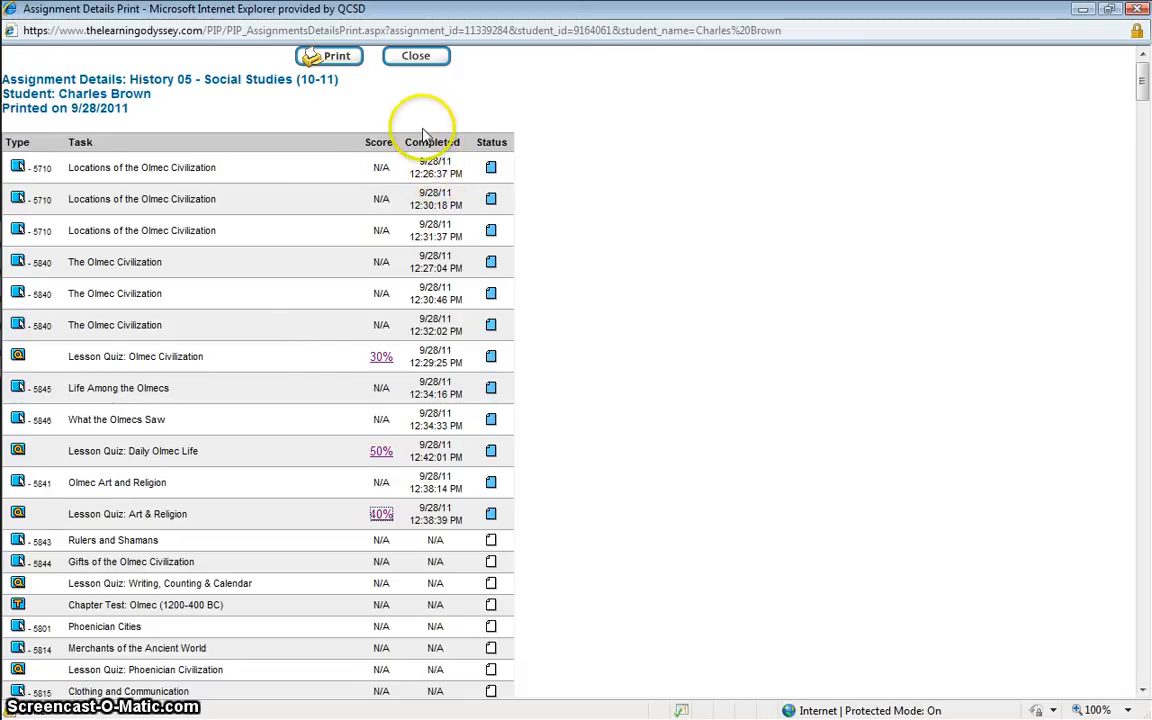
mouse_move(1096, 140)
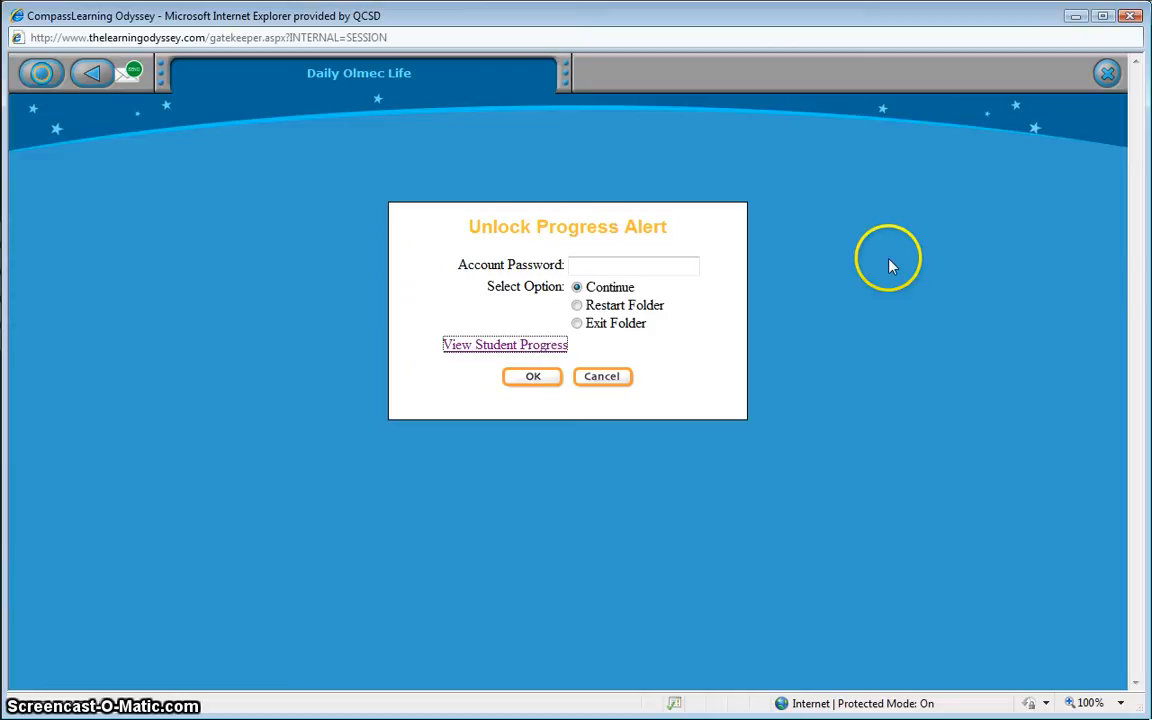
mouse_move(930, 222)
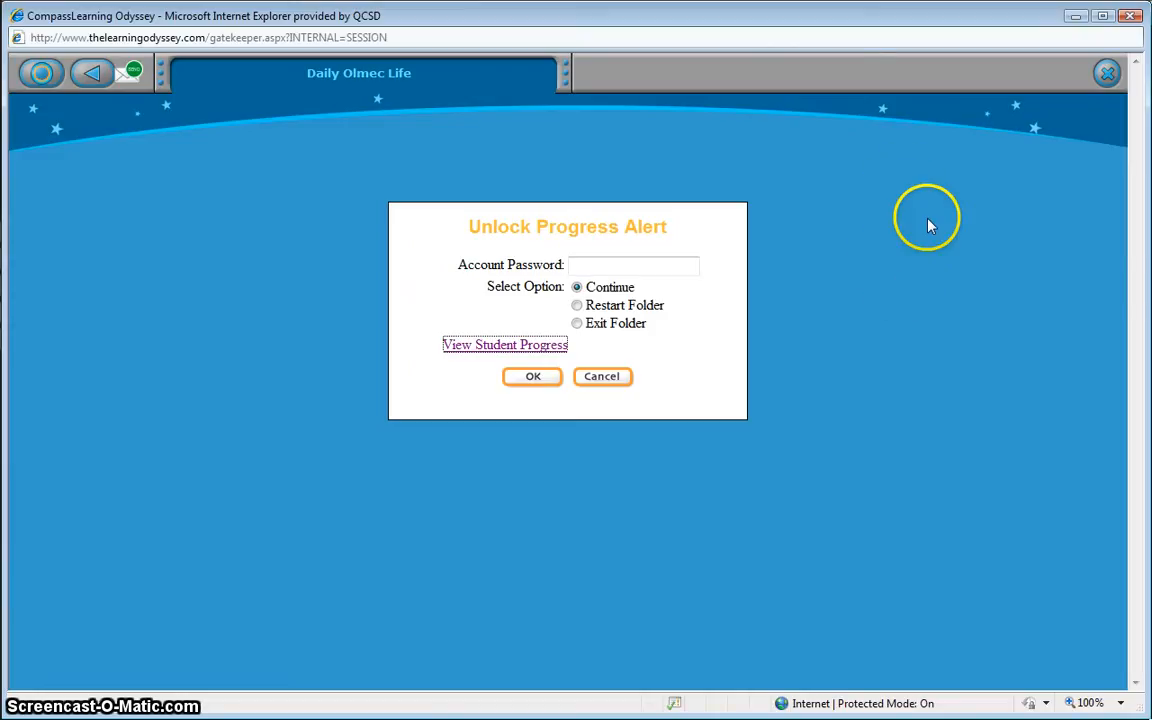
mouse_move(676, 324)
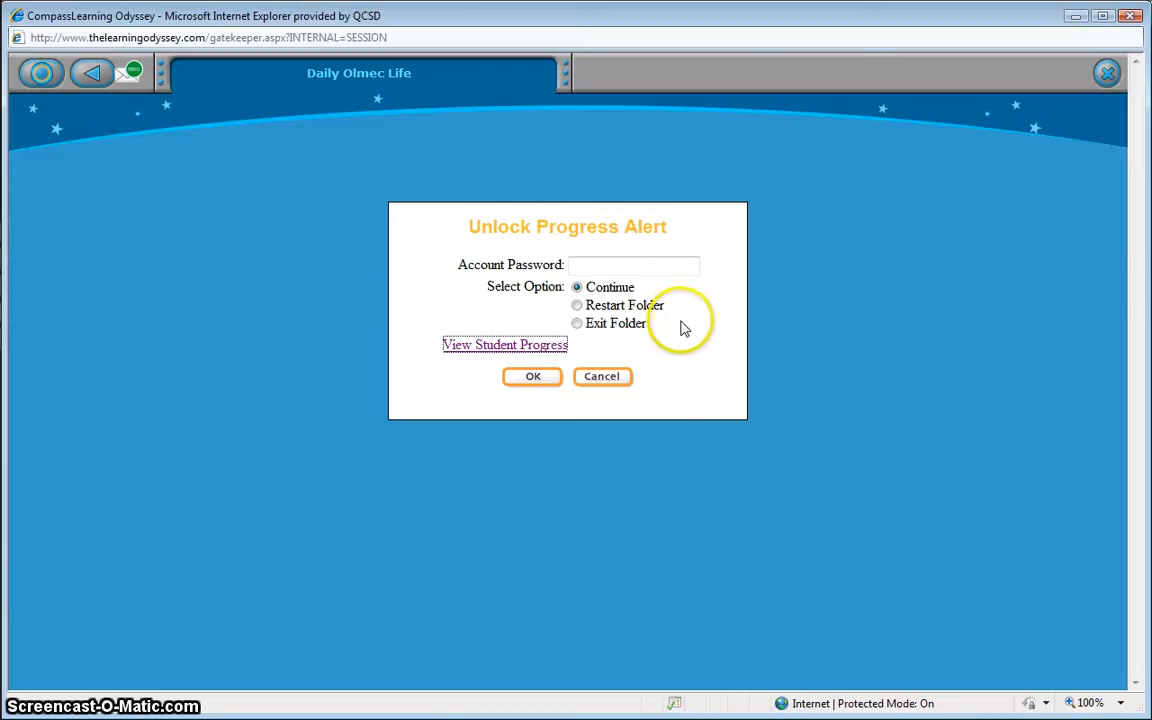
mouse_move(836, 332)
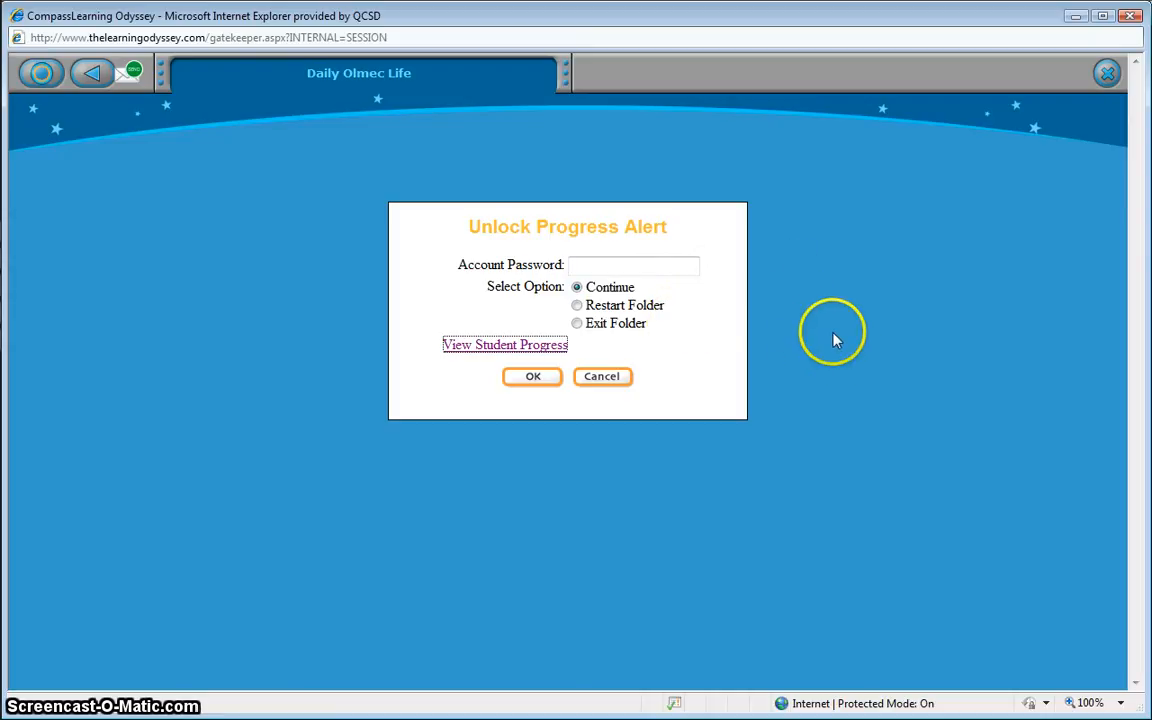
mouse_move(1116, 164)
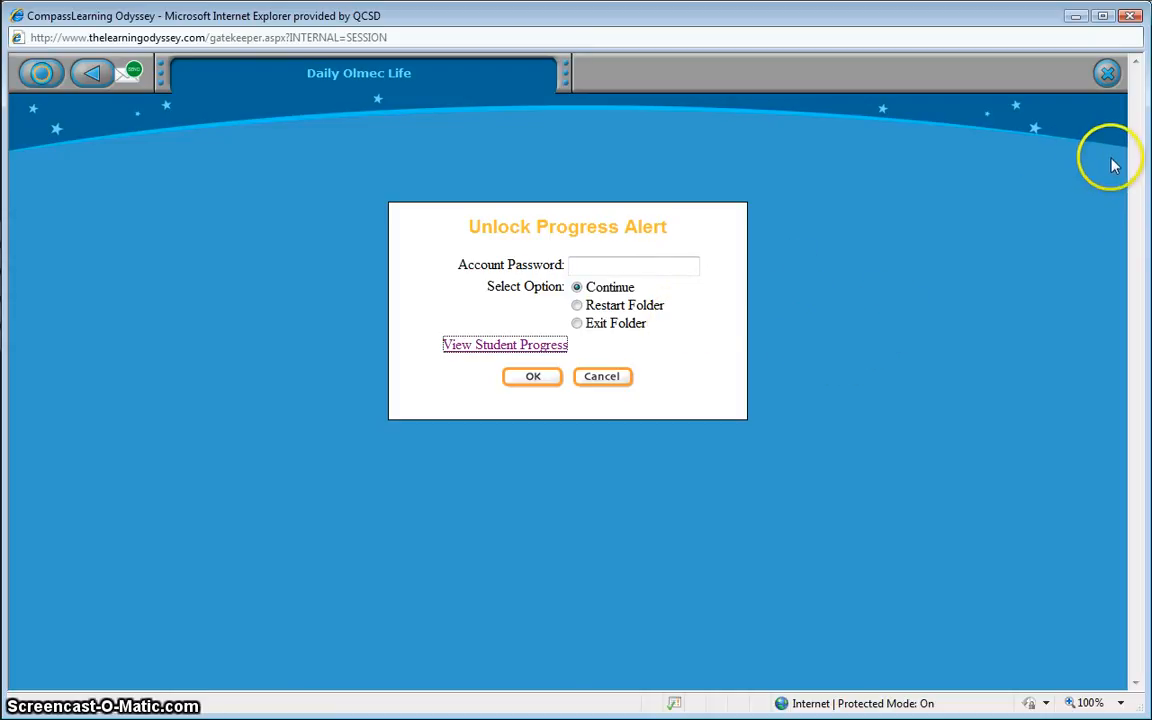
mouse_move(696, 464)
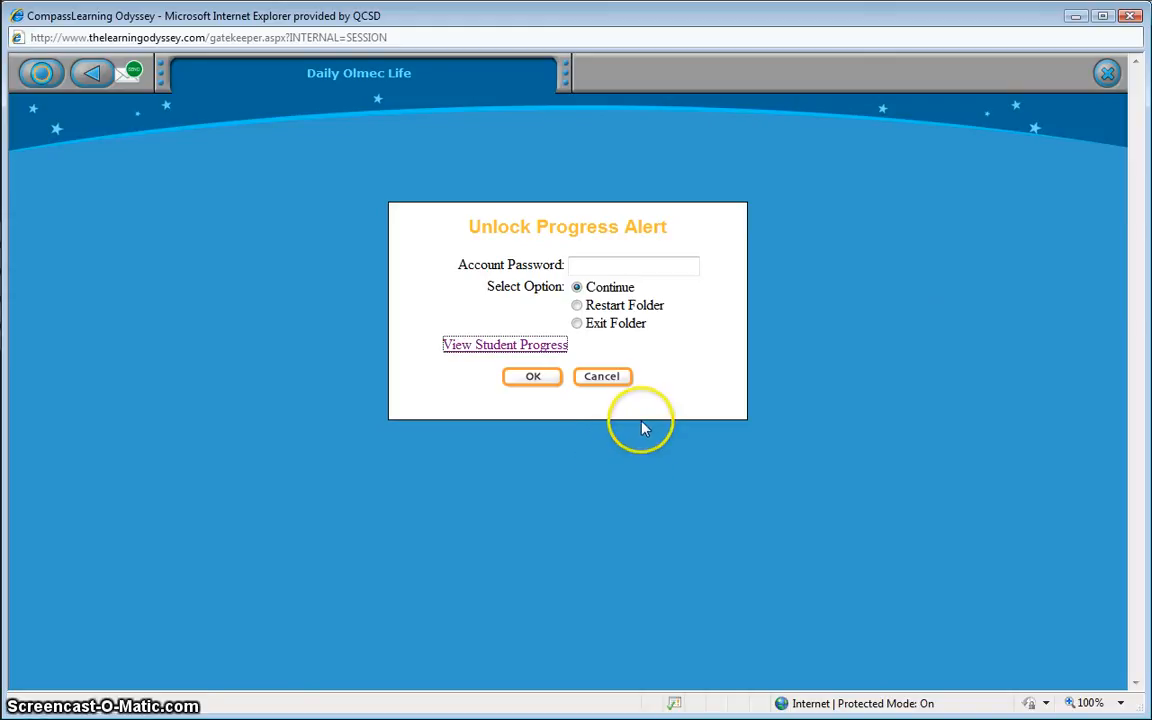
mouse_move(604, 376)
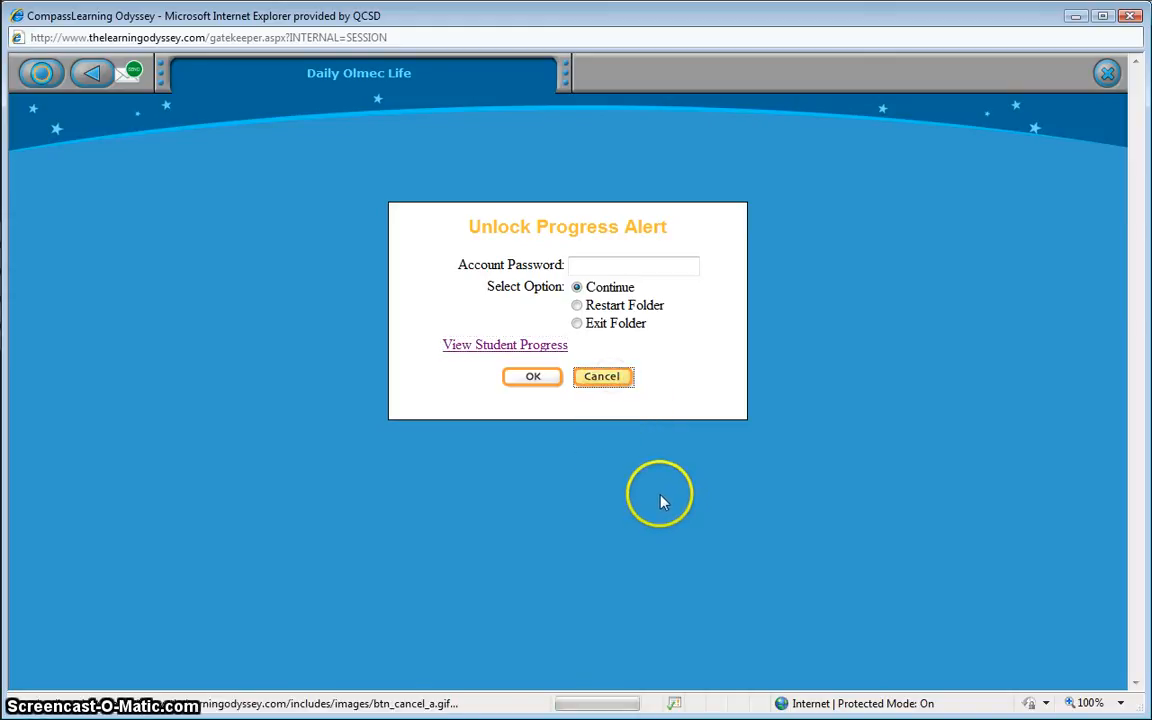
- Cancel the Unlock Progress Alert dialog, leaving the Progress Alert on Daily Olmec Life
left_click(600, 376)
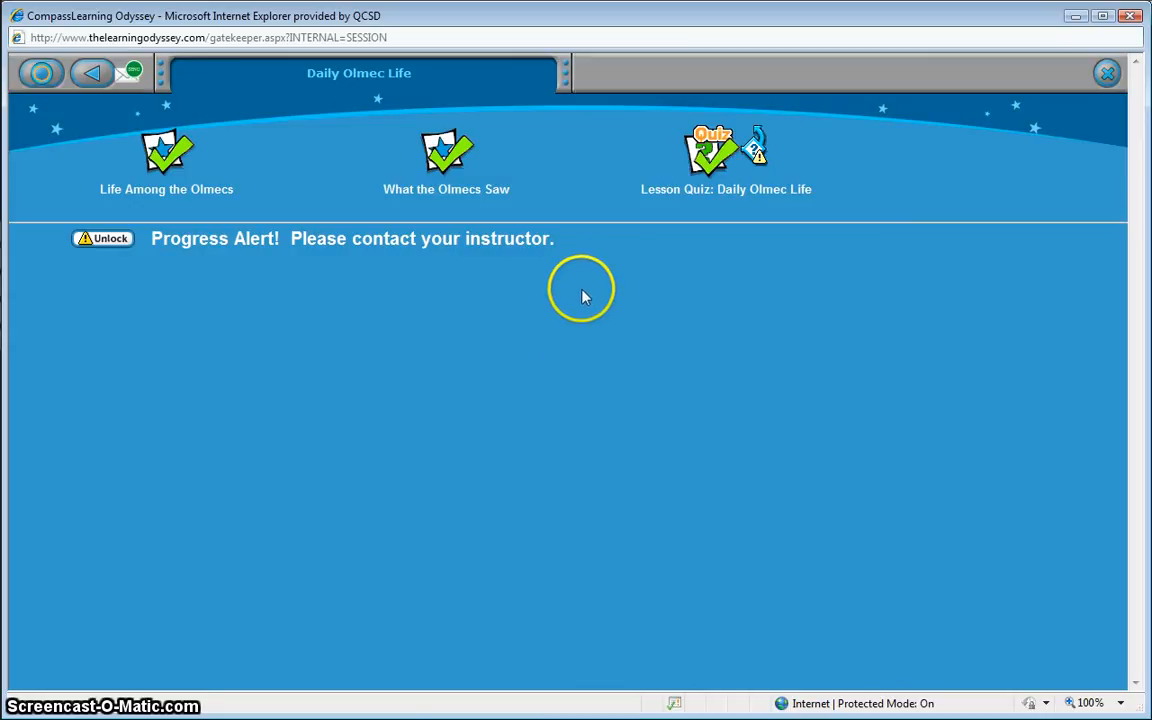
mouse_move(564, 284)
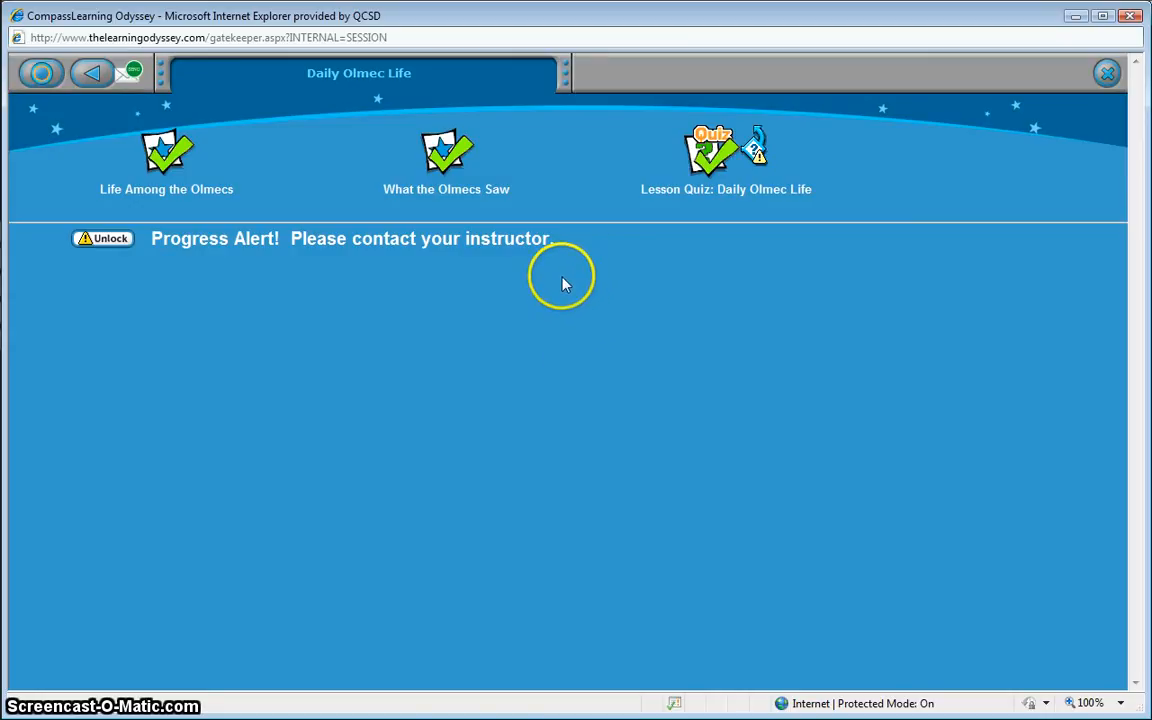
mouse_move(504, 296)
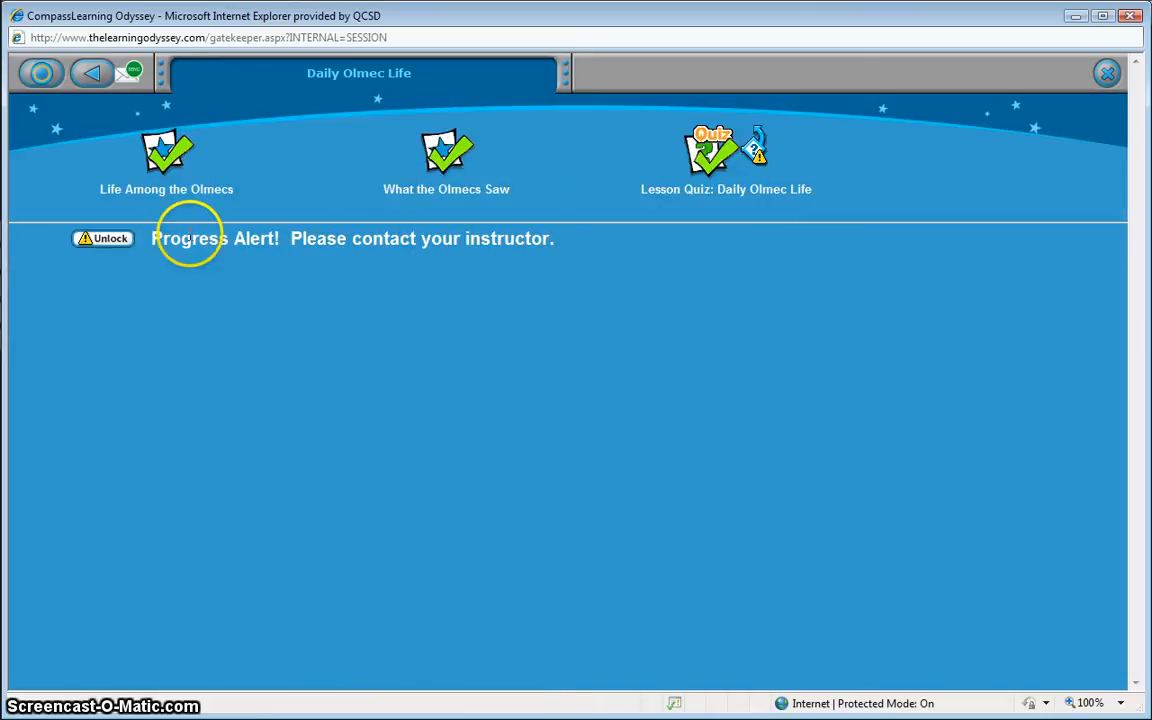
mouse_move(296, 238)
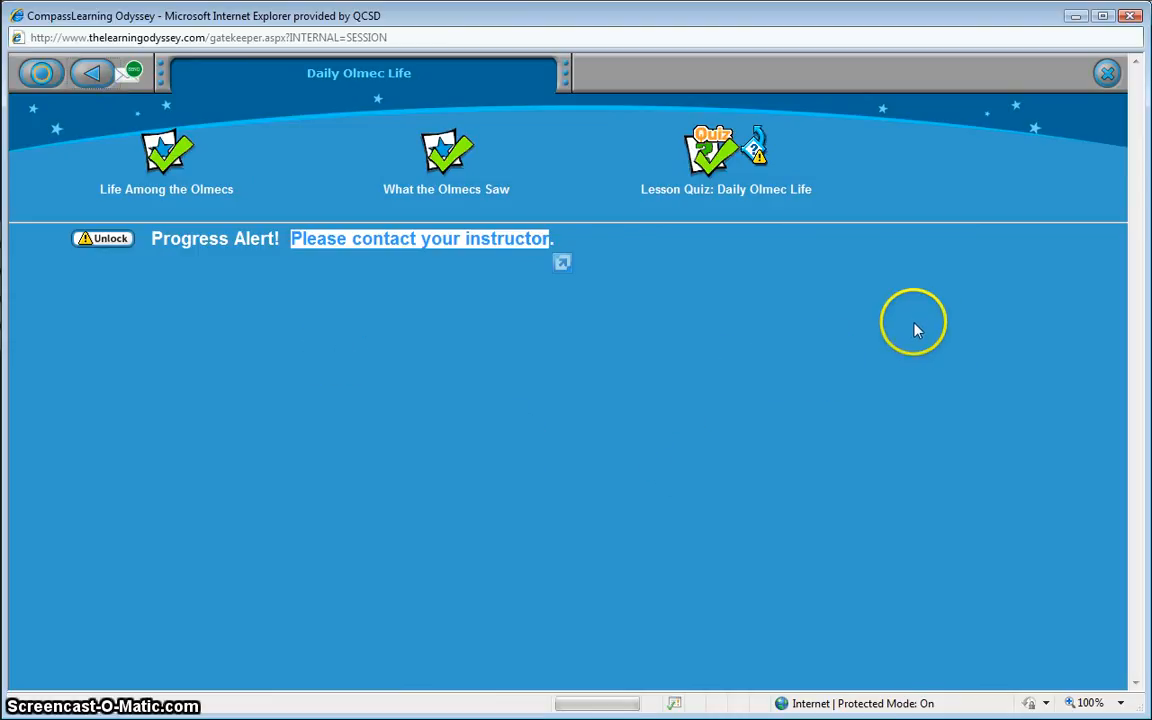
- Back out through the Olmec unit folder to the student's welcome home screen
left_click(90, 72)
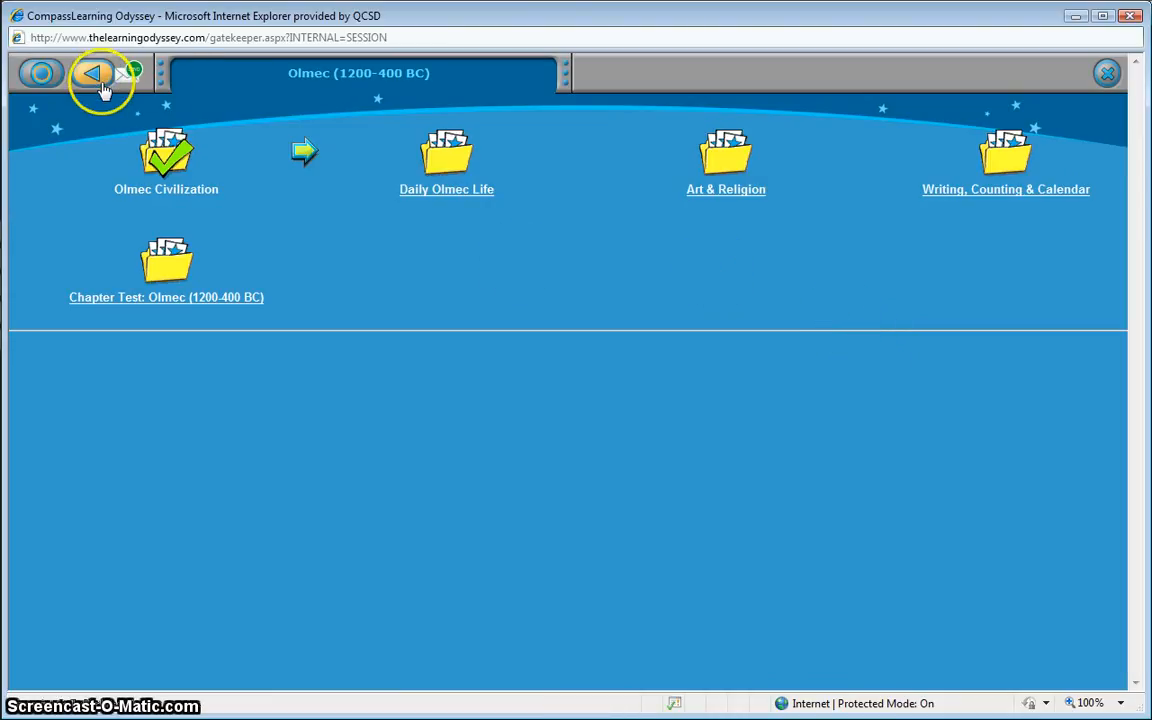
left_click(92, 74)
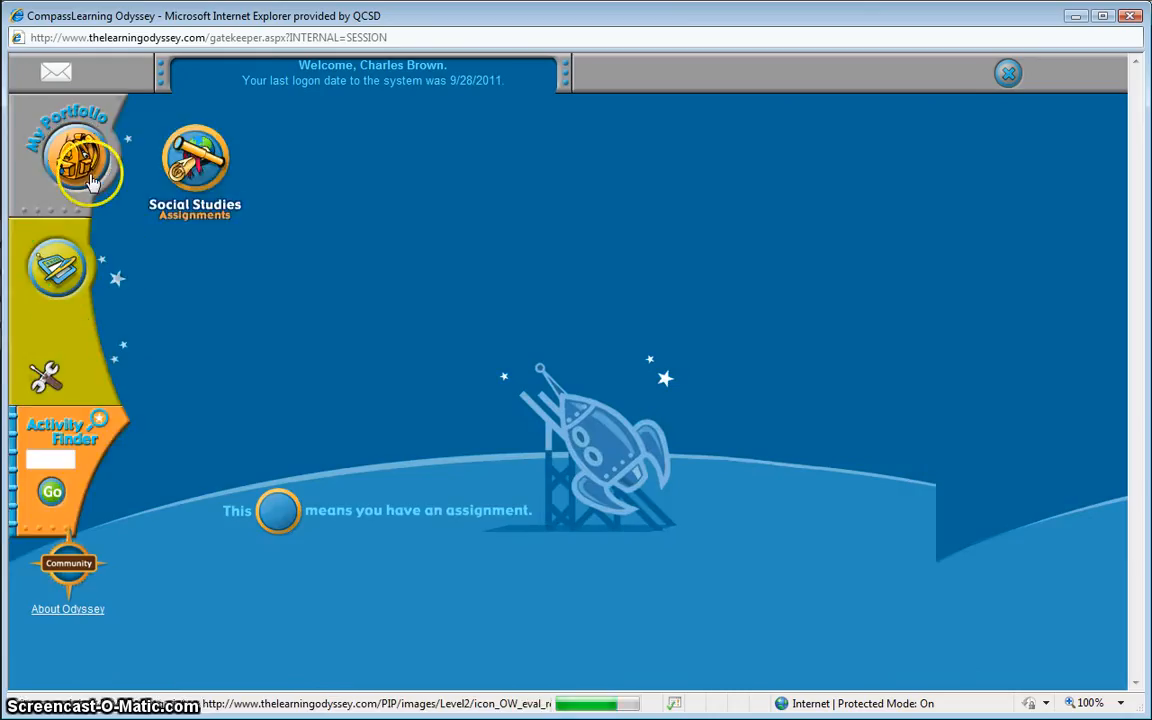
left_click(78, 156)
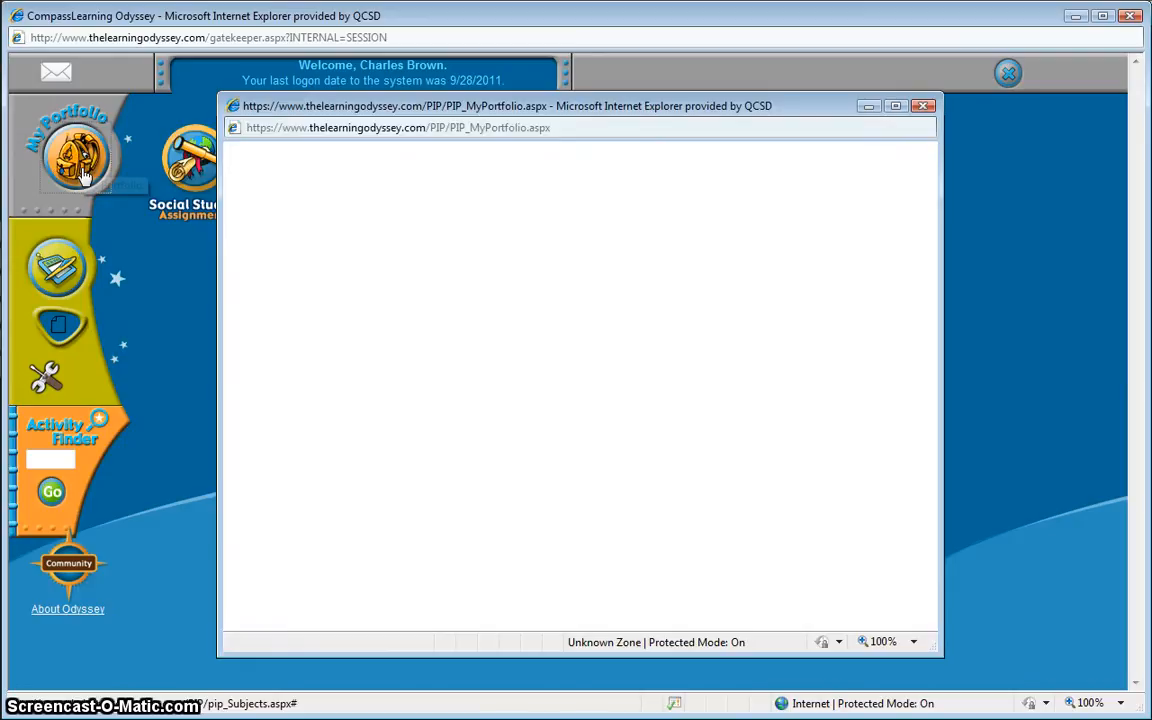
left_click(76, 156)
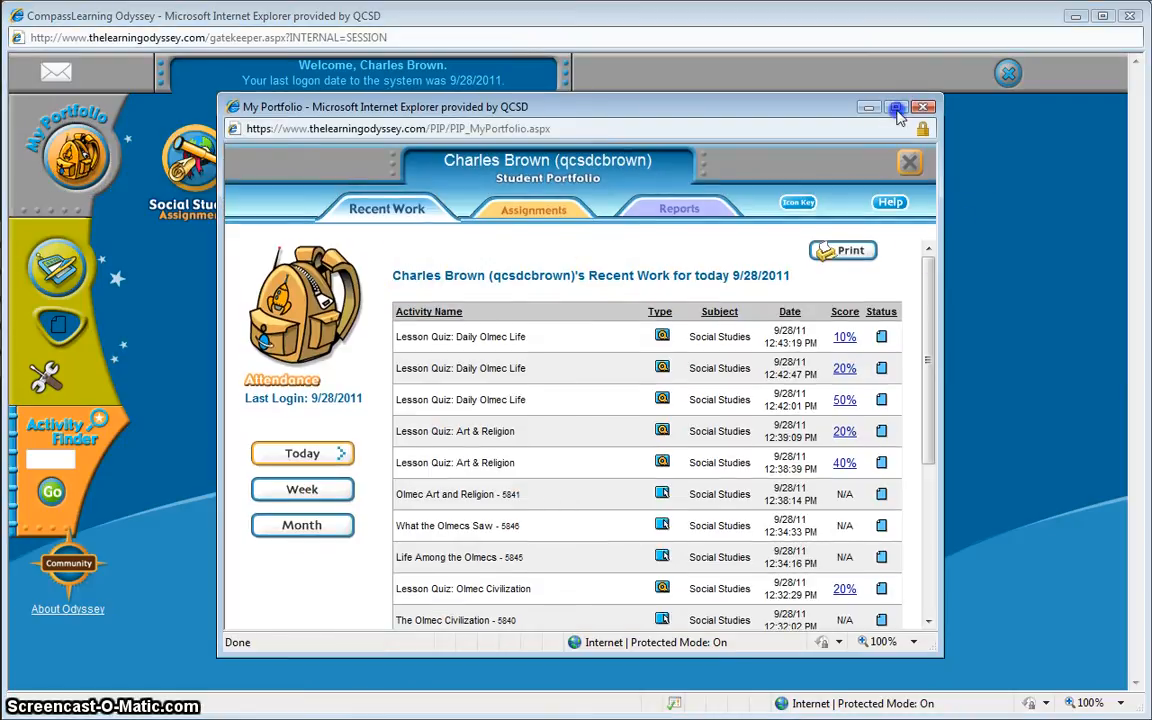
left_click(896, 108)
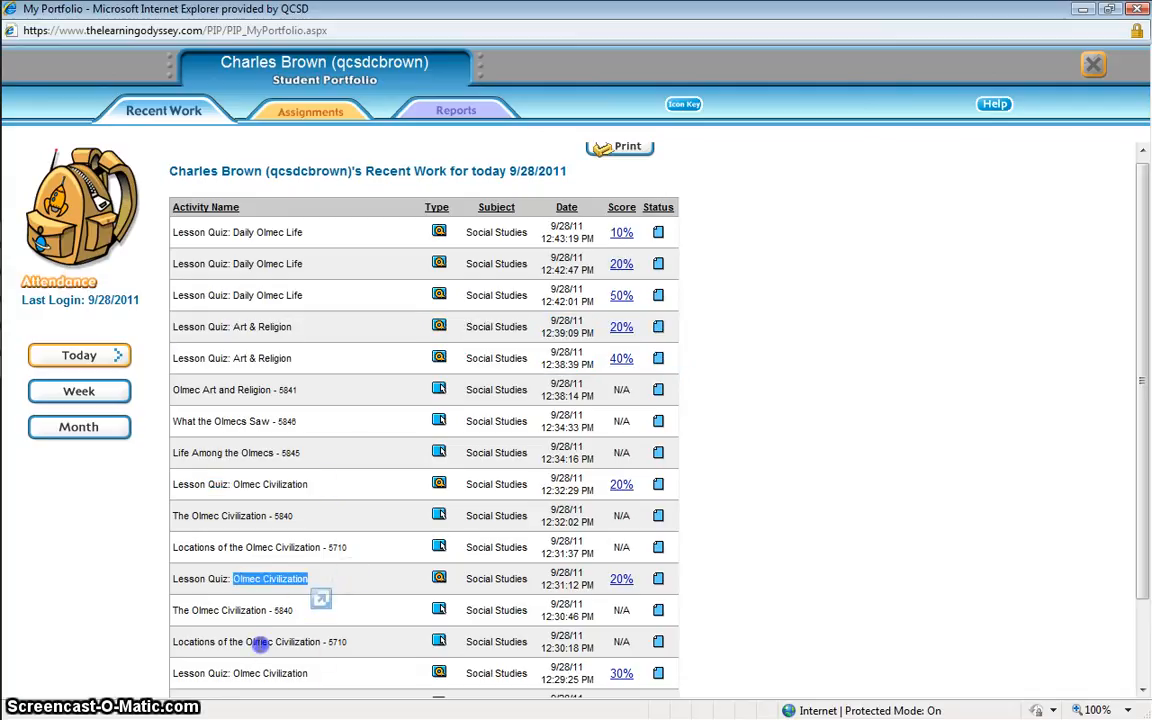
scroll("down", 3)
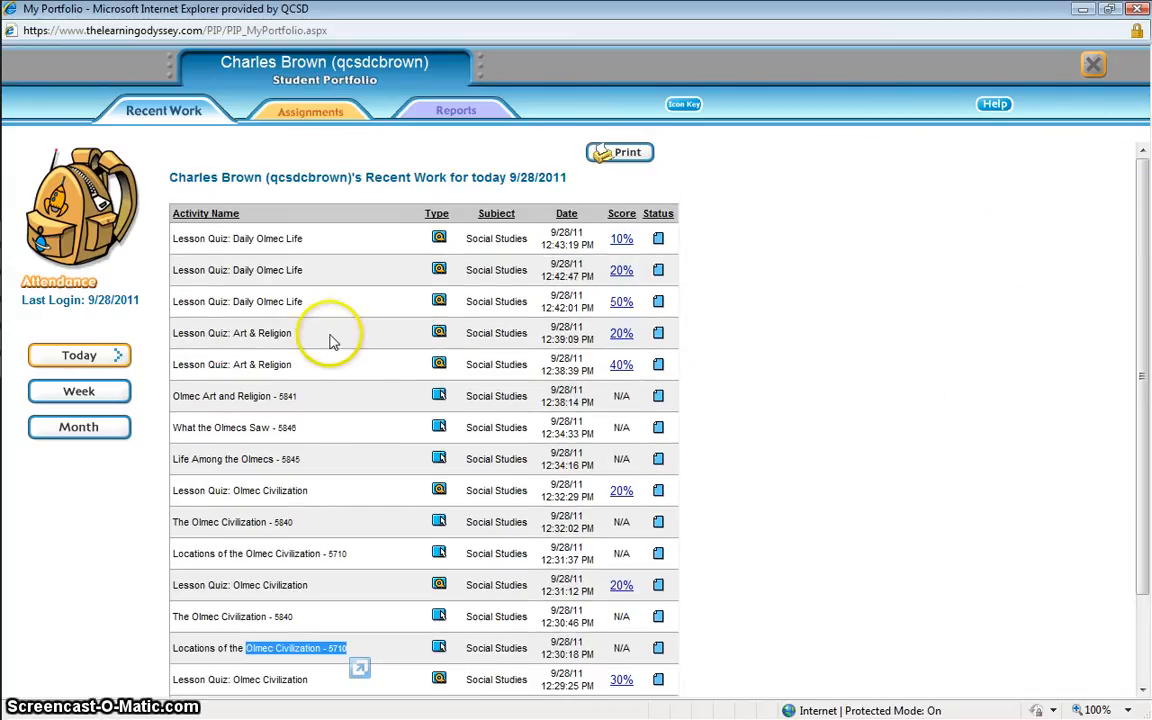
mouse_move(1078, 104)
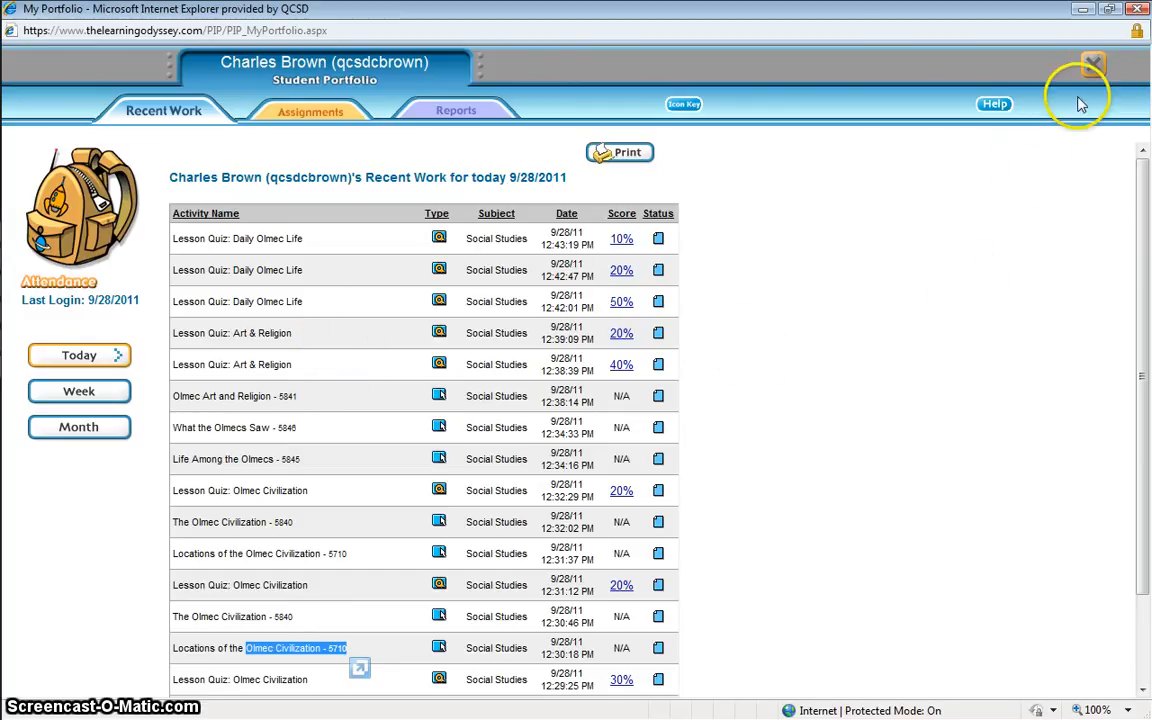
left_click(1092, 64)
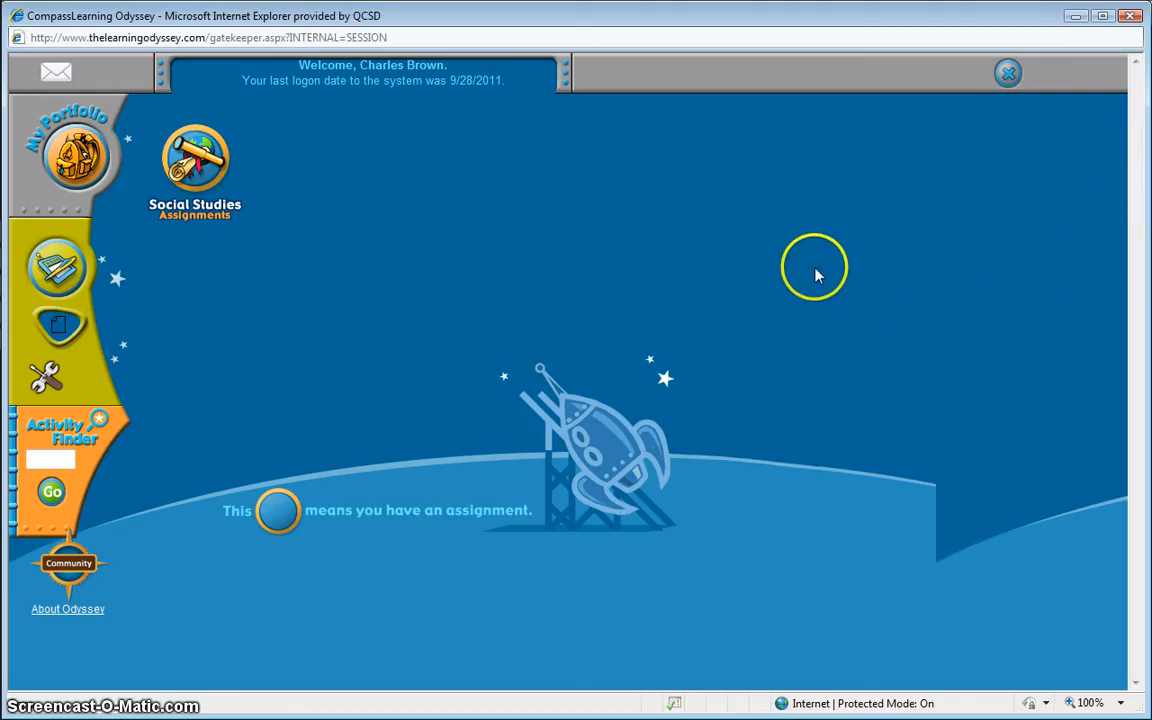
mouse_move(816, 280)
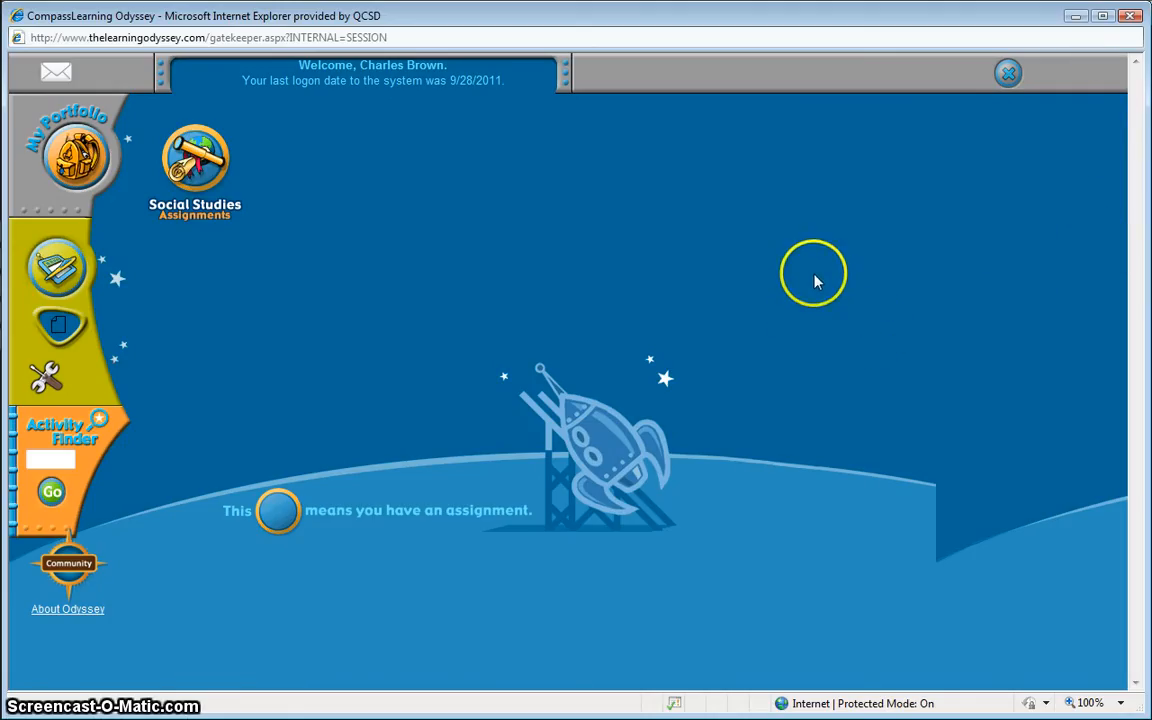
mouse_move(740, 270)
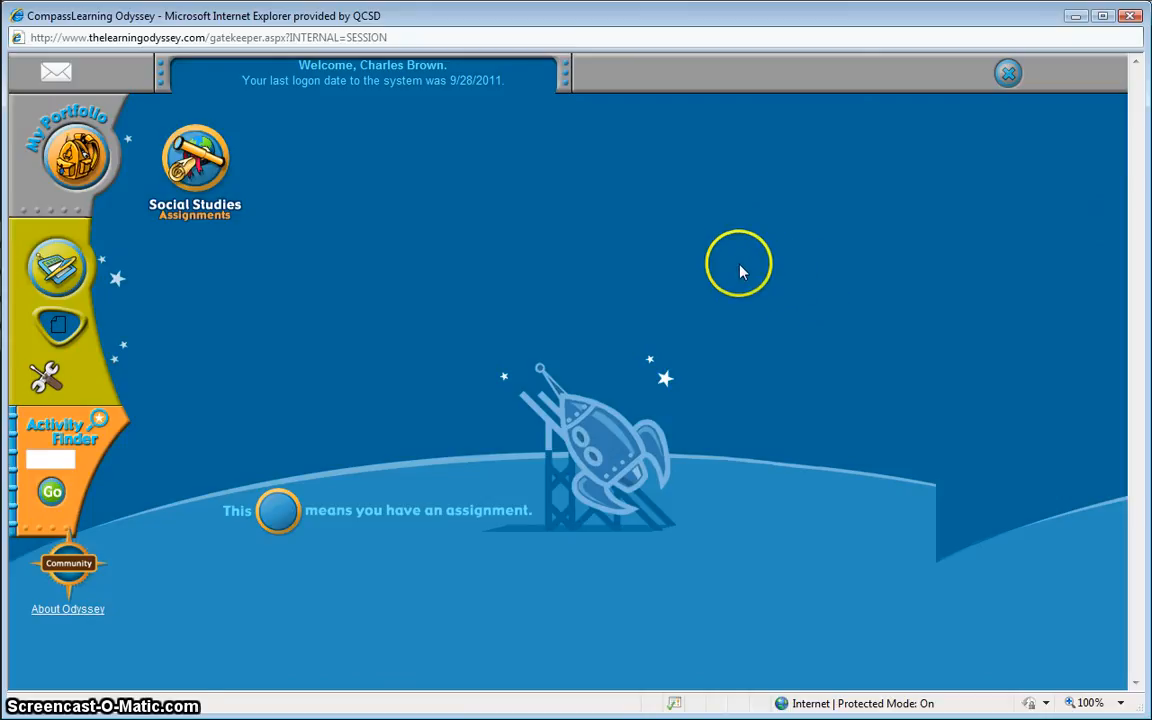
mouse_move(708, 276)
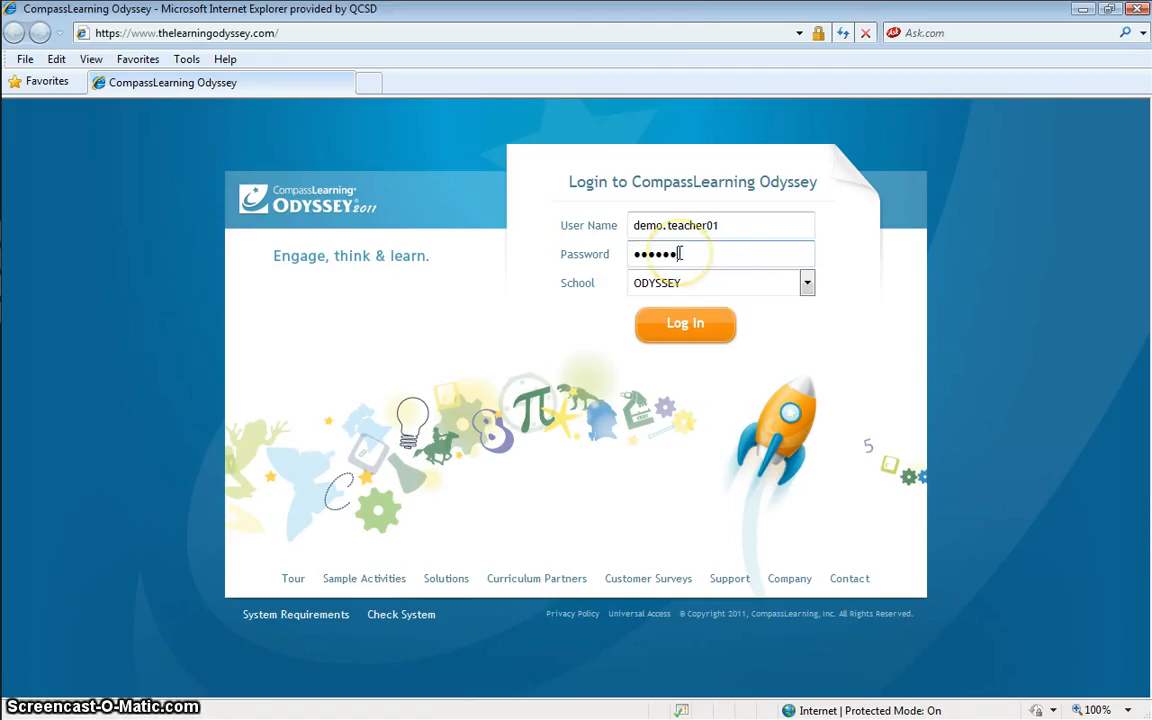
- Sign in with the teacher password to reach the dashboard's student status list
type("••")
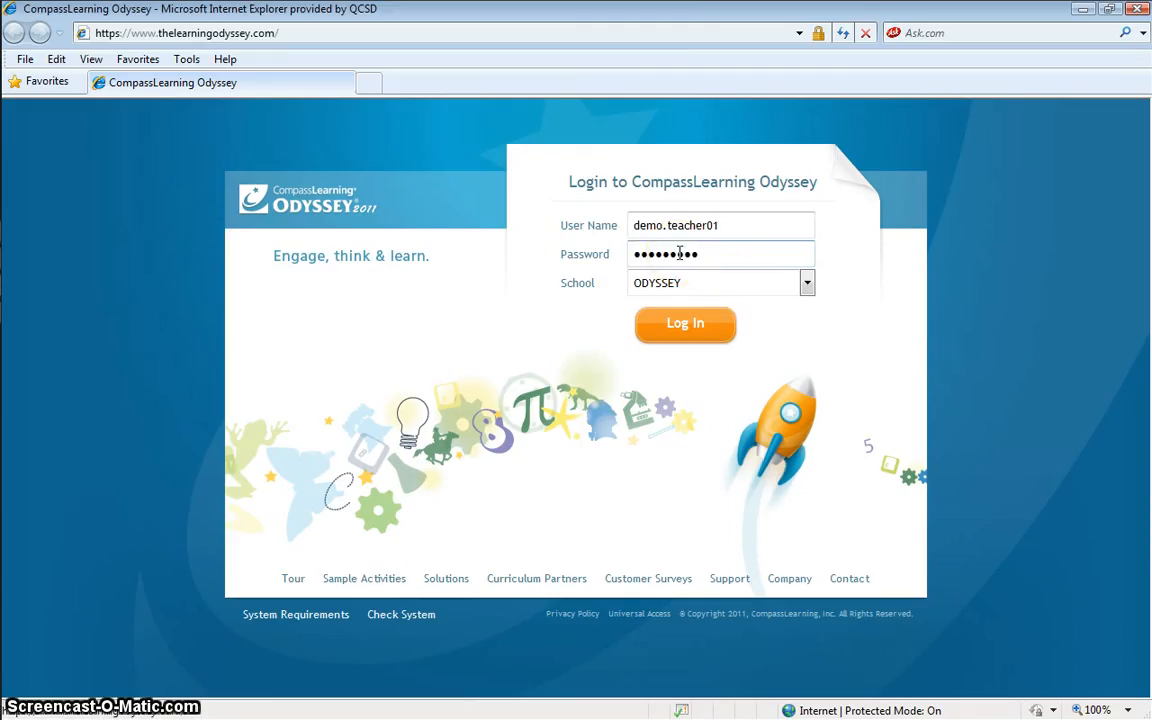
left_click(684, 324)
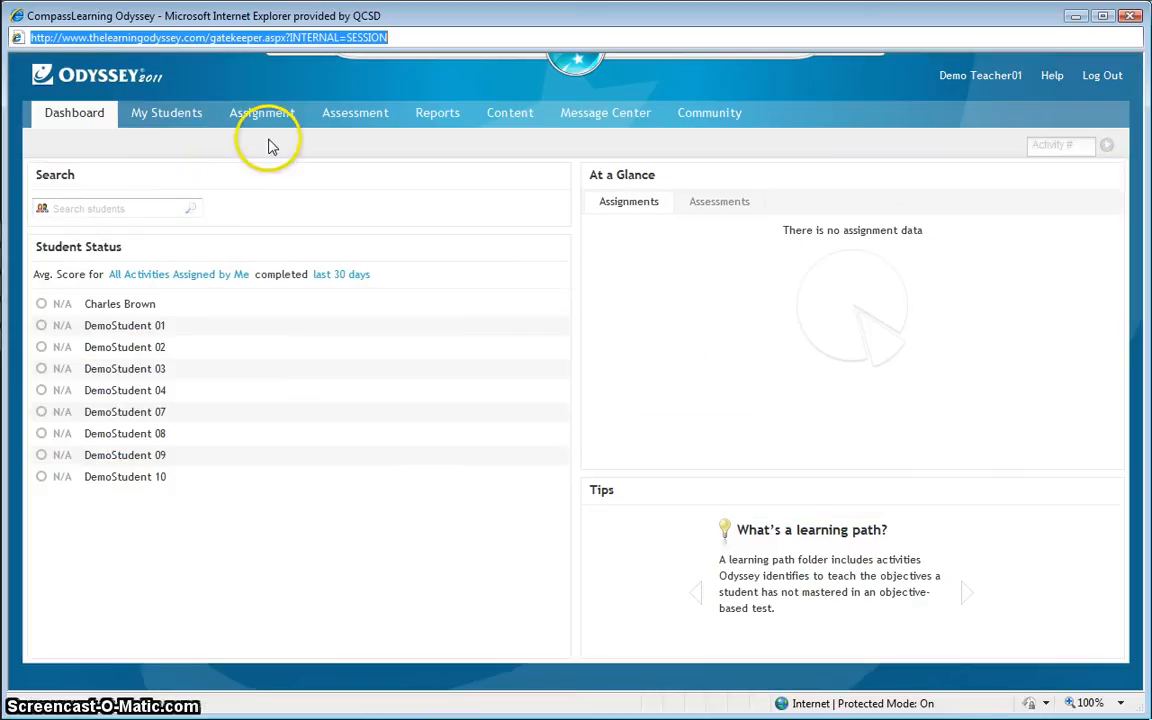
mouse_move(262, 112)
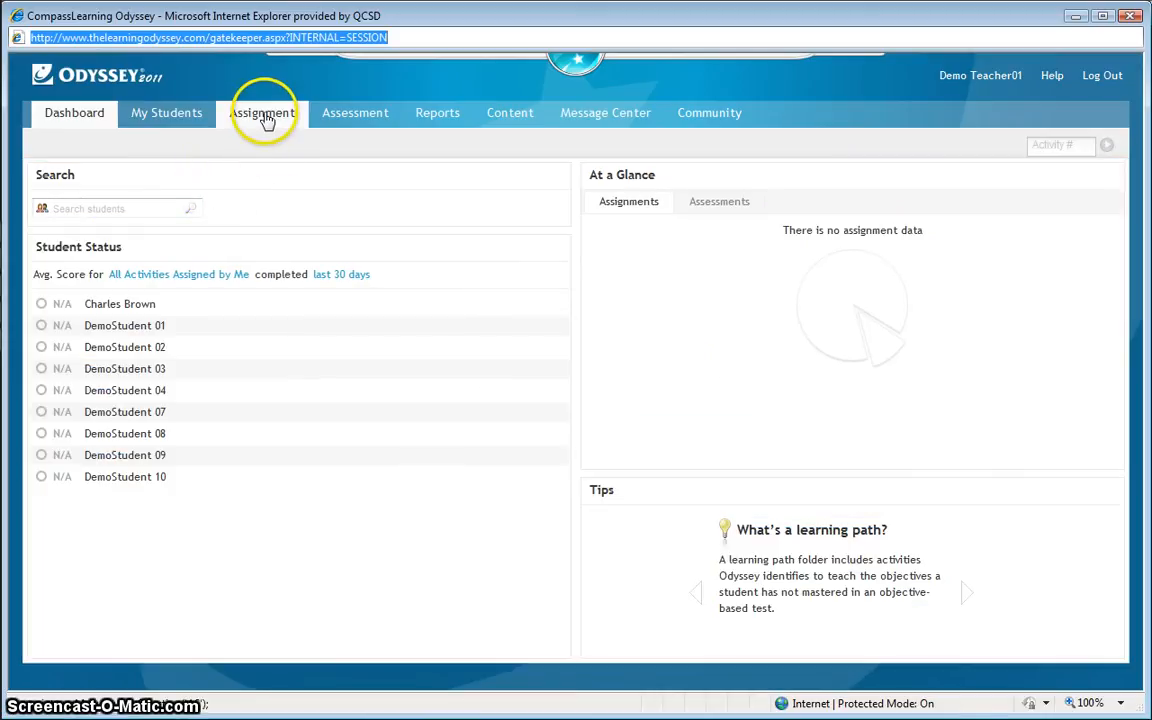
- Go to the Assignment area and bring up the Assignment Status search page
left_click(262, 112)
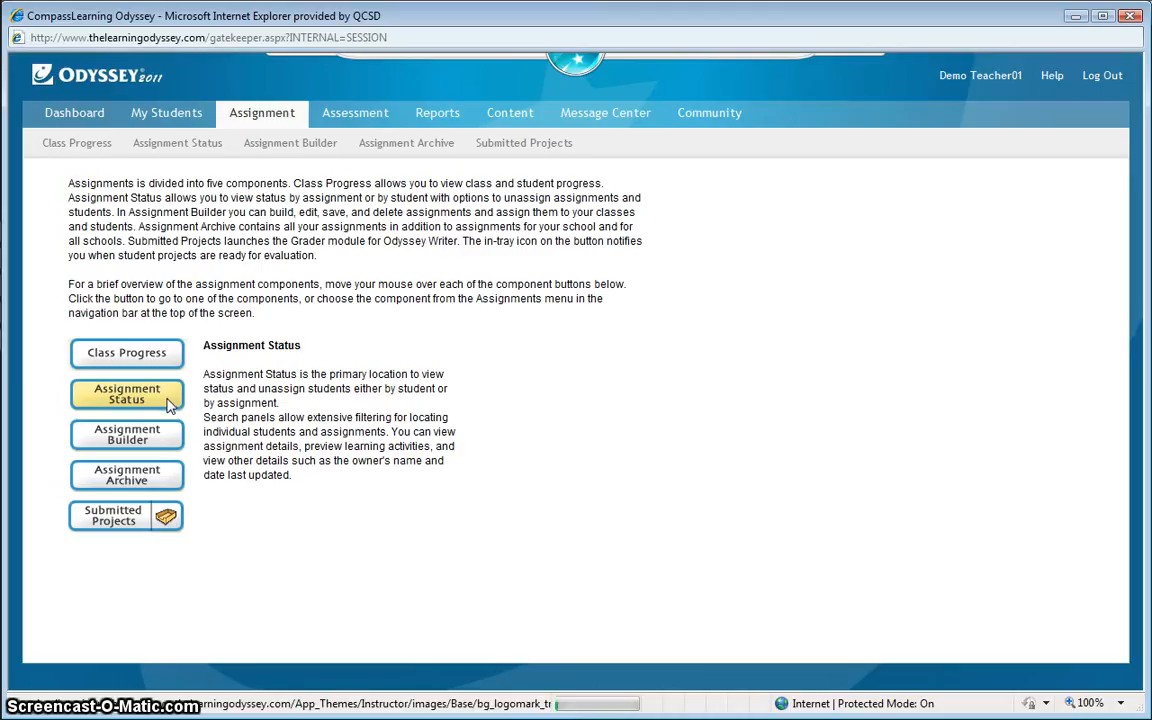
left_click(128, 392)
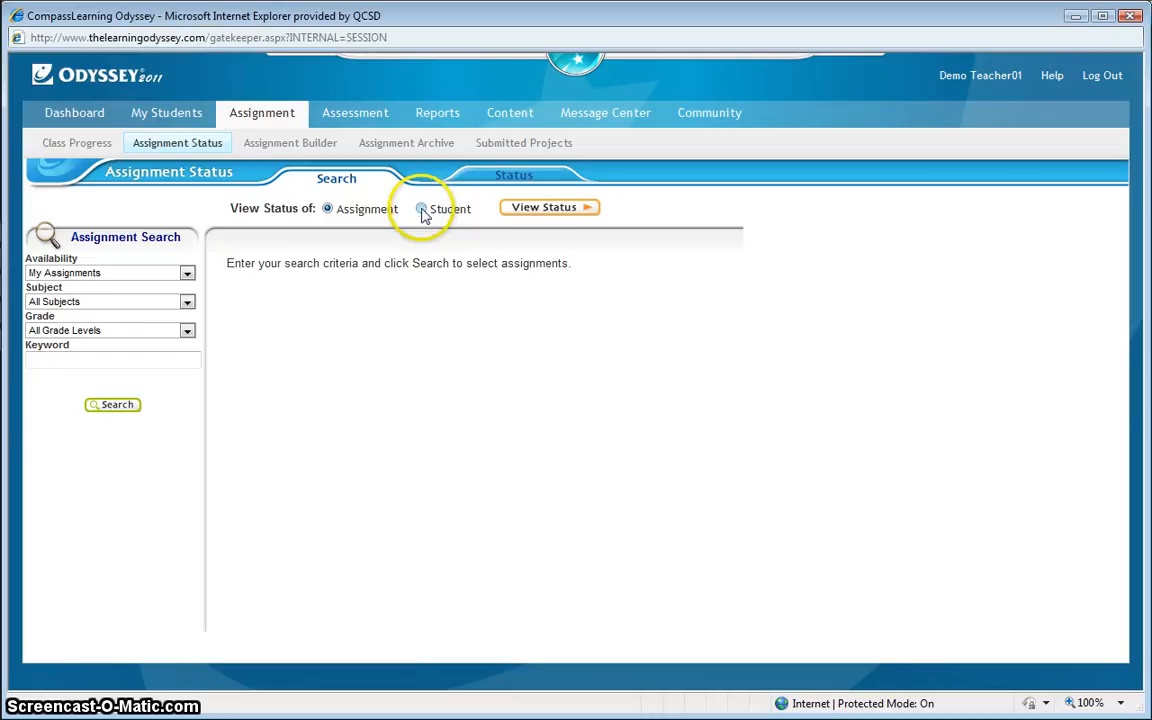
left_click(420, 208)
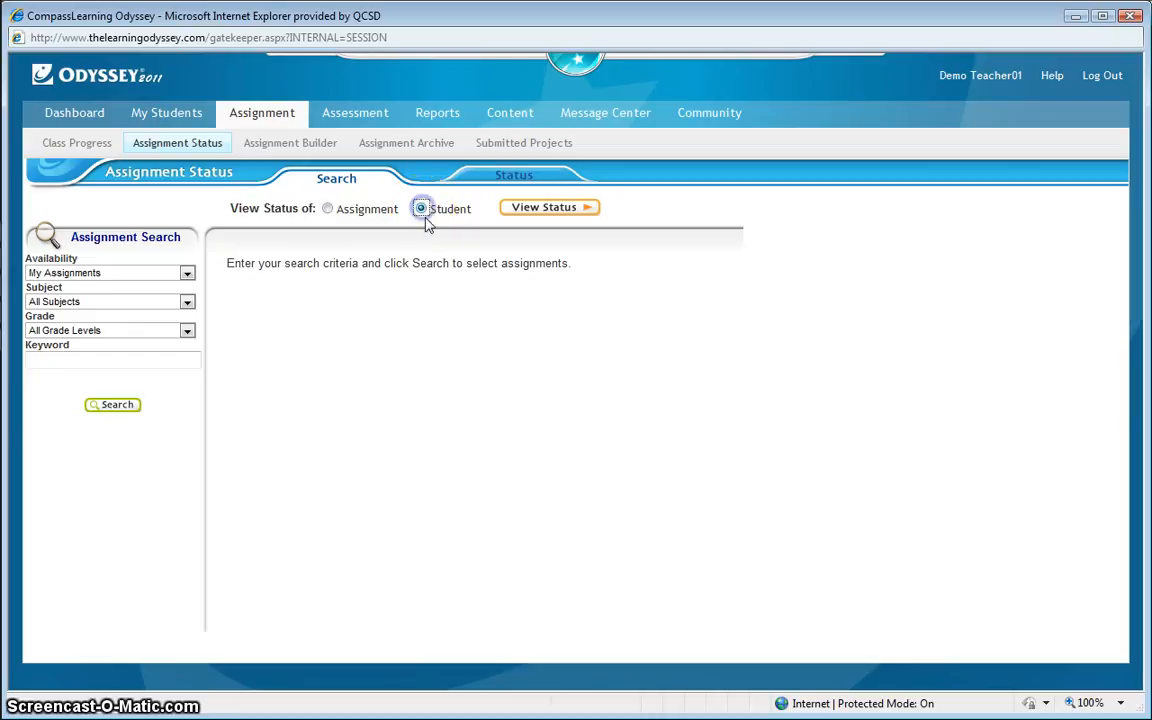
left_click(420, 208)
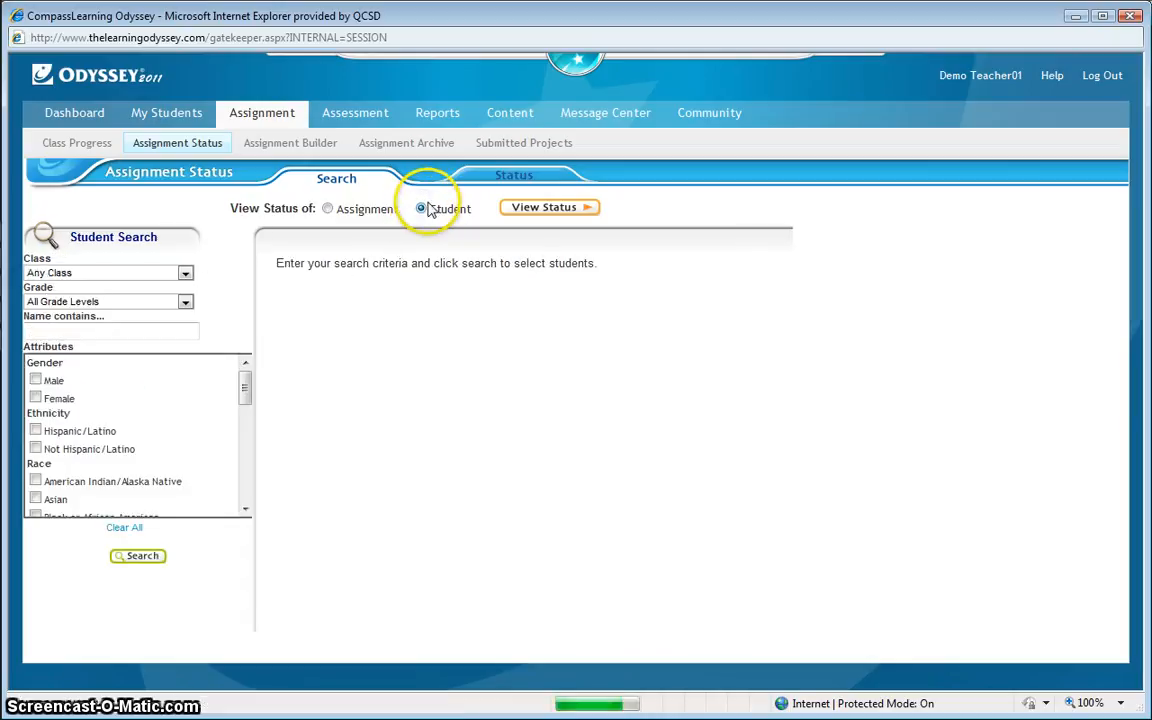
left_click(420, 208)
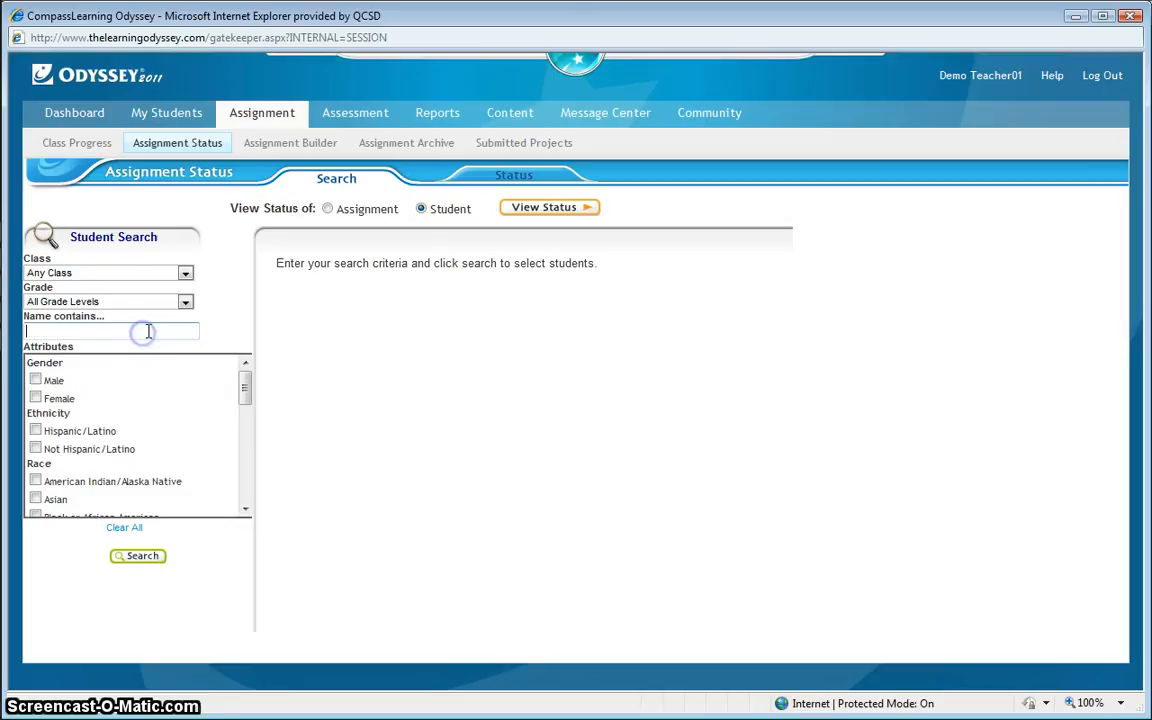
type("qcsdcb")
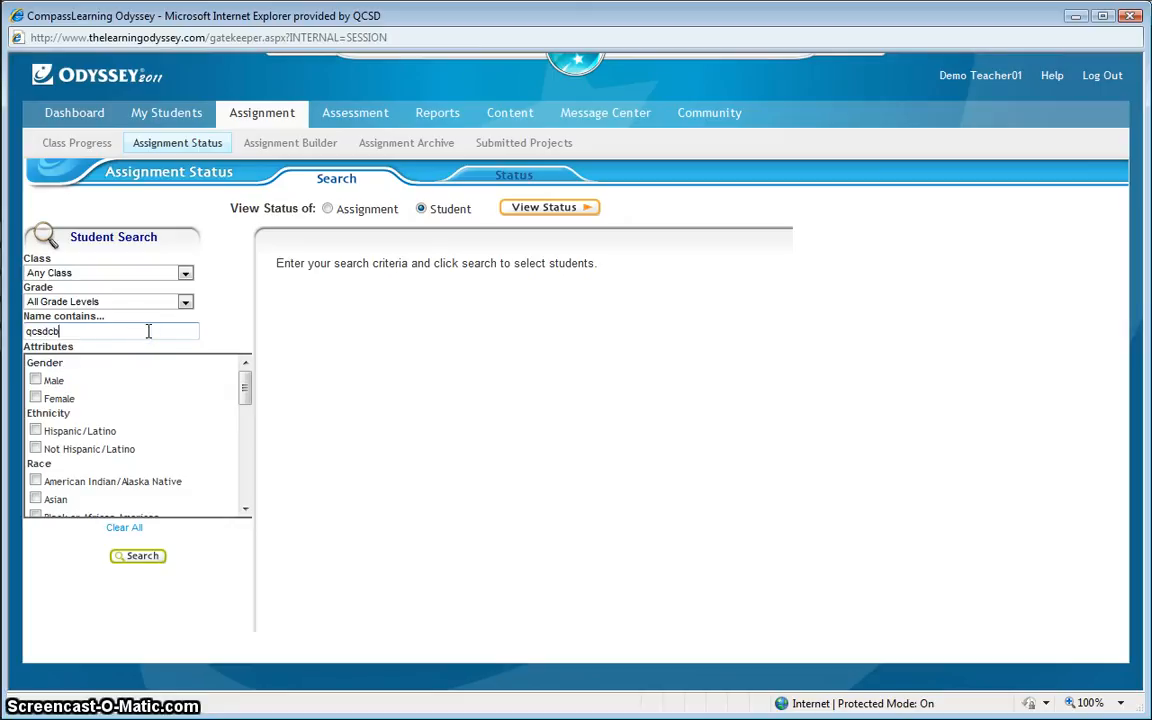
type("rown")
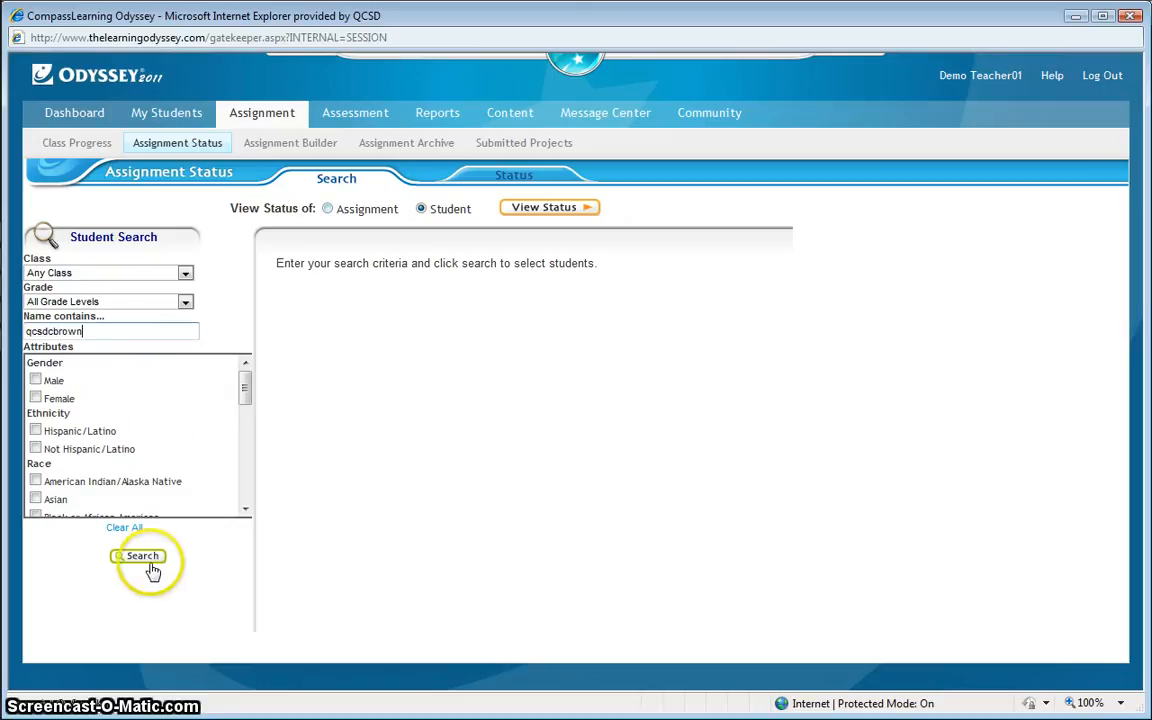
left_click(136, 556)
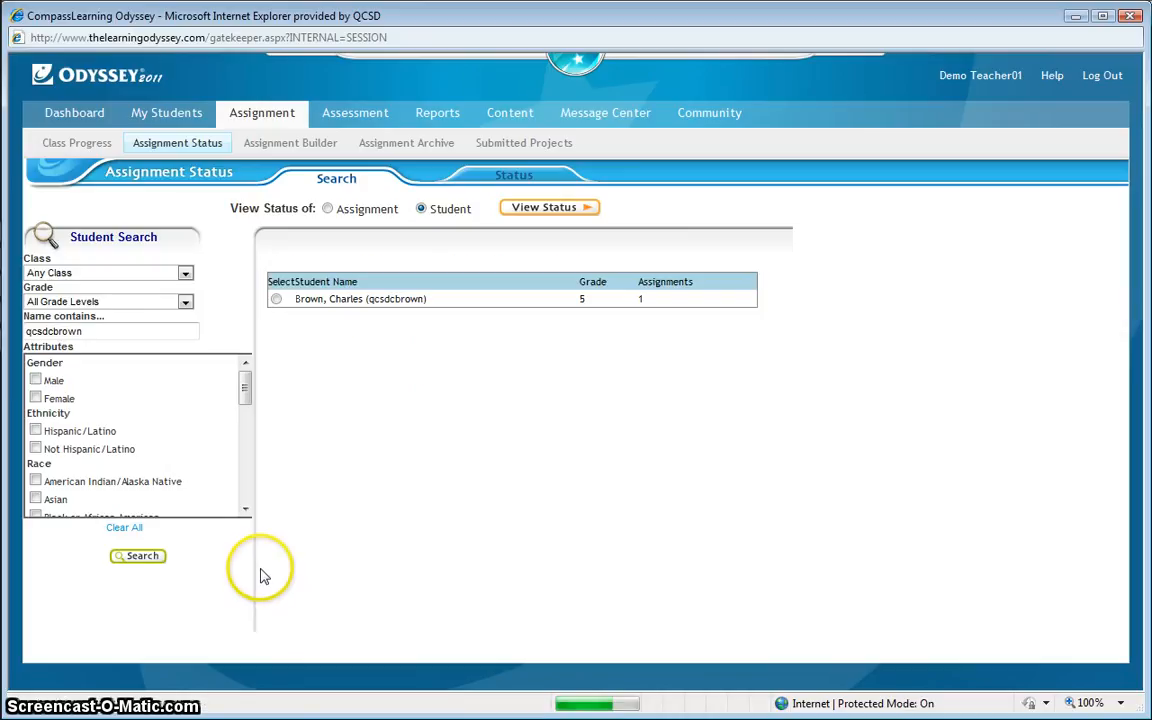
left_click(276, 300)
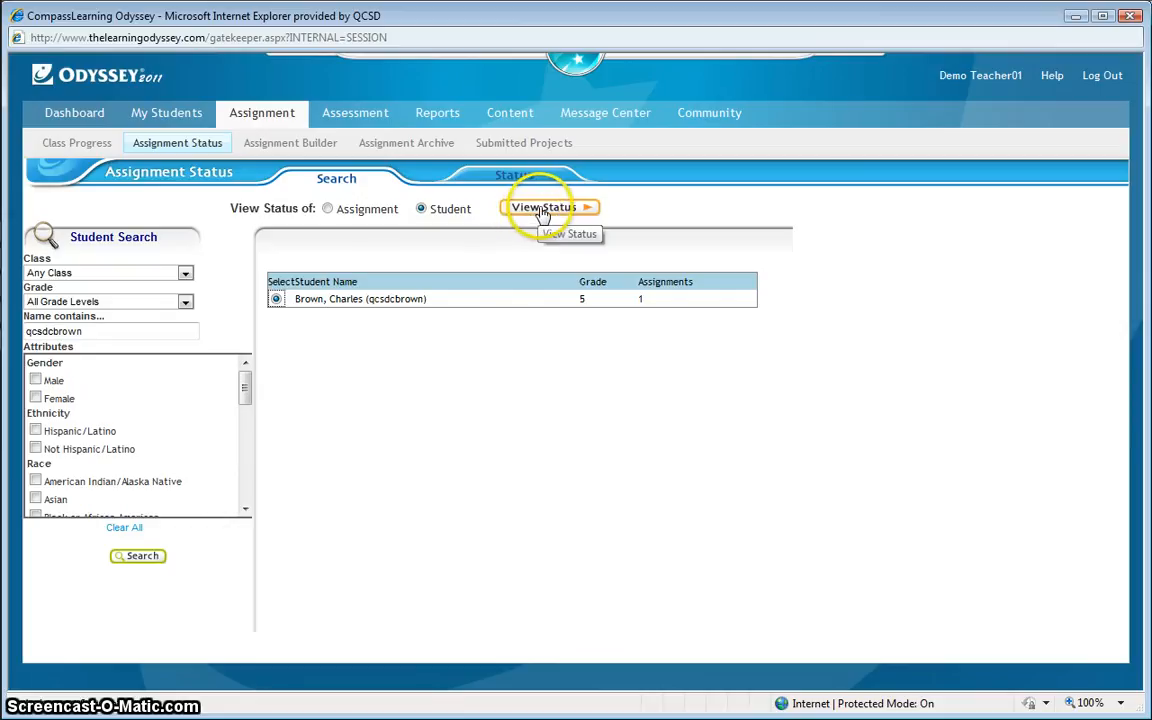
left_click(544, 206)
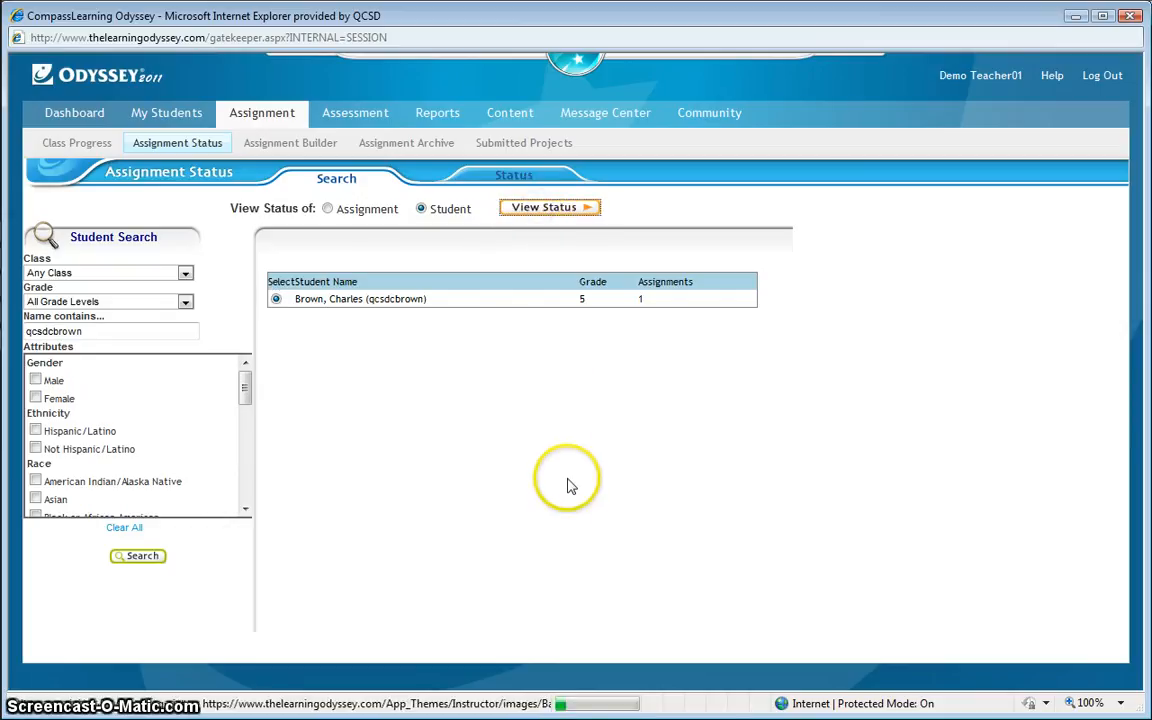
left_click(548, 206)
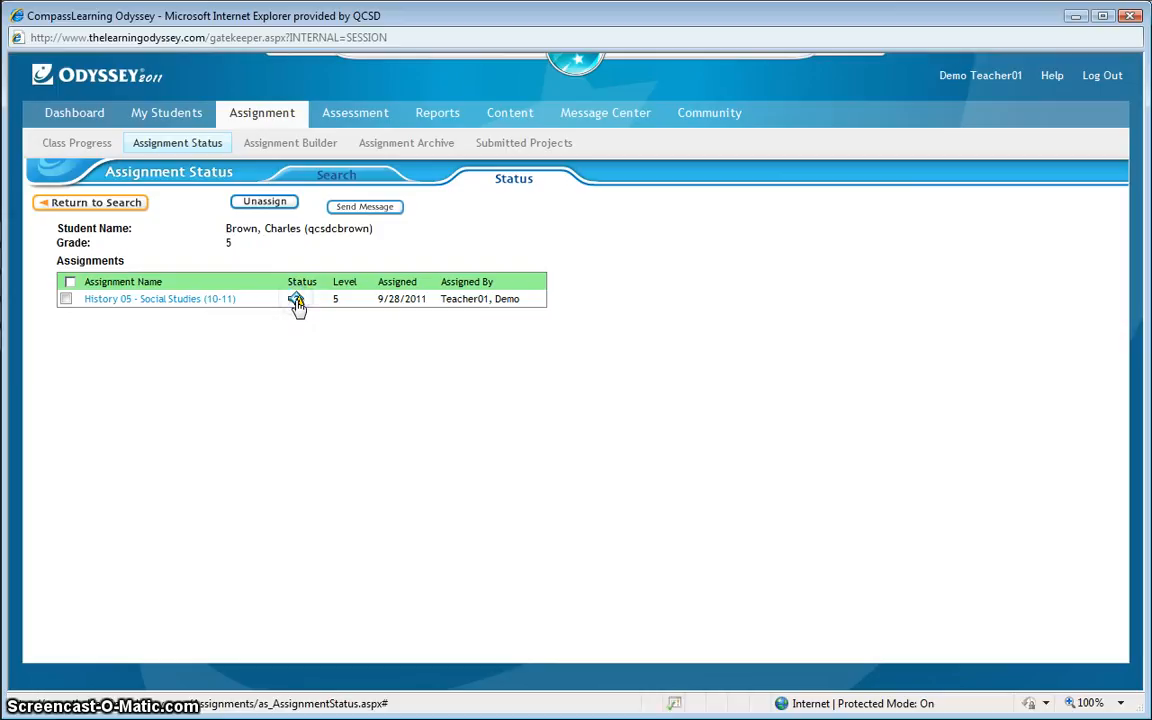
left_click(296, 300)
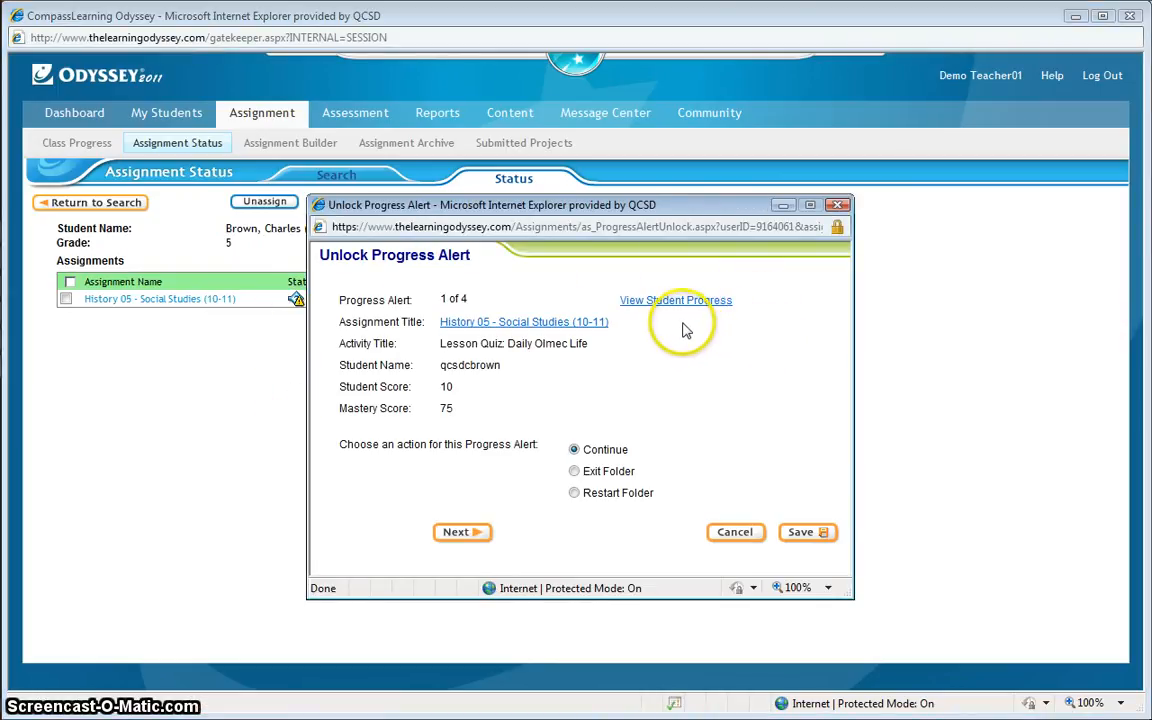
left_click(676, 300)
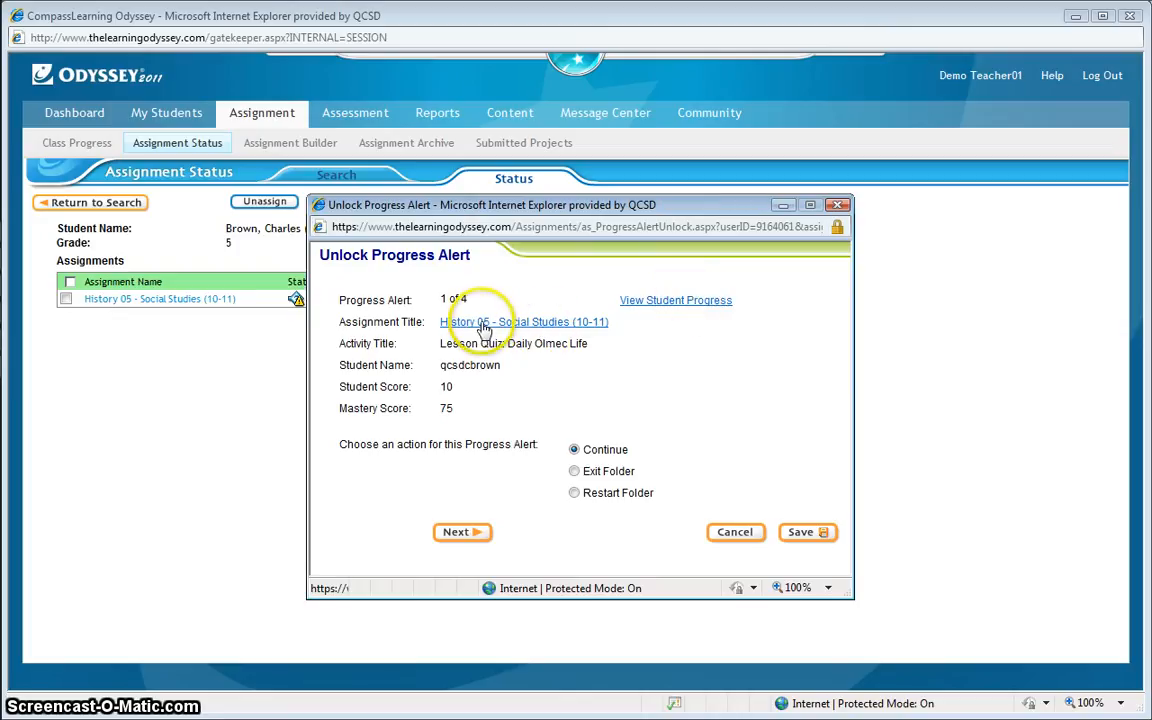
mouse_move(548, 332)
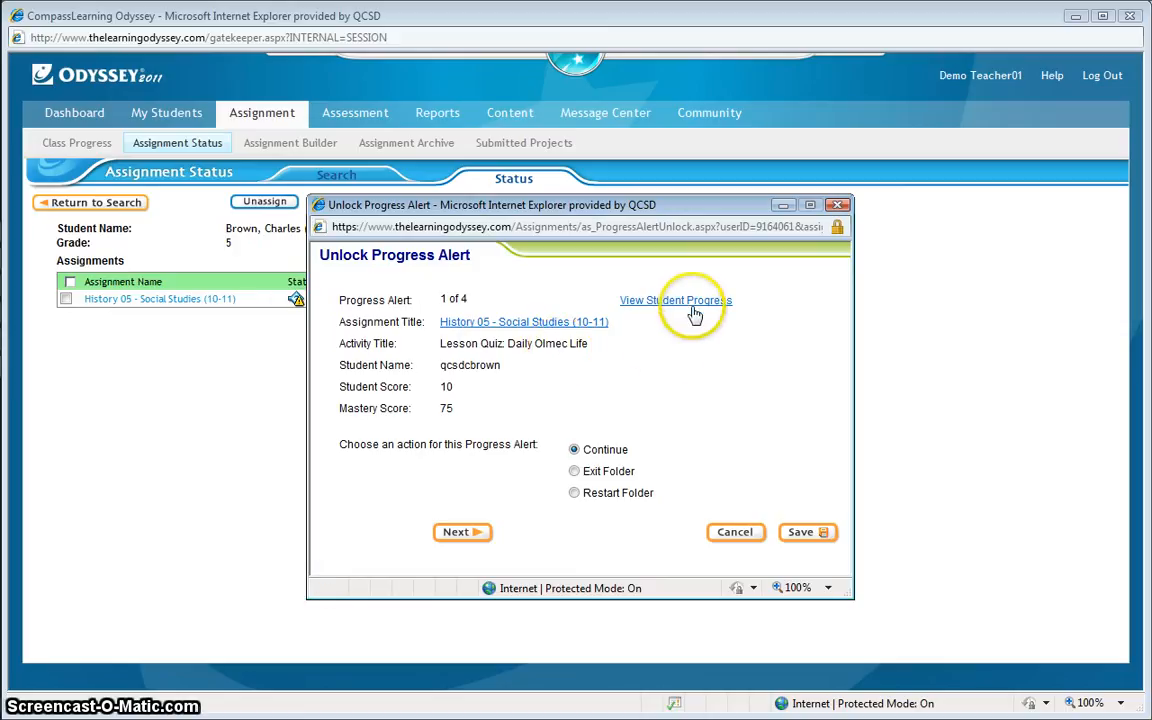
left_click(676, 300)
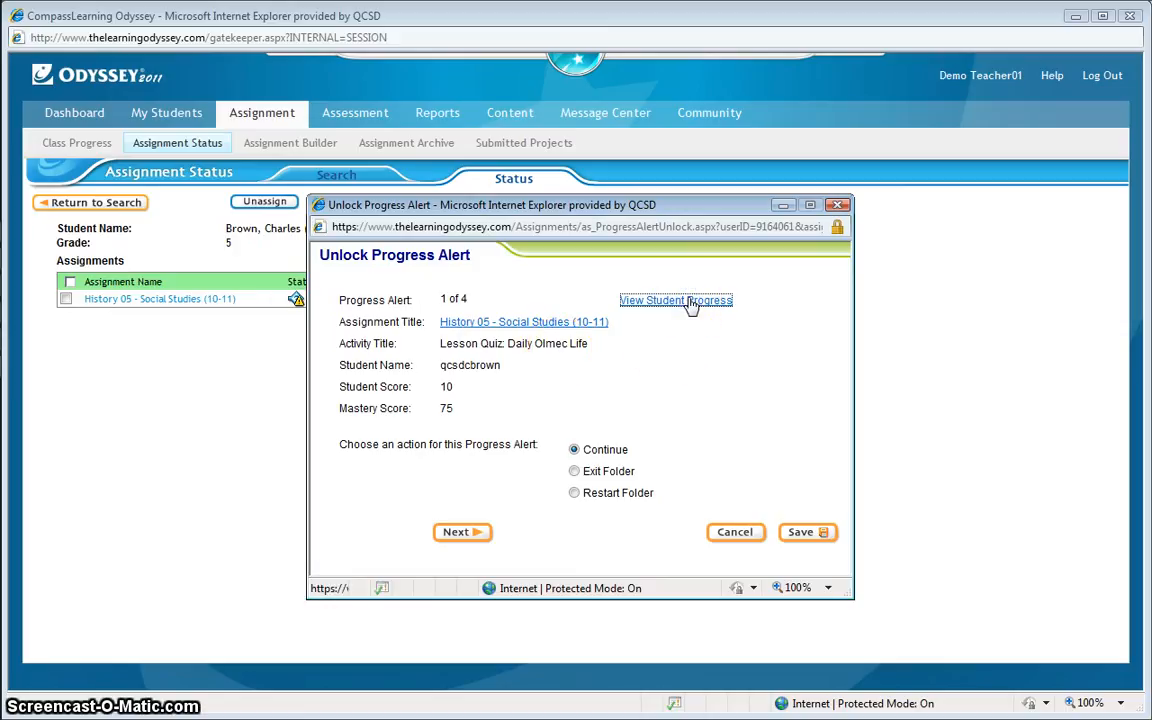
left_click(676, 300)
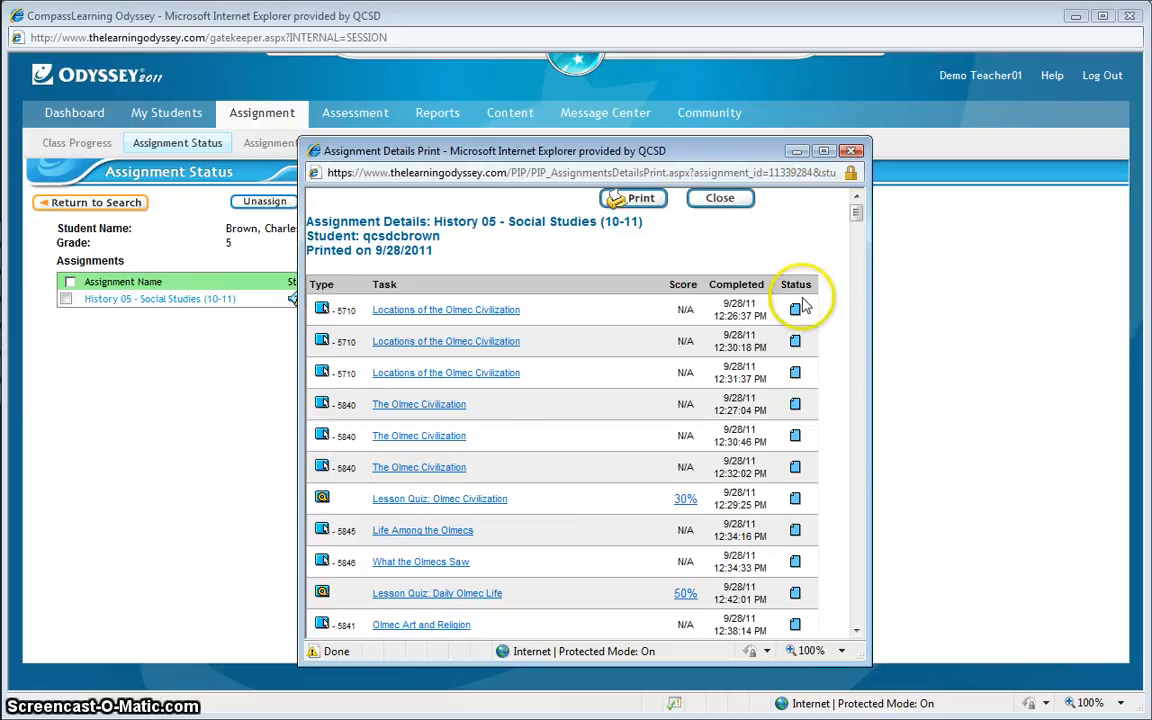
scroll("down", 3)
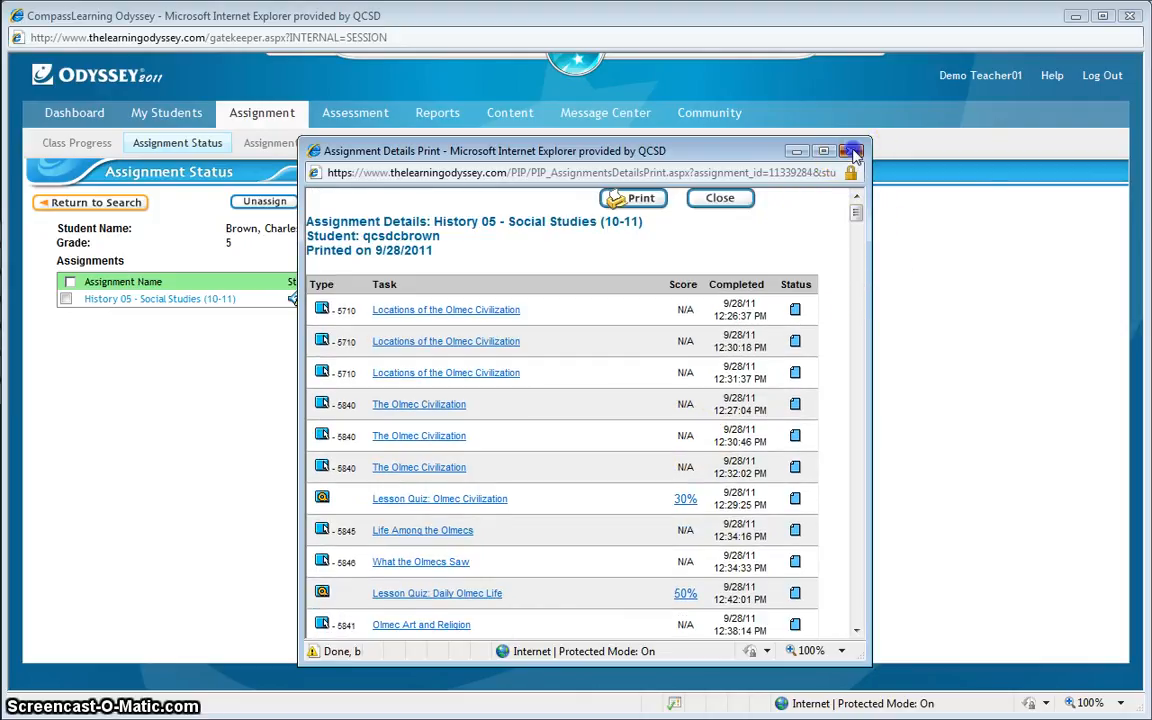
left_click(852, 150)
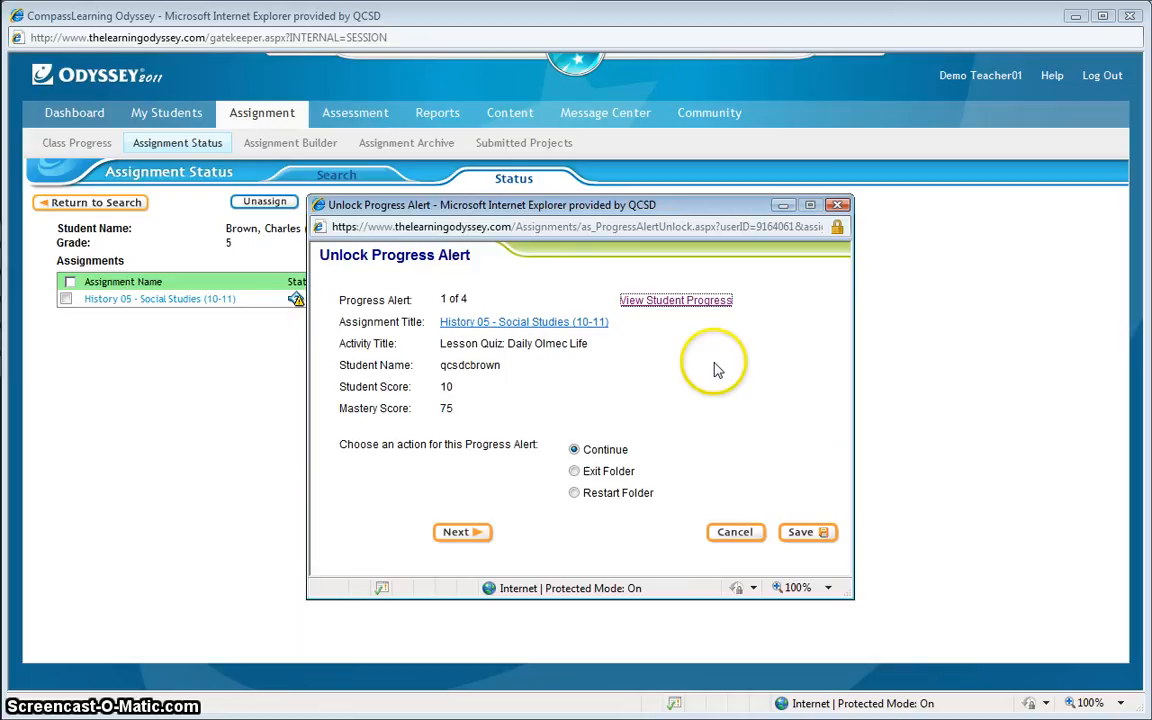
mouse_move(660, 360)
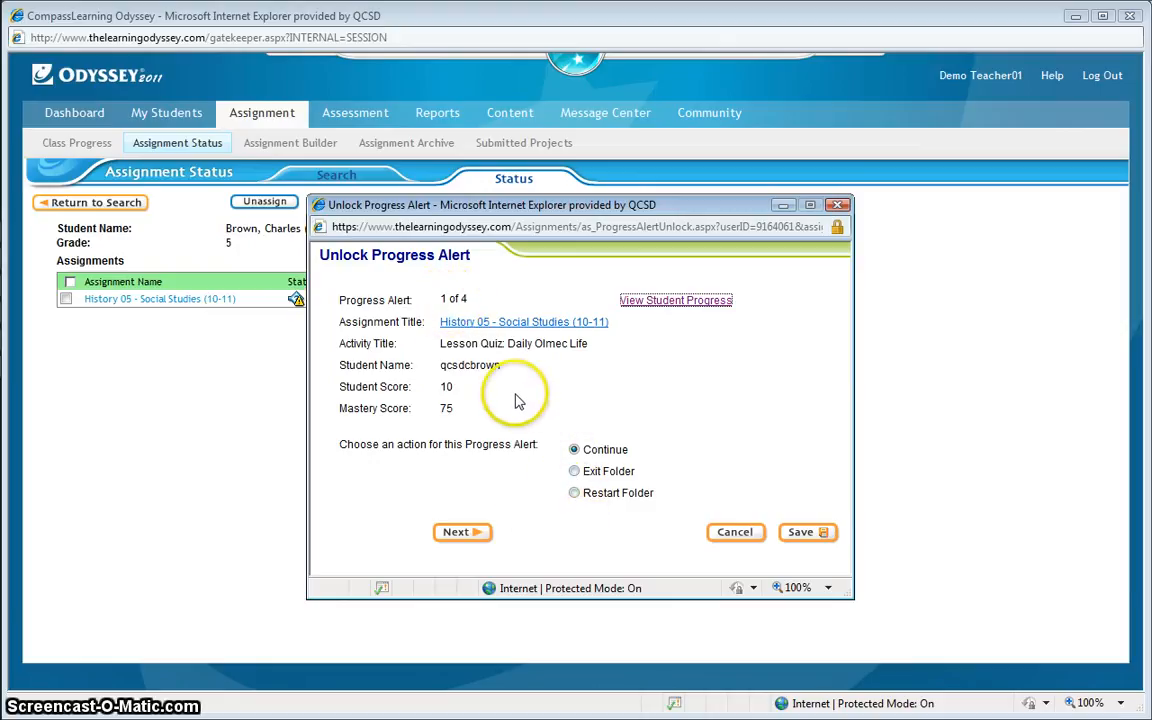
mouse_move(516, 396)
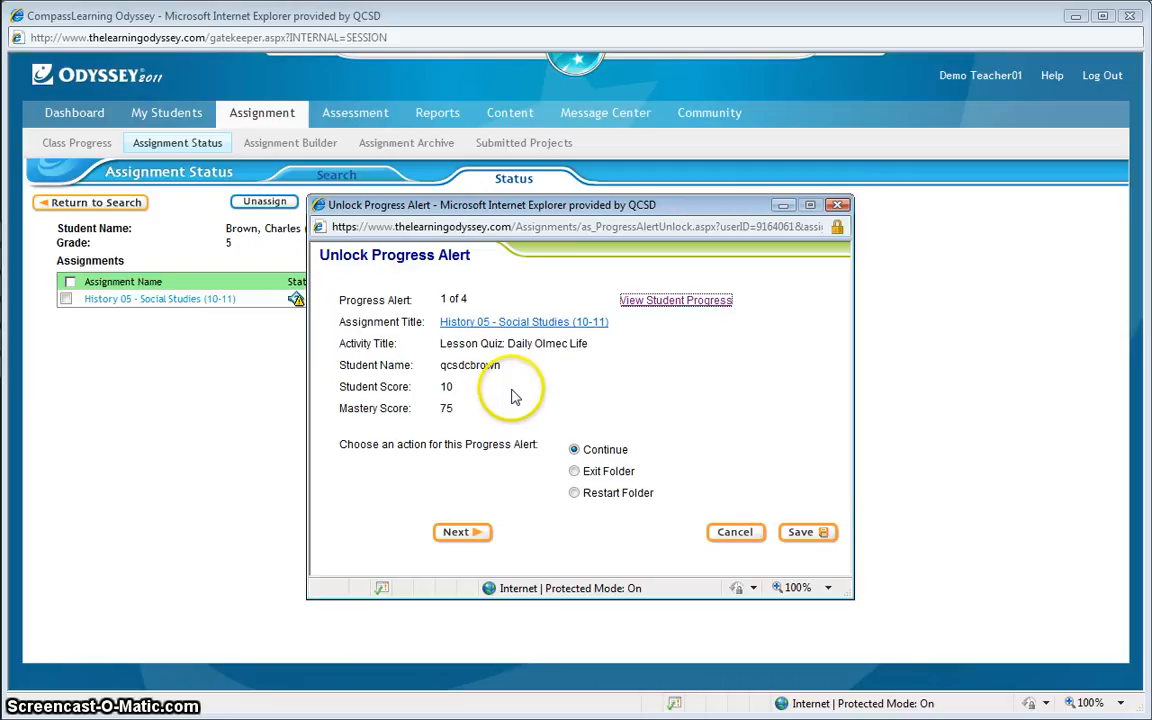
mouse_move(462, 404)
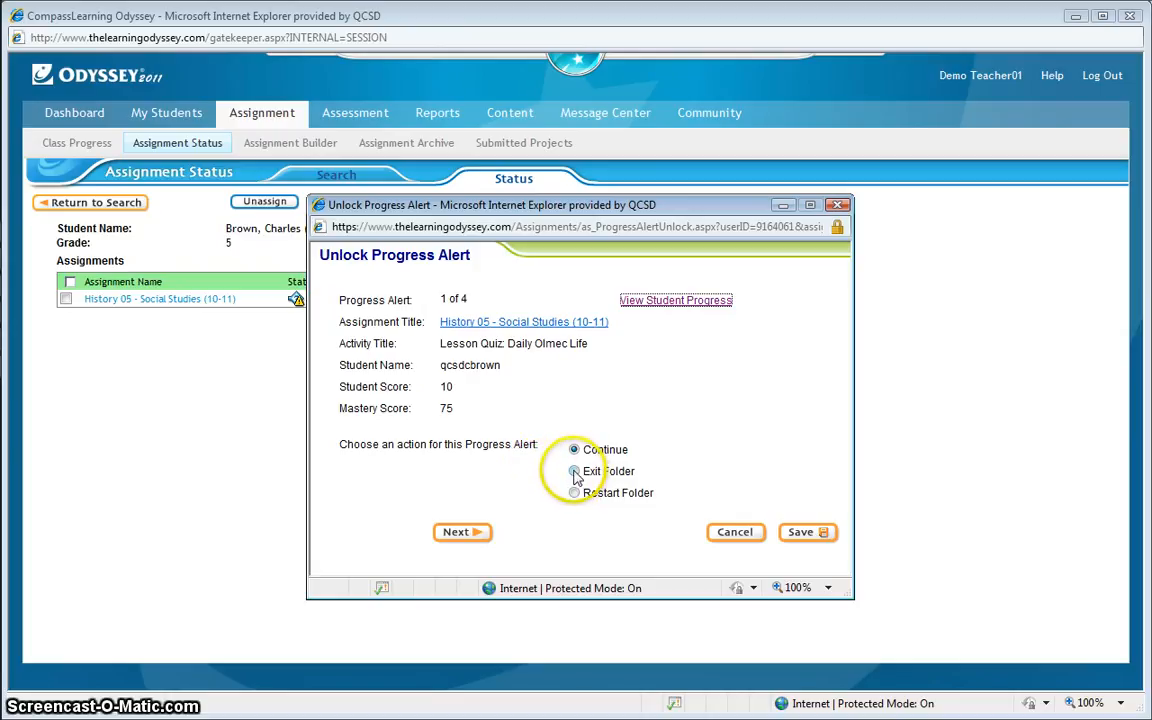
- Choose Exit Folder, then Restart Folder as the alert's action
left_click(574, 472)
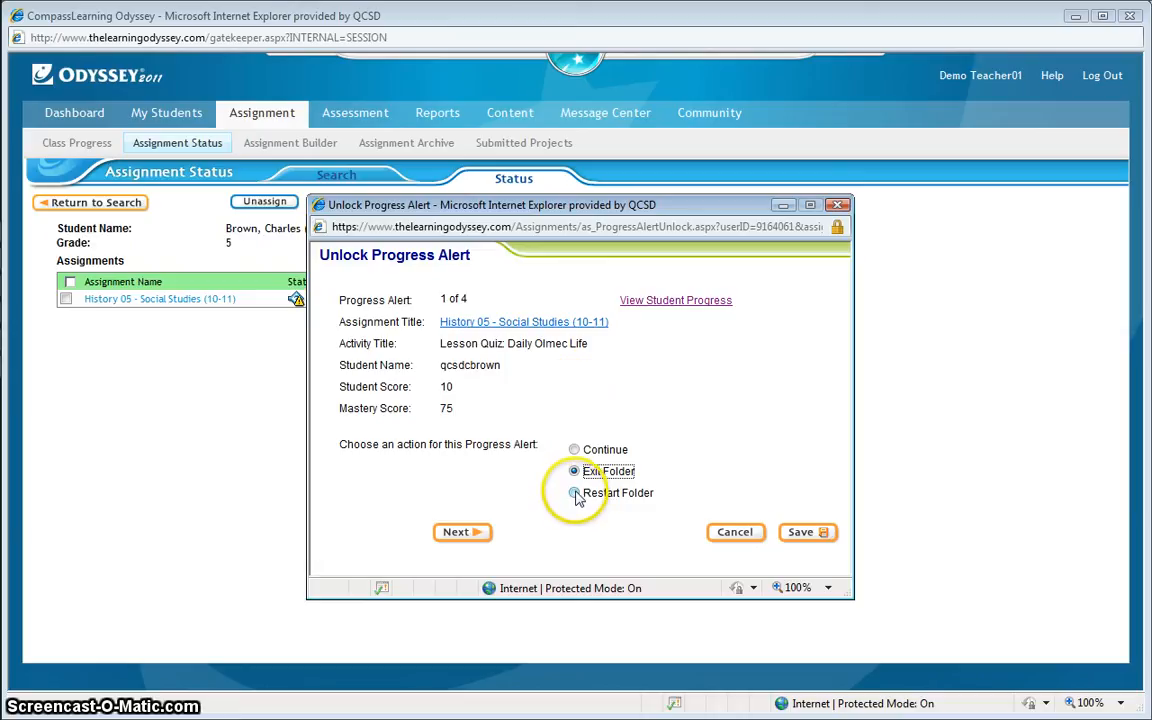
left_click(576, 492)
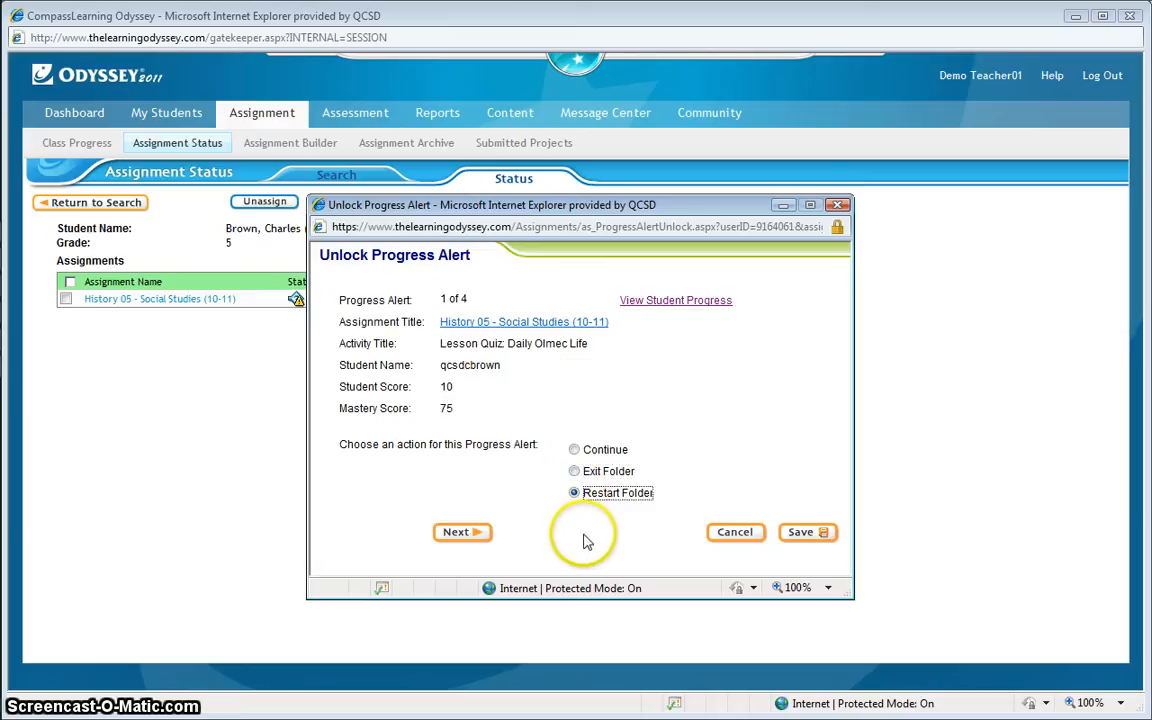
mouse_move(584, 536)
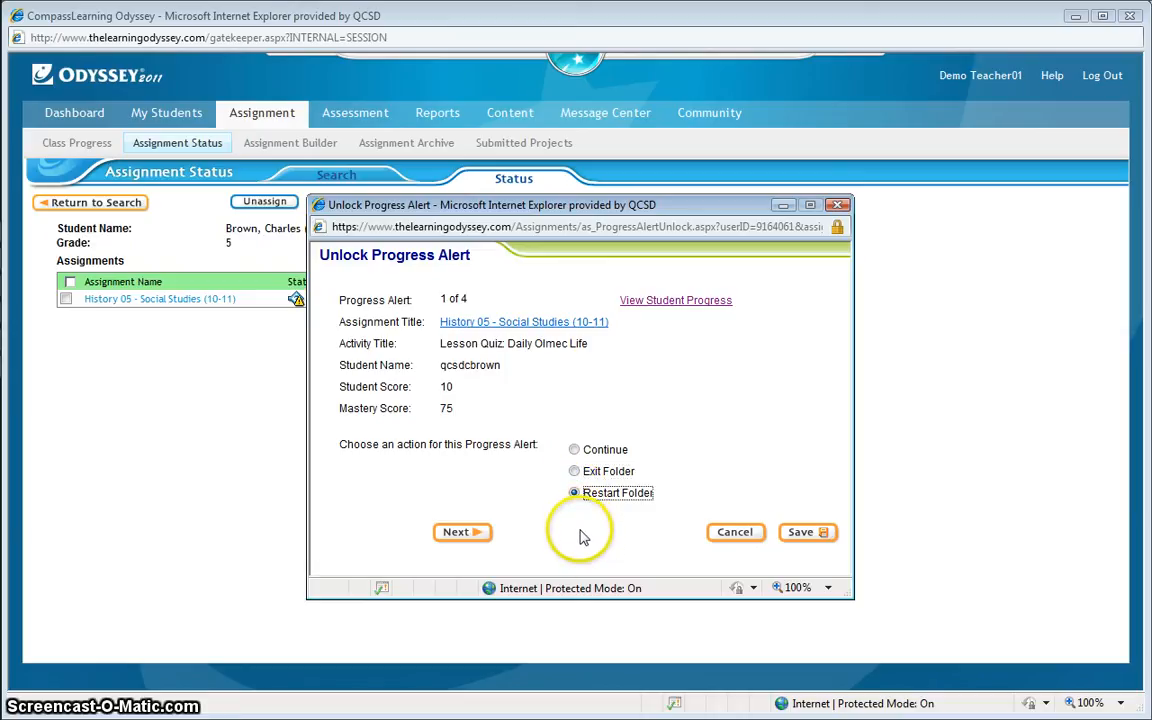
mouse_move(578, 538)
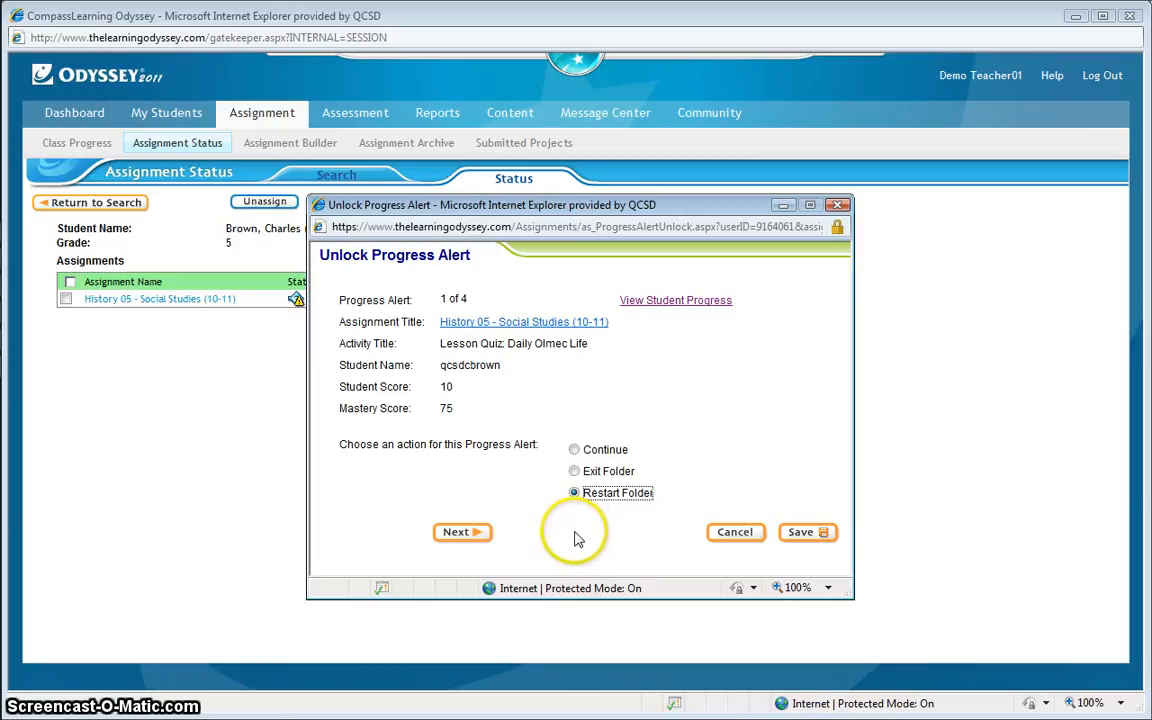
mouse_move(580, 524)
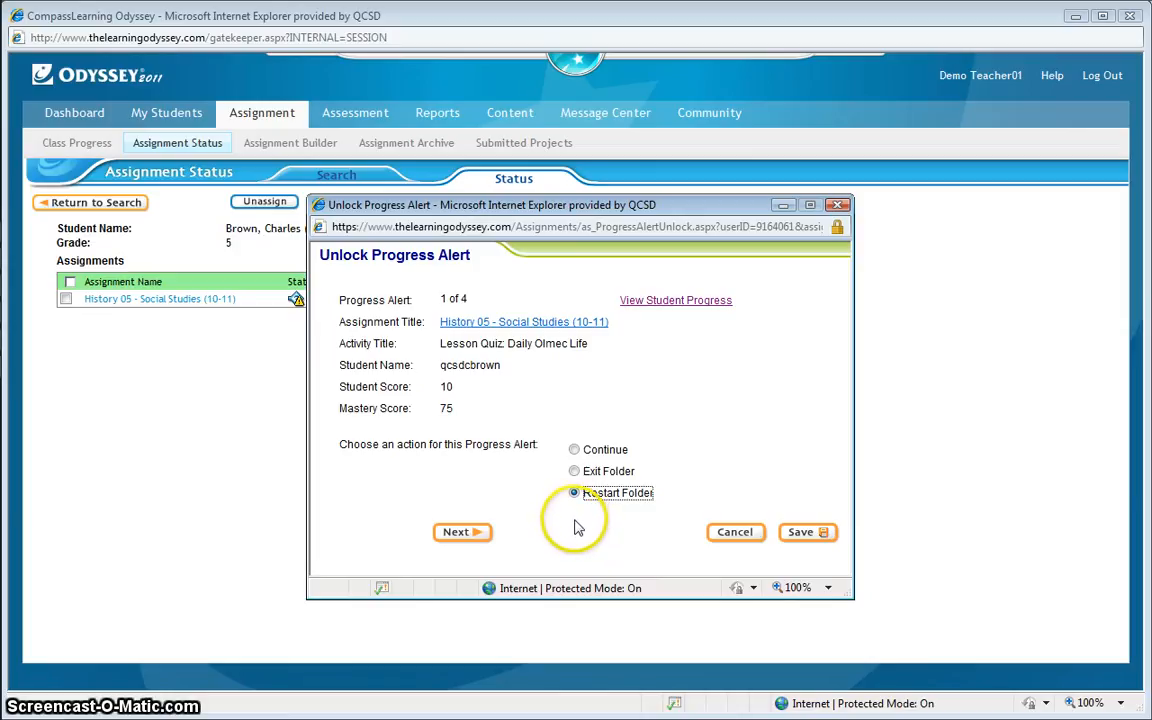
mouse_move(544, 390)
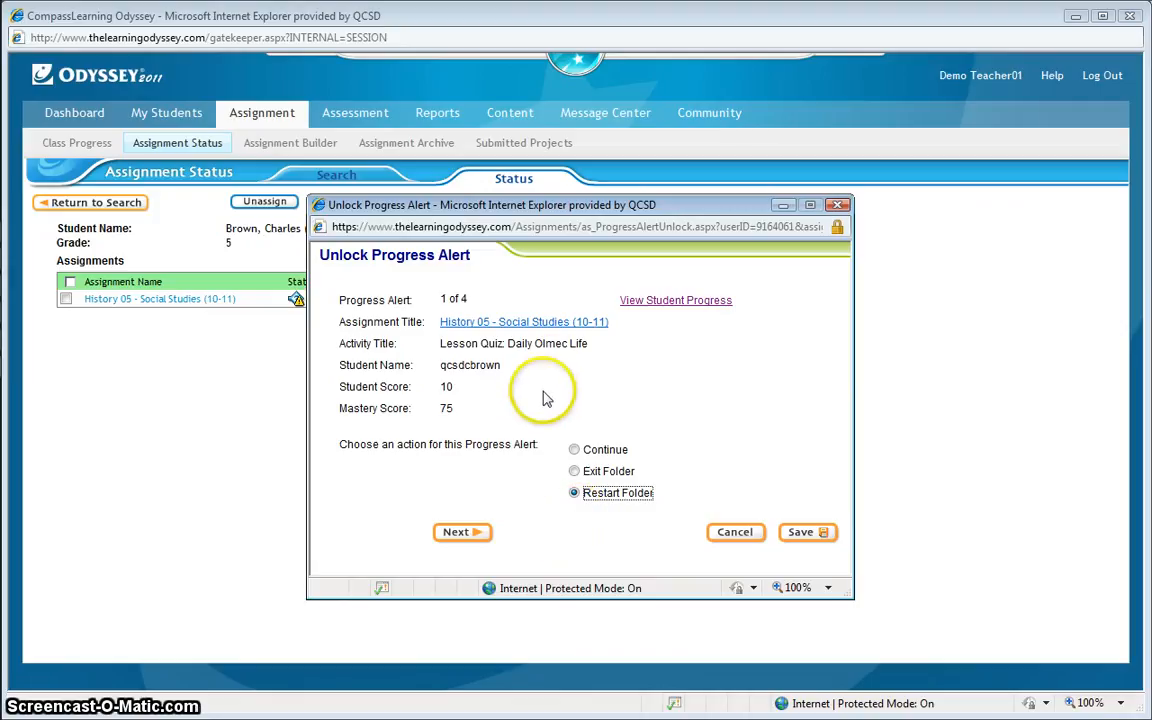
mouse_move(472, 304)
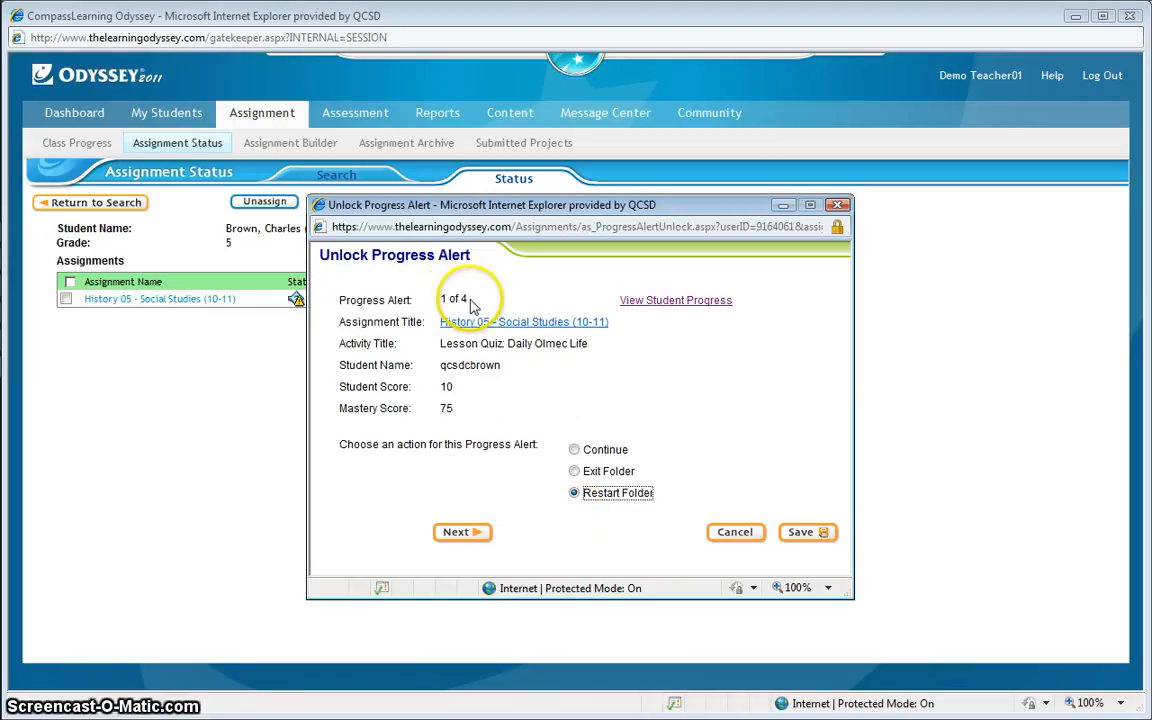
mouse_move(462, 532)
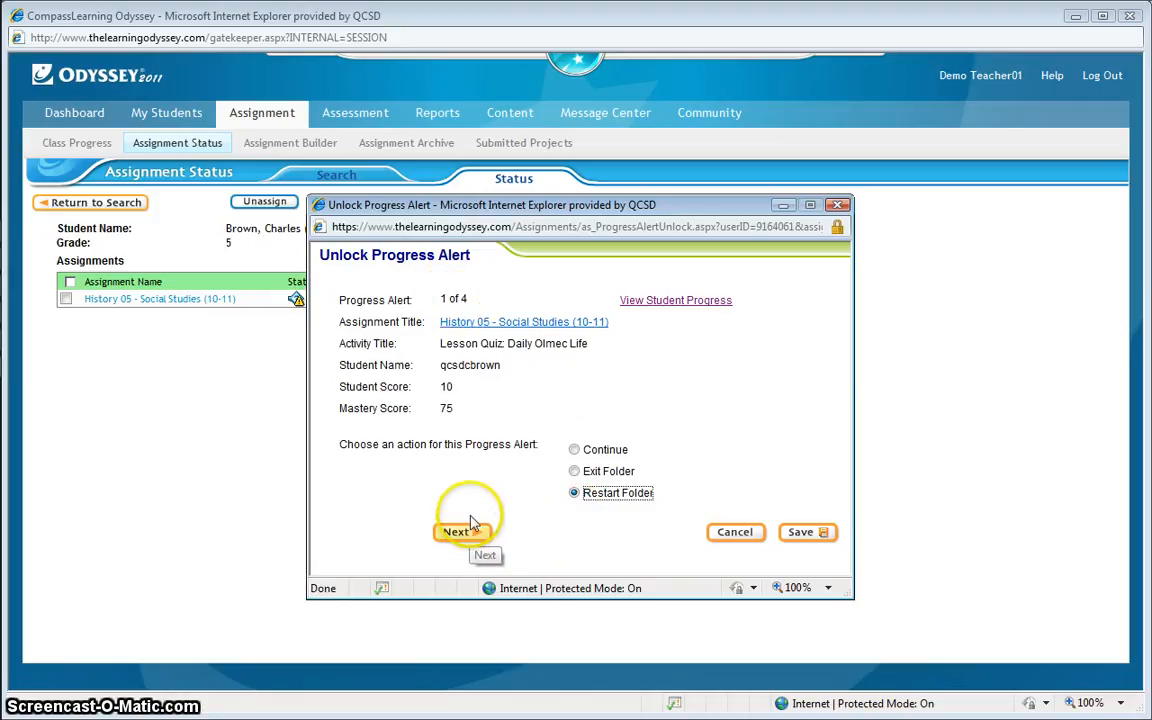
- Advance to alert 4 of 4, choose Restart Folder and save to unlock it
left_click(456, 532)
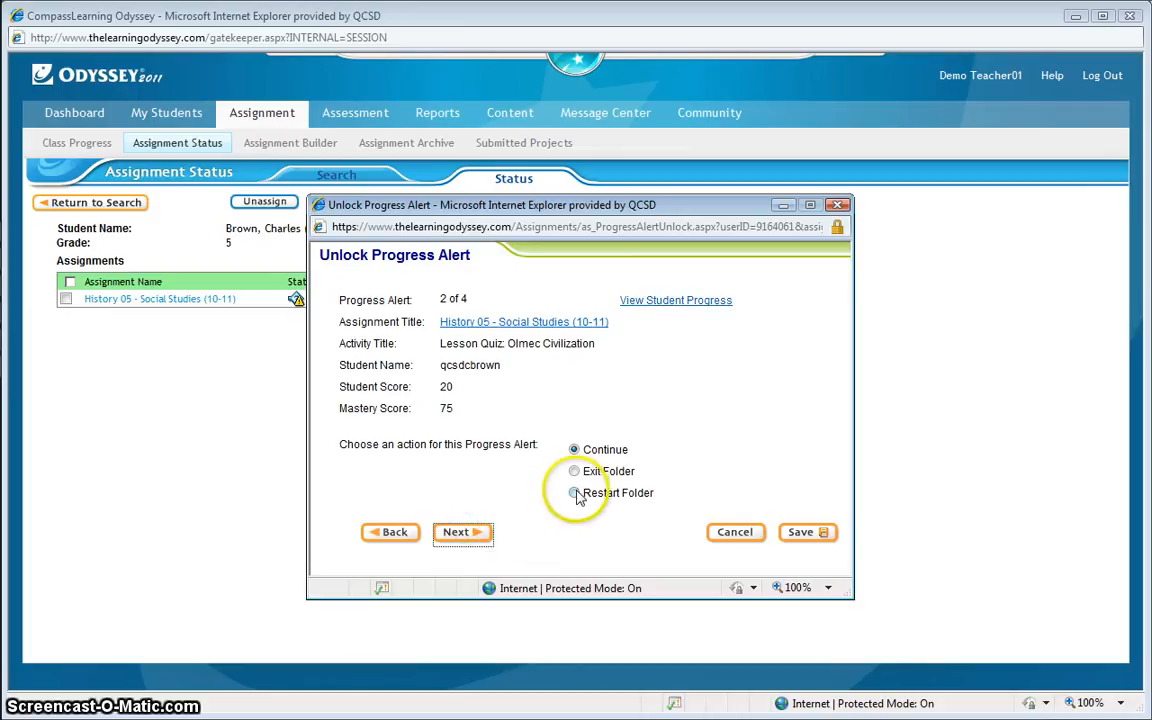
left_click(462, 532)
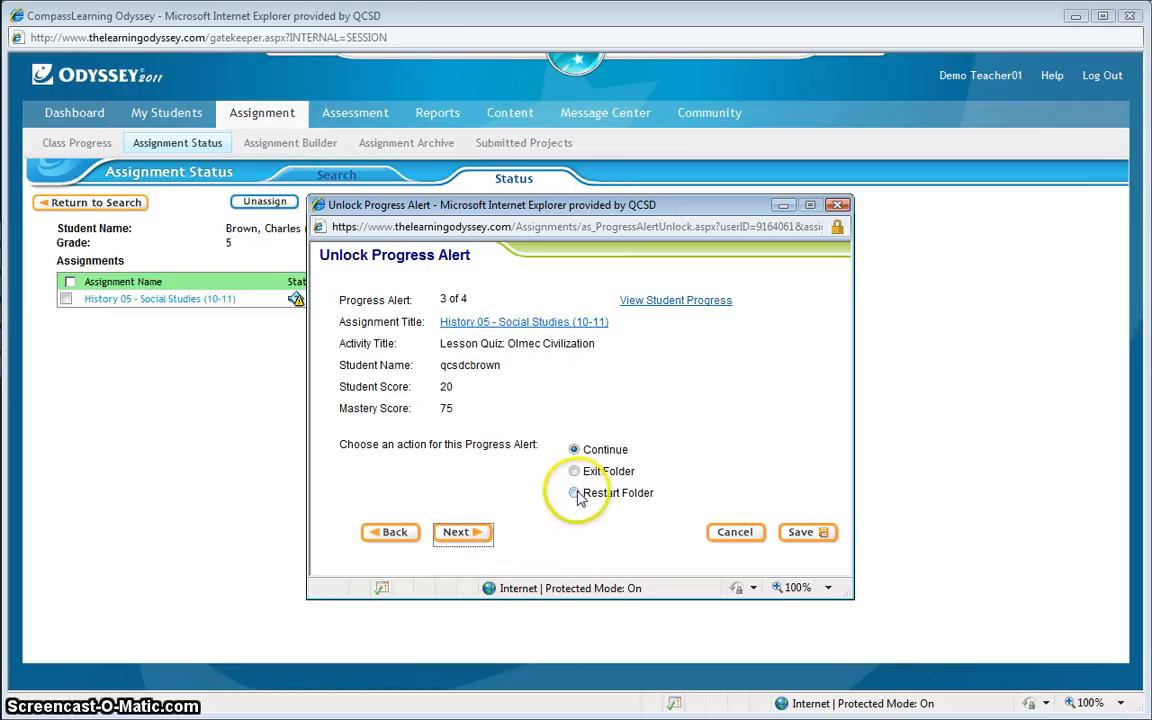
left_click(462, 532)
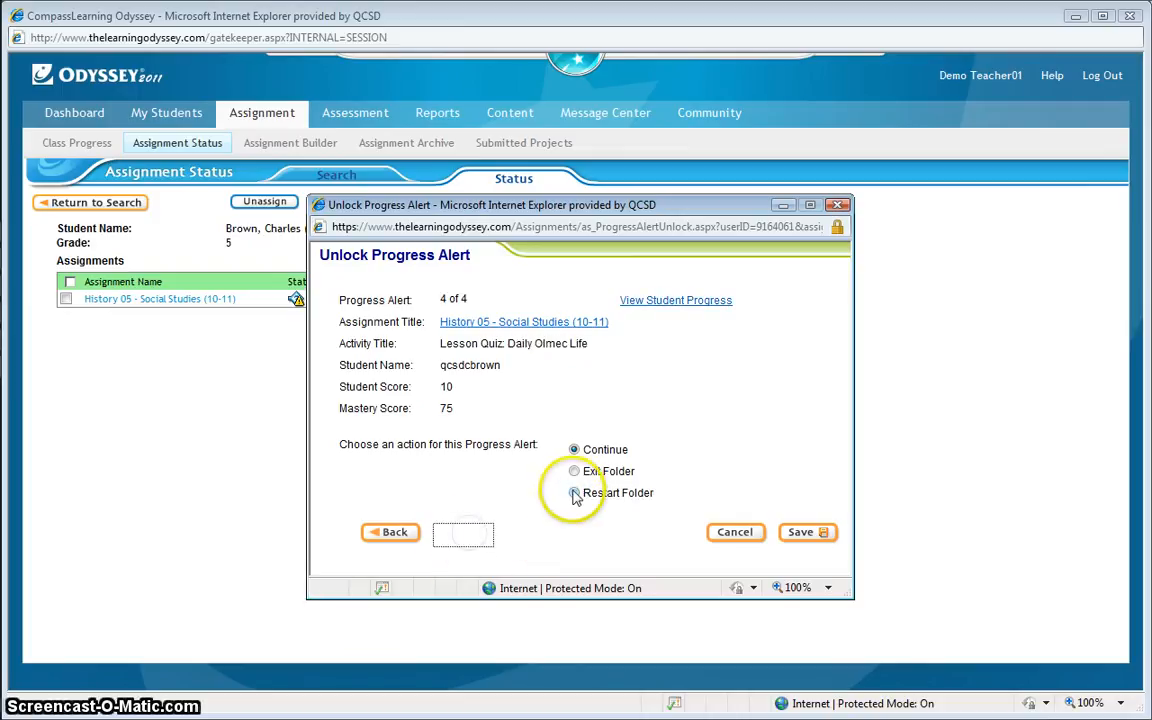
left_click(574, 492)
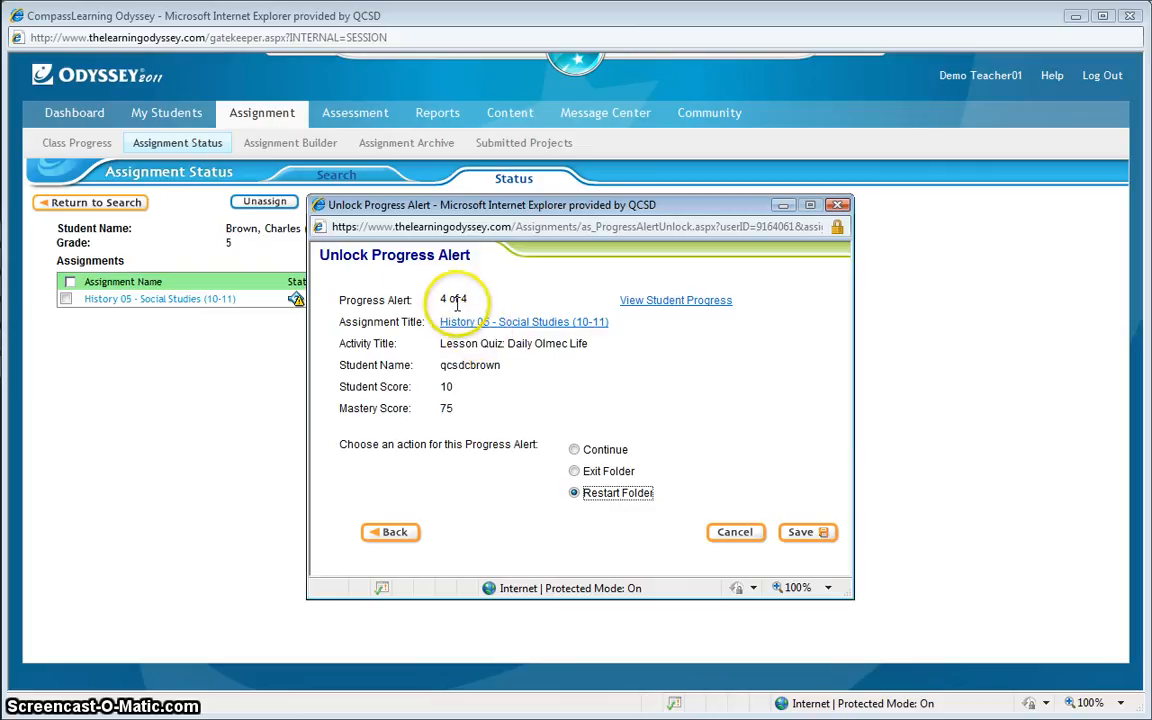
left_click(804, 532)
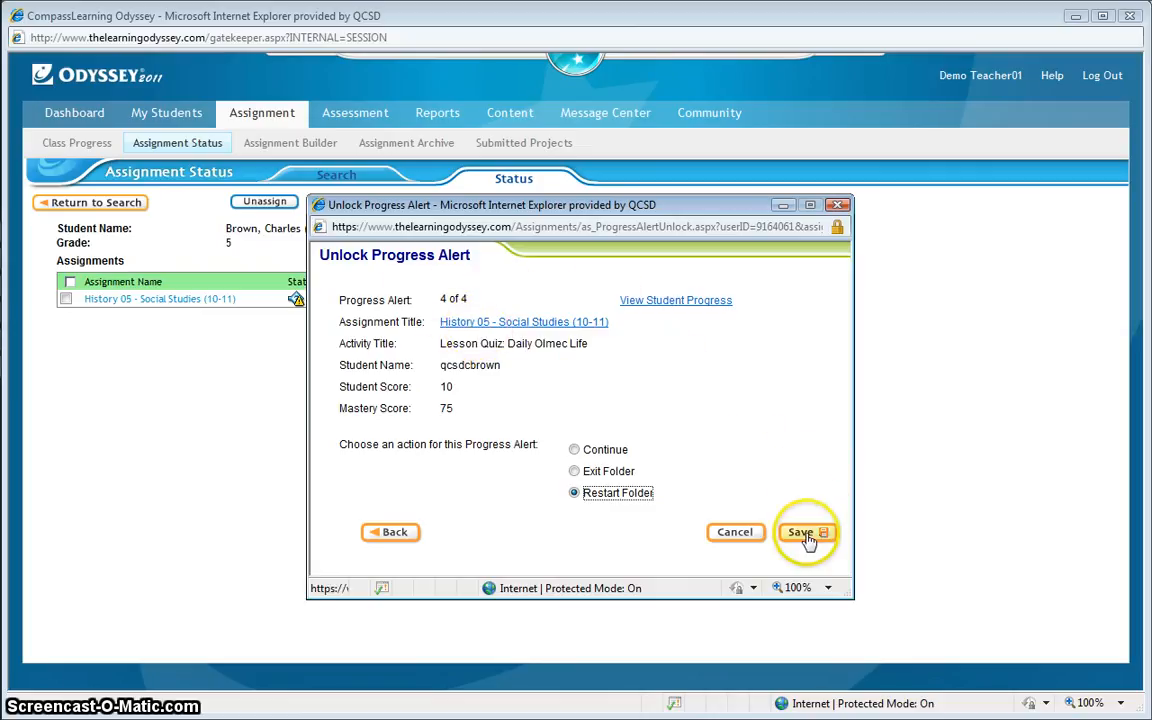
left_click(802, 532)
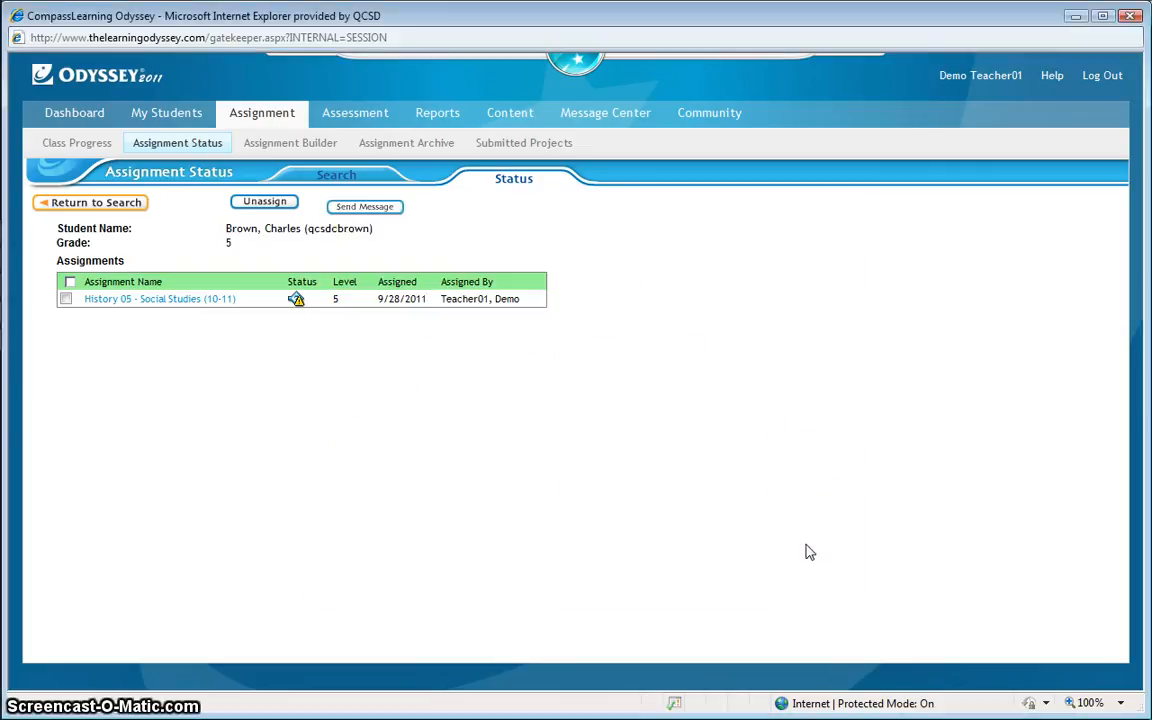
mouse_move(490, 440)
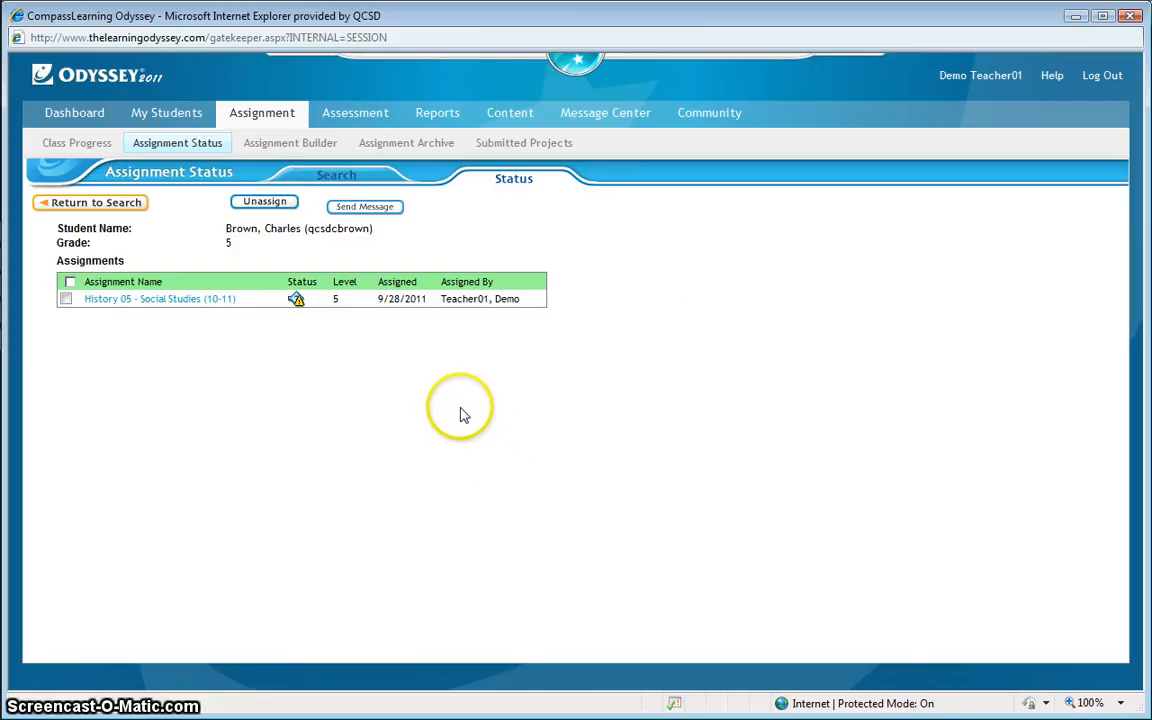
mouse_move(458, 440)
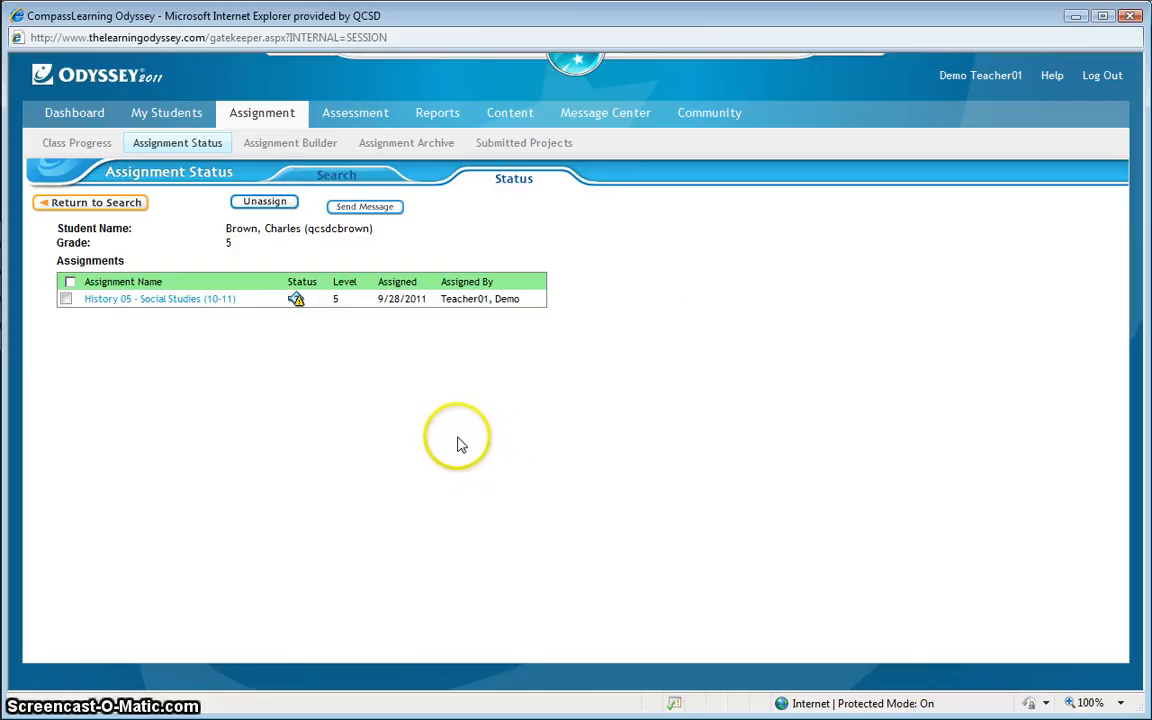
mouse_move(472, 444)
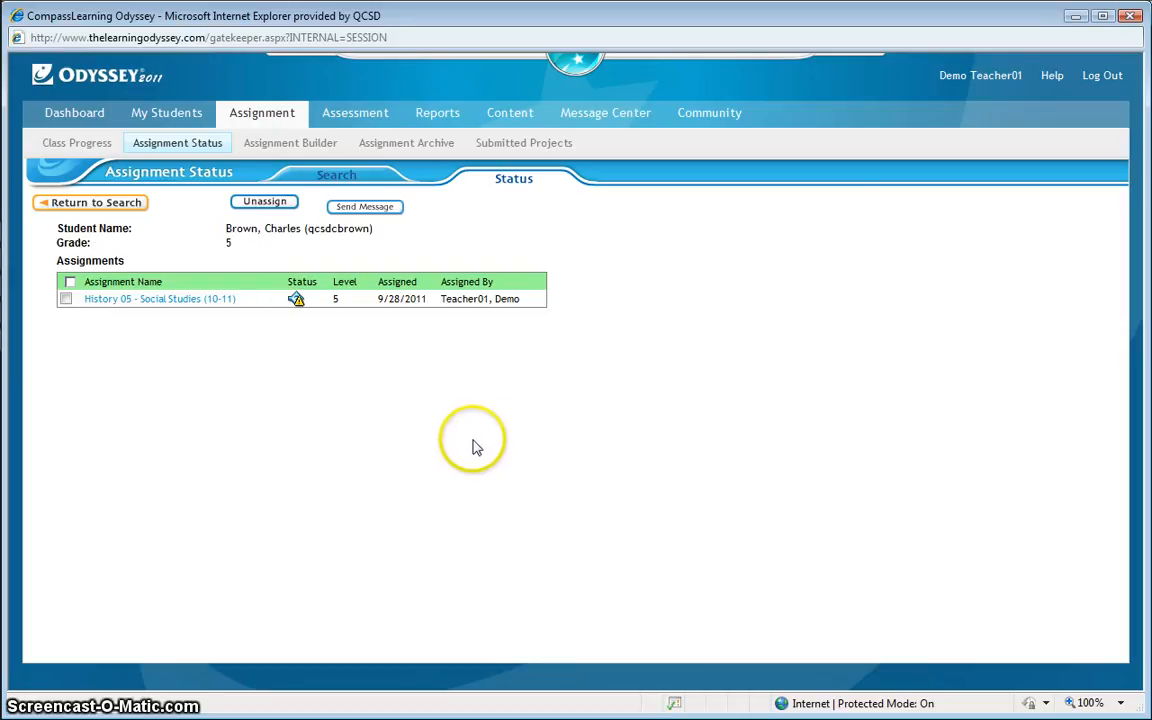
mouse_move(496, 486)
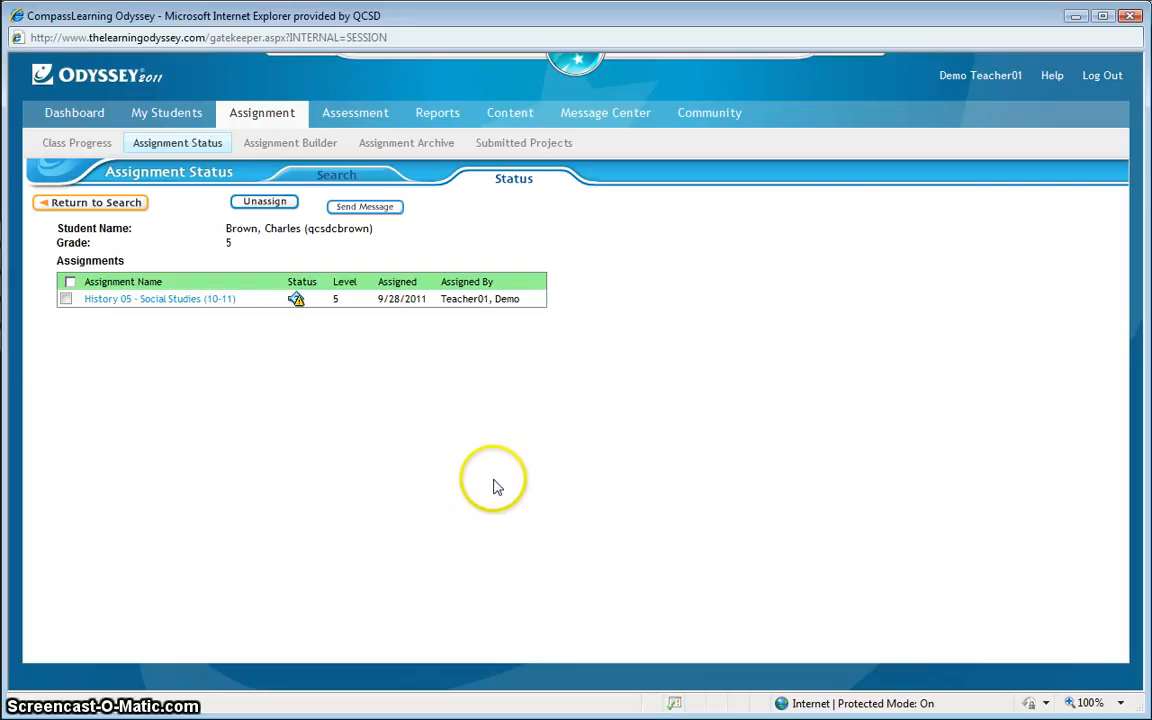
mouse_move(528, 390)
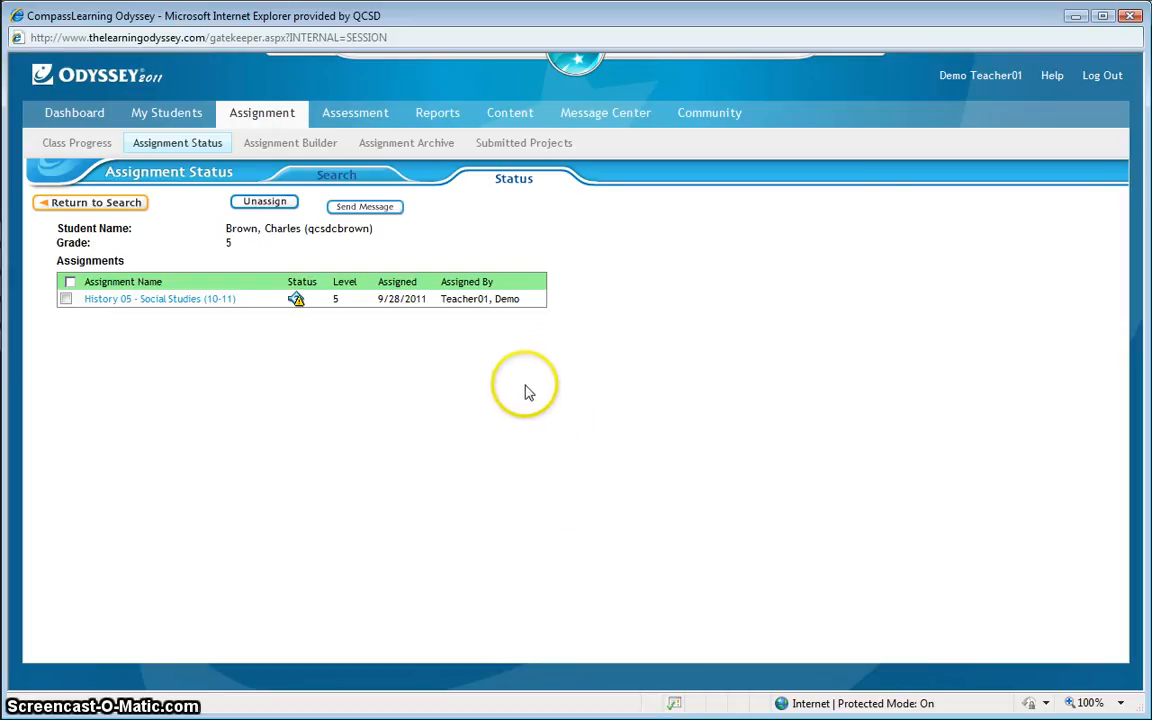
mouse_move(504, 418)
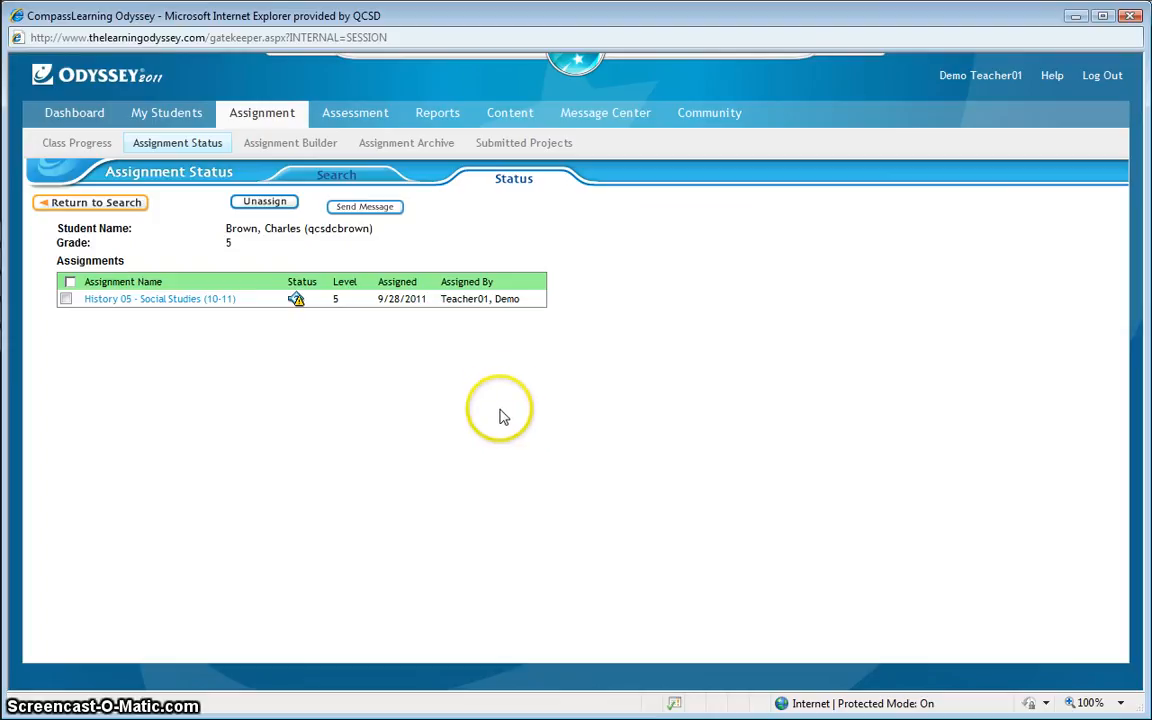
mouse_move(516, 444)
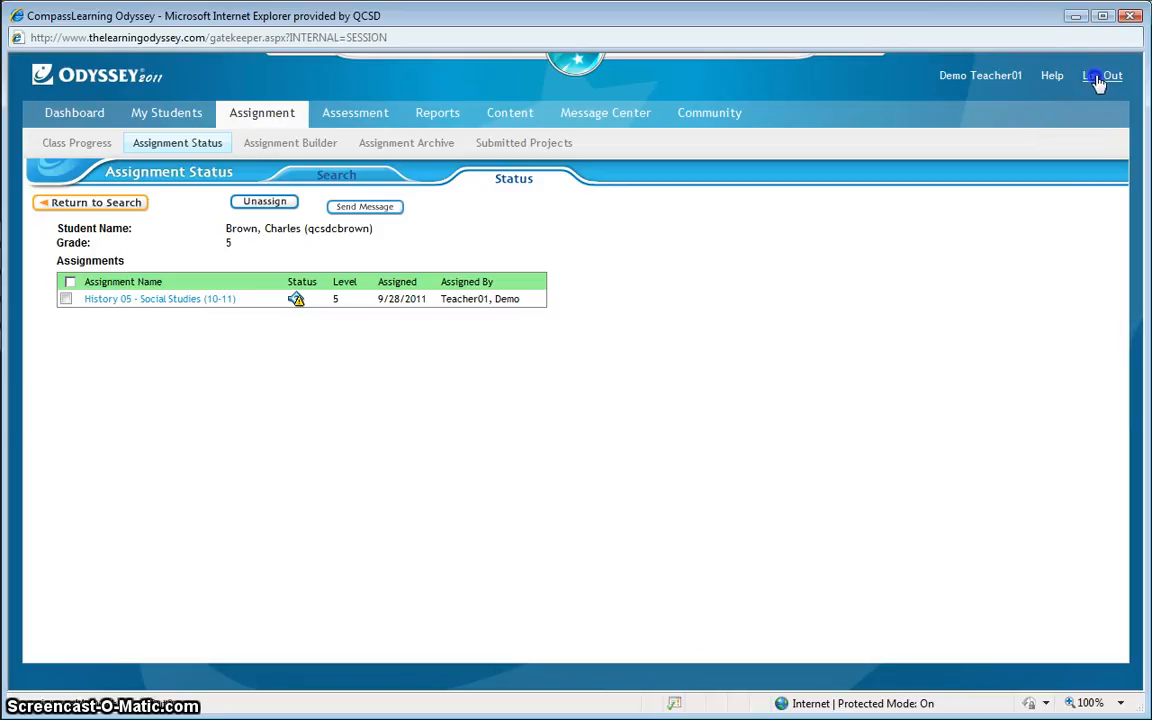
- Log out of the teacher account back to the login page
left_click(1104, 76)
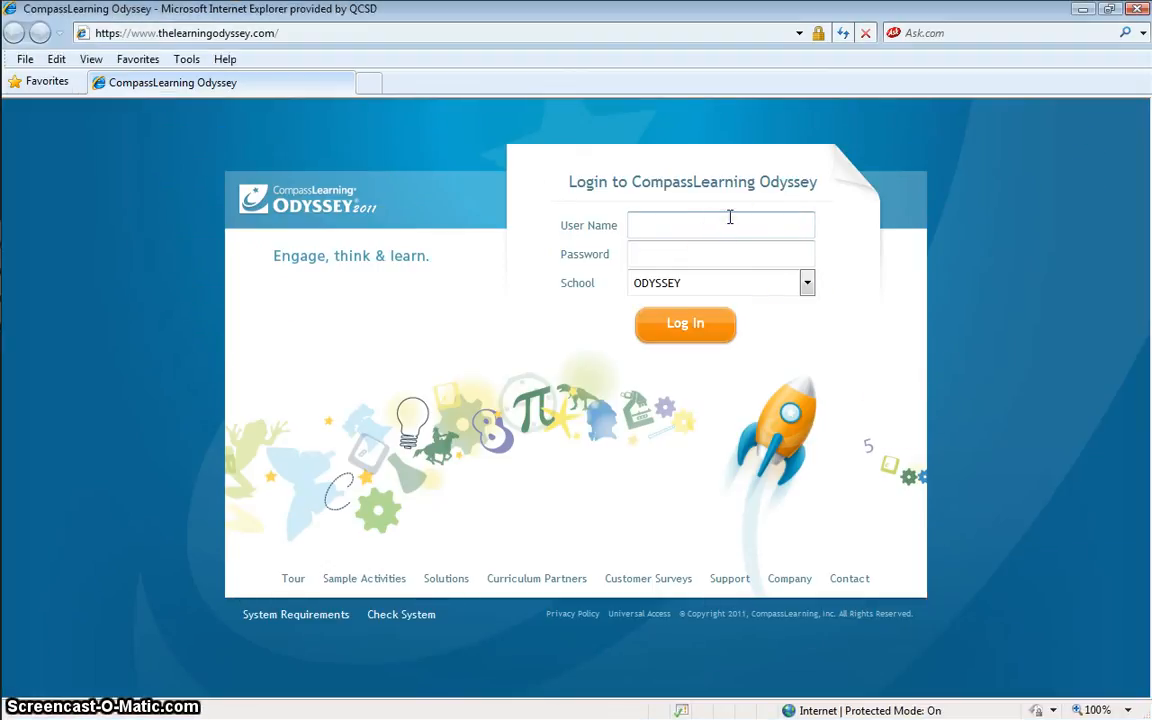
type("qcsdcbrown")
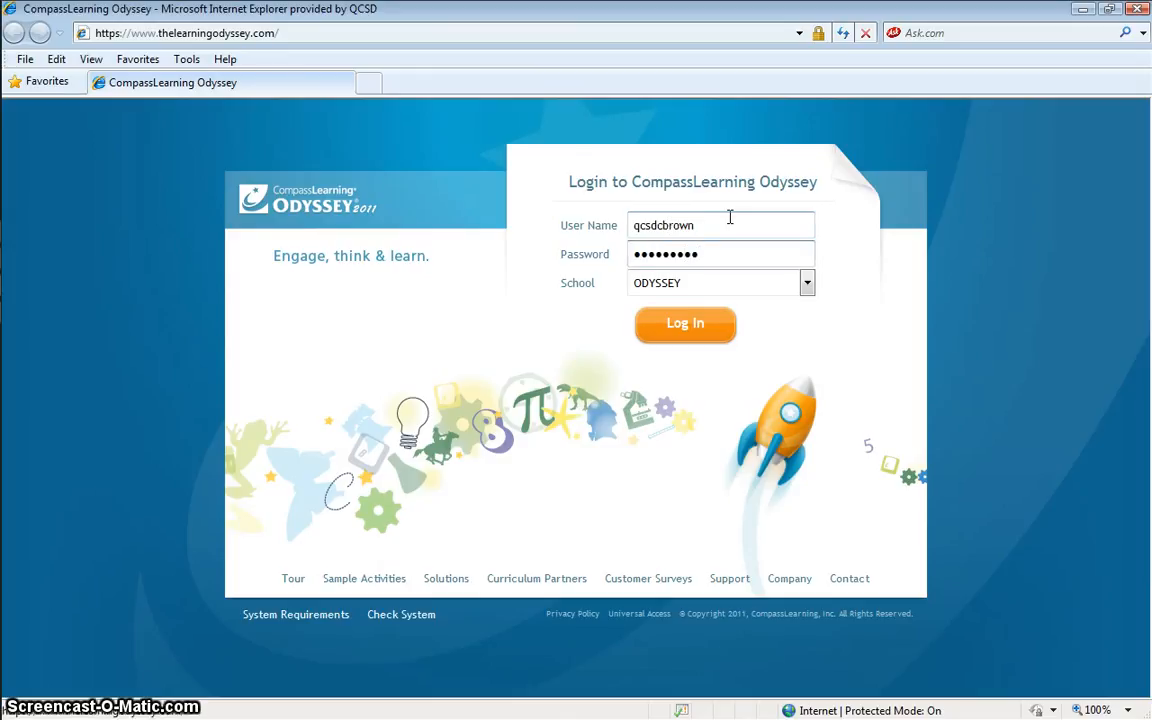
left_click(684, 324)
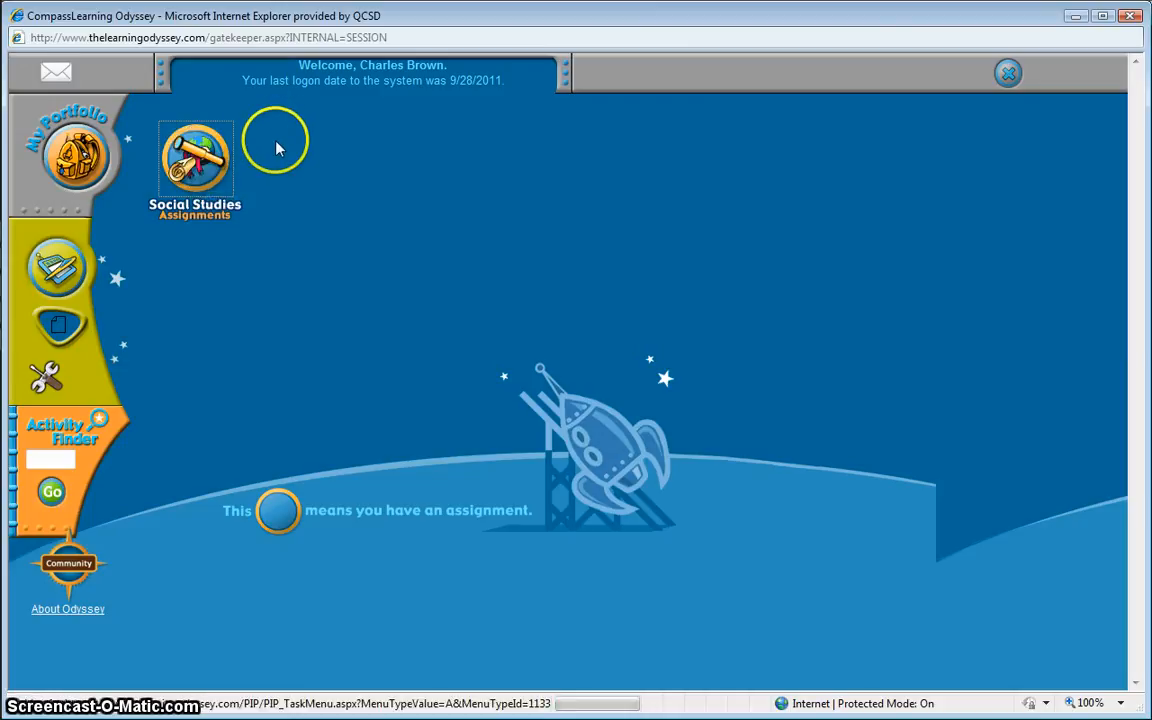
- Open Social Studies Assignments, the Olmec (1200-400 BC) folder, then Daily Olmec Life
left_click(196, 160)
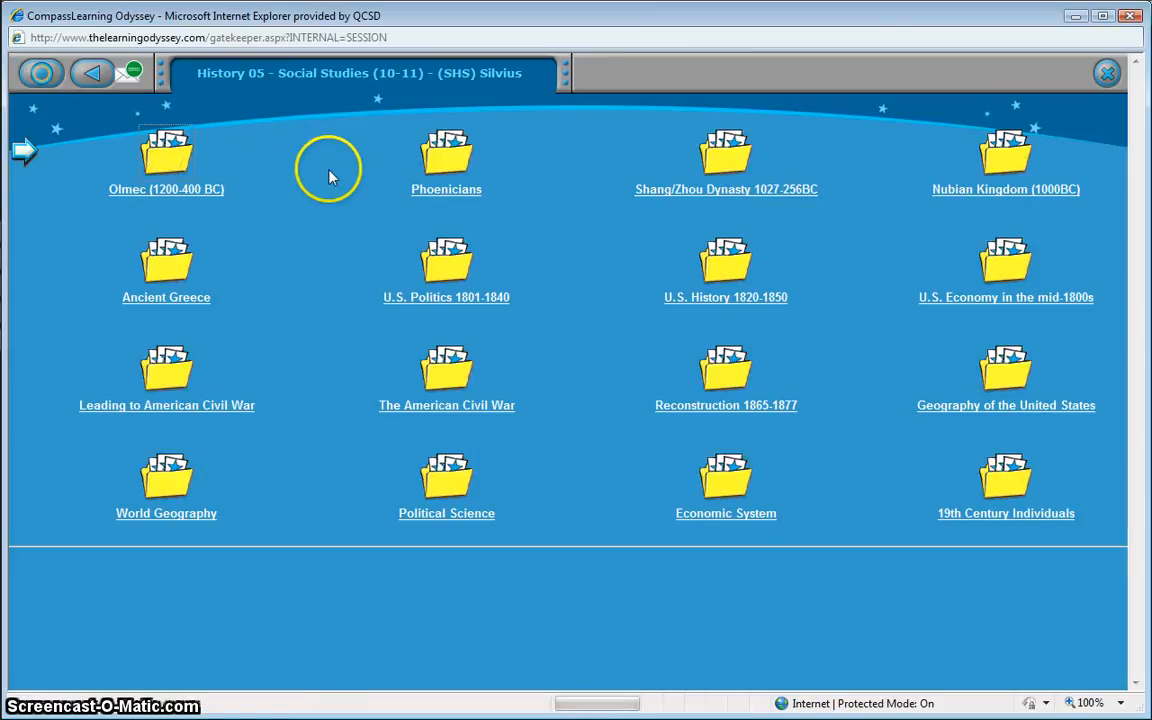
left_click(166, 156)
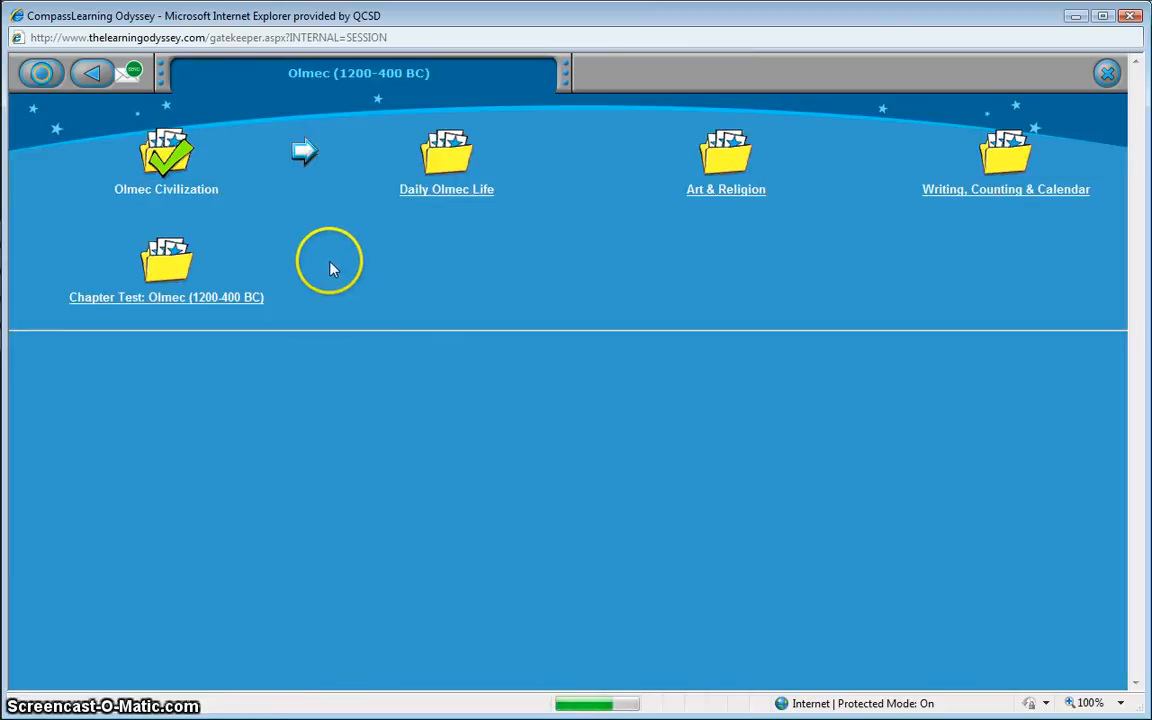
left_click(446, 152)
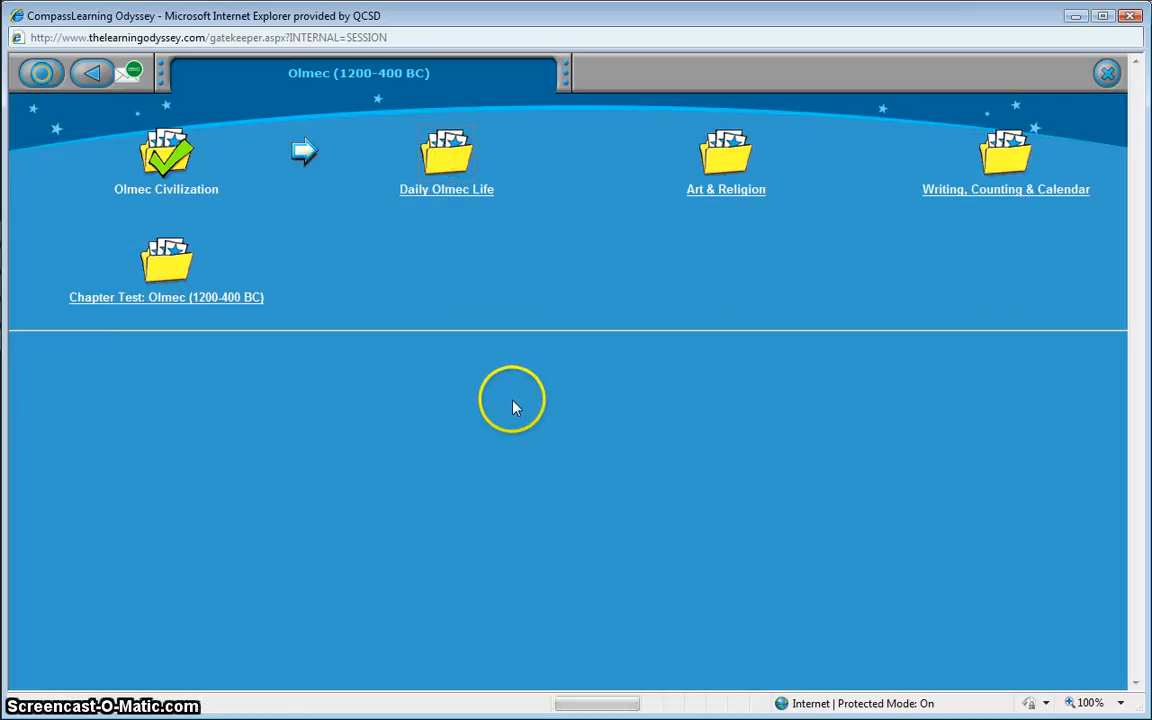
left_click(446, 160)
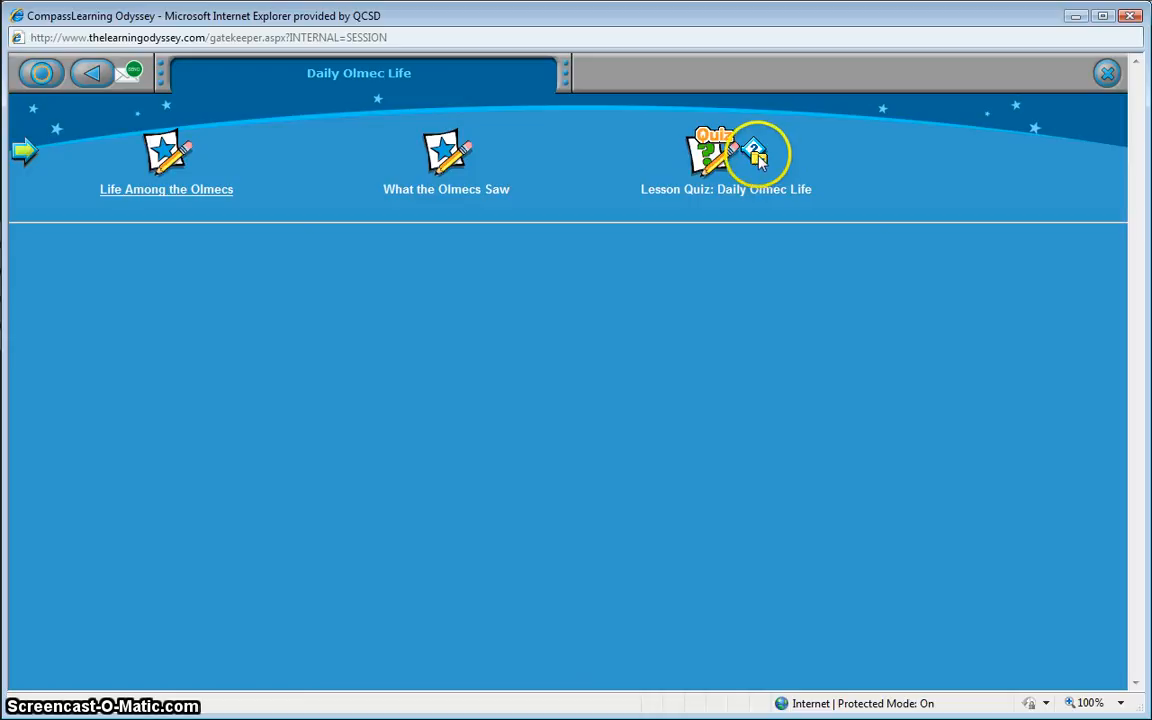
mouse_move(748, 172)
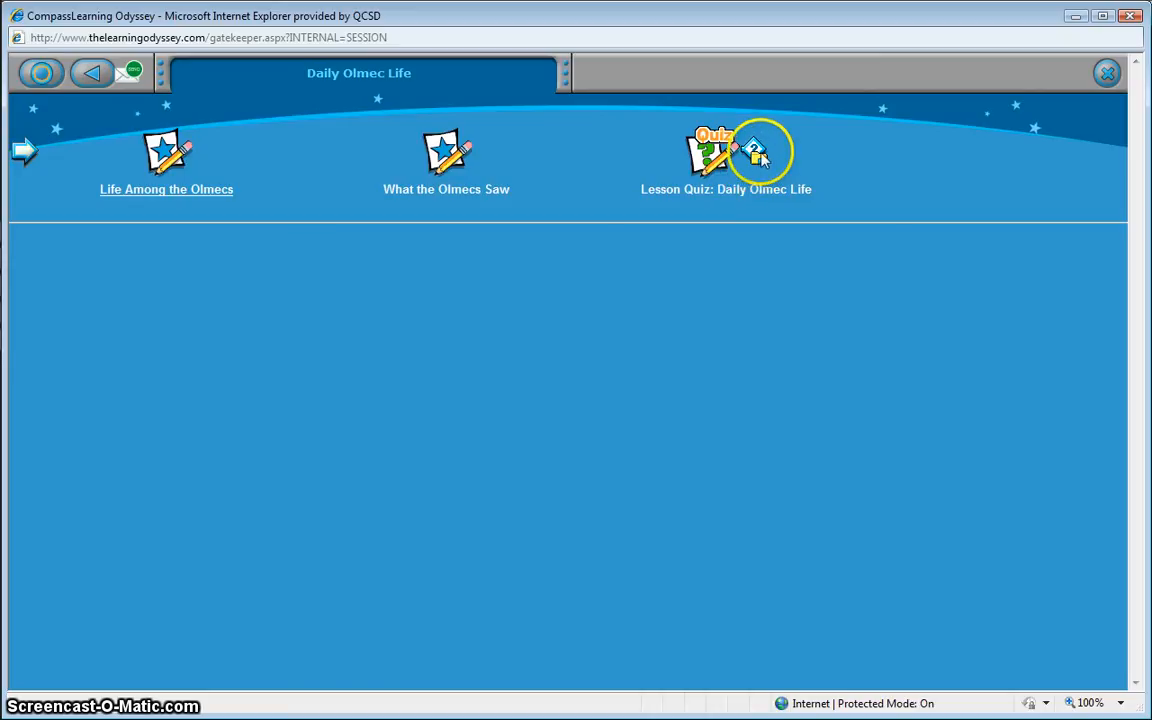
mouse_move(172, 160)
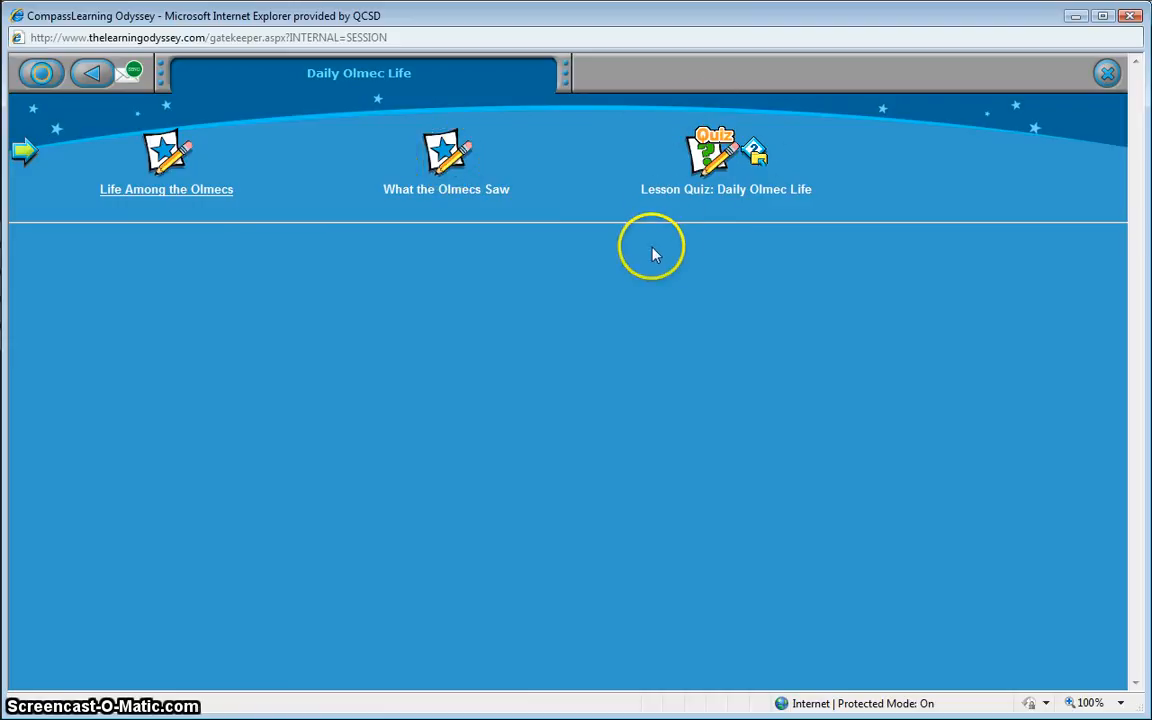
mouse_move(672, 232)
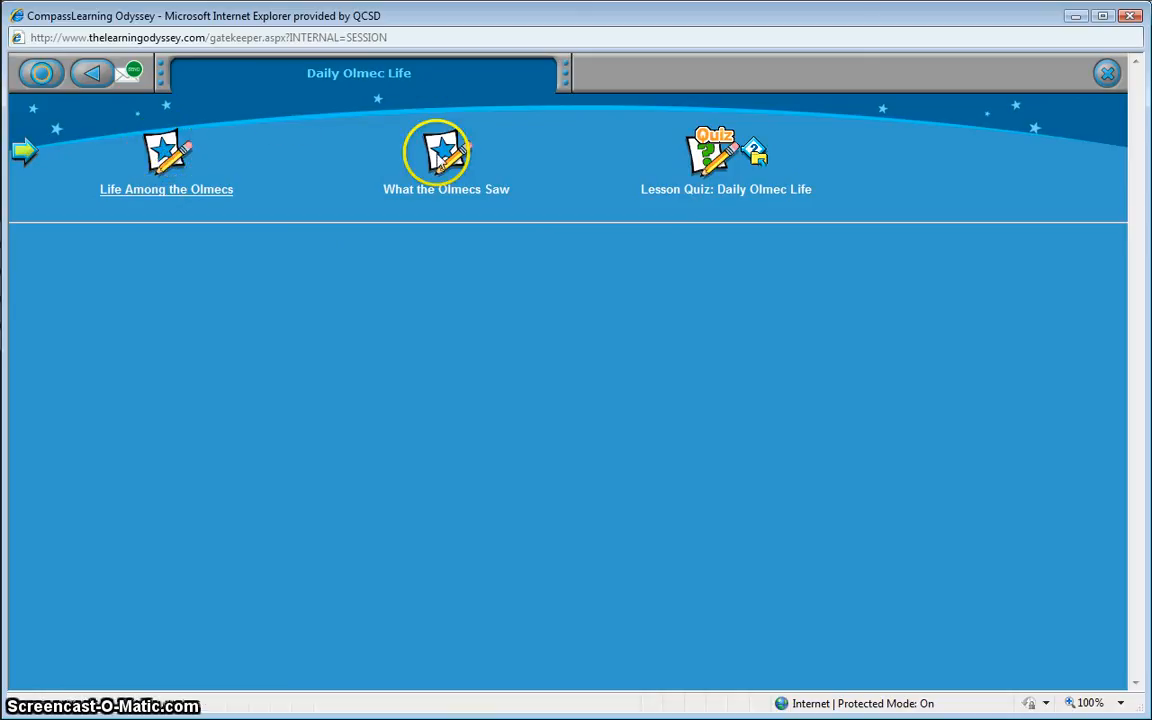
mouse_move(716, 84)
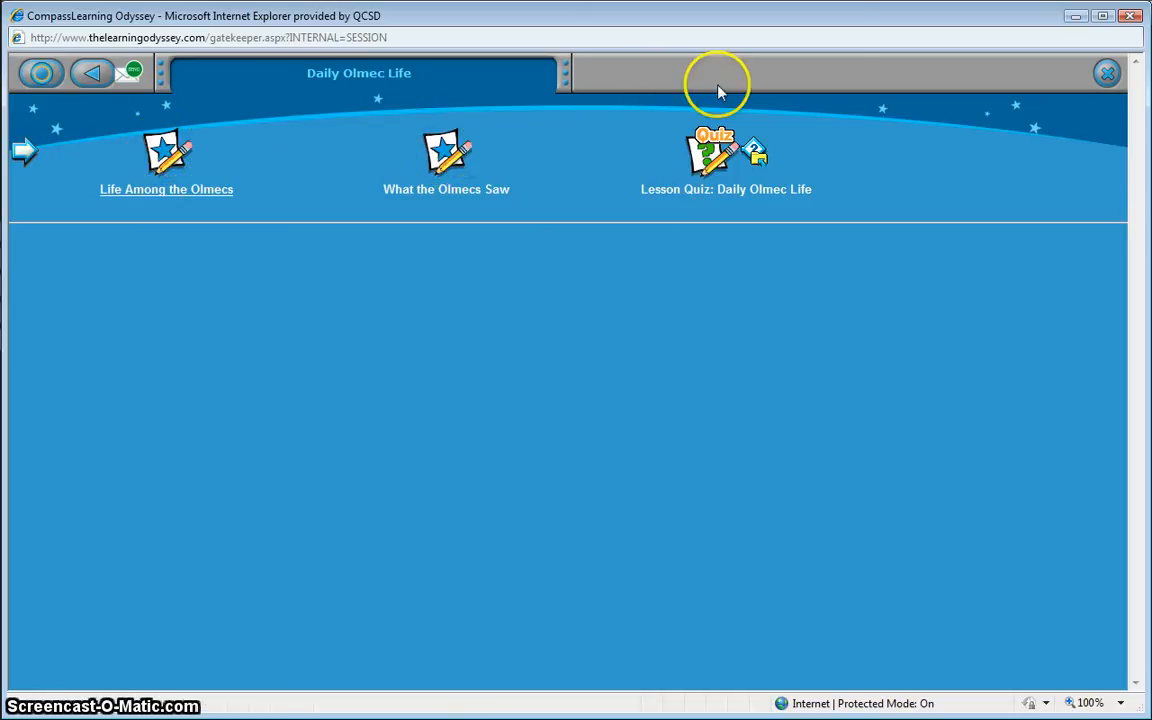
mouse_move(710, 150)
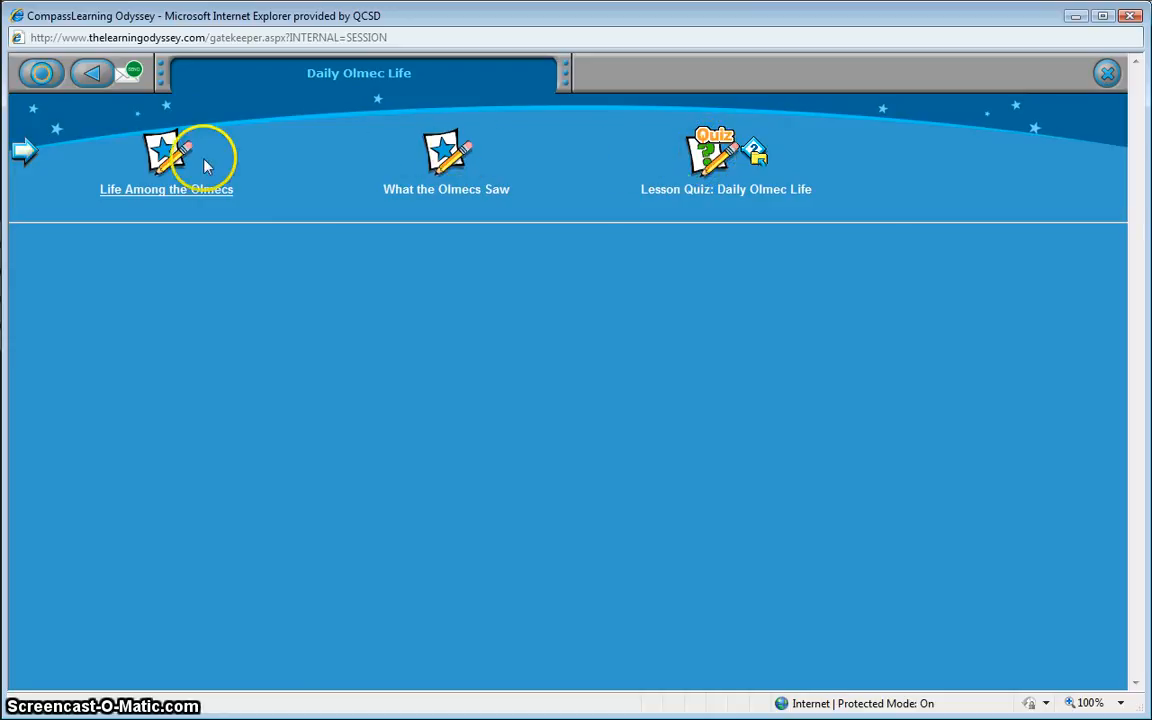
mouse_move(166, 150)
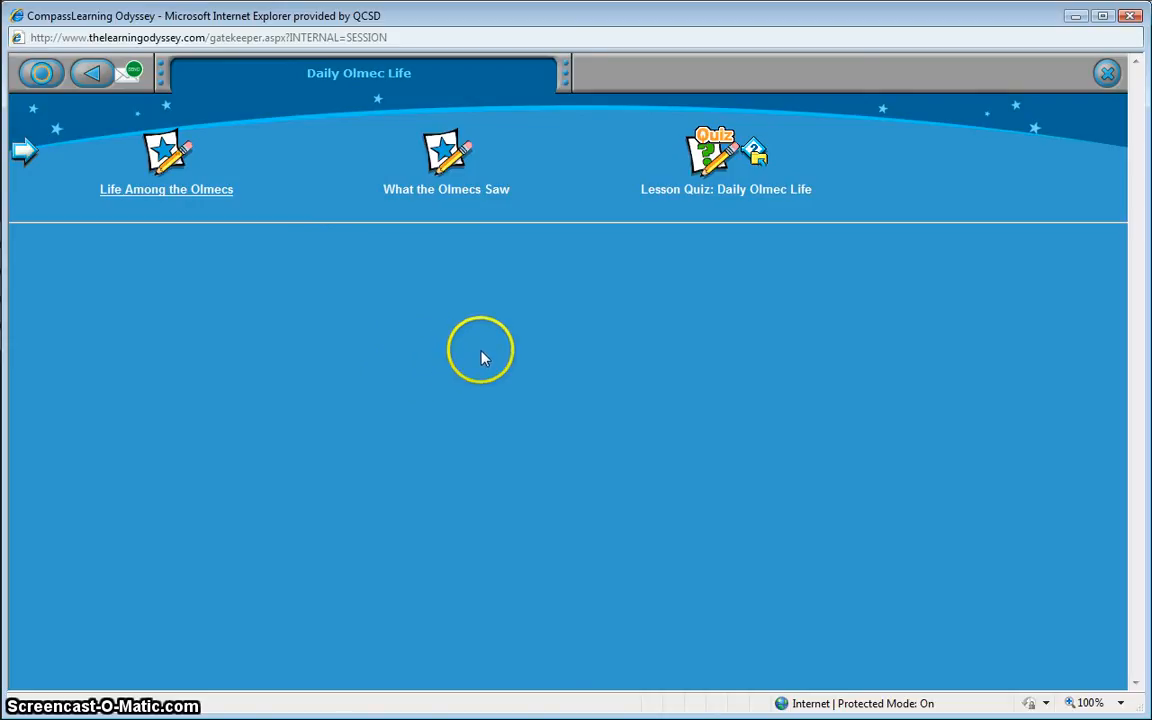
mouse_move(738, 220)
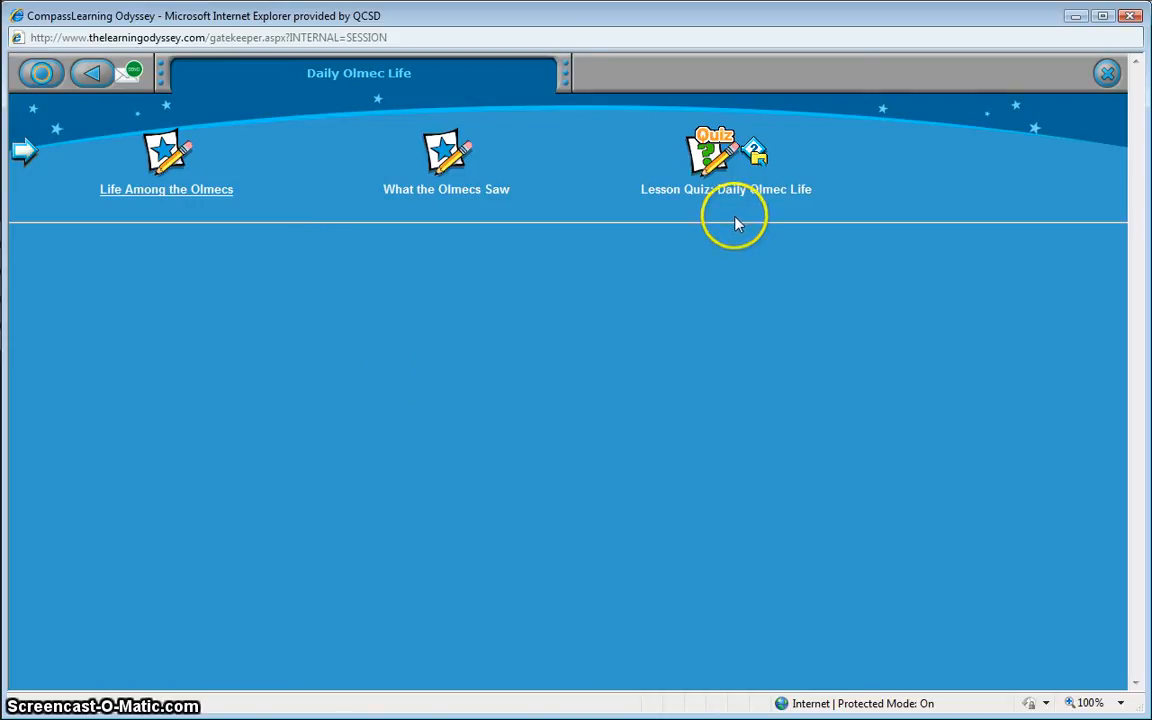
mouse_move(720, 242)
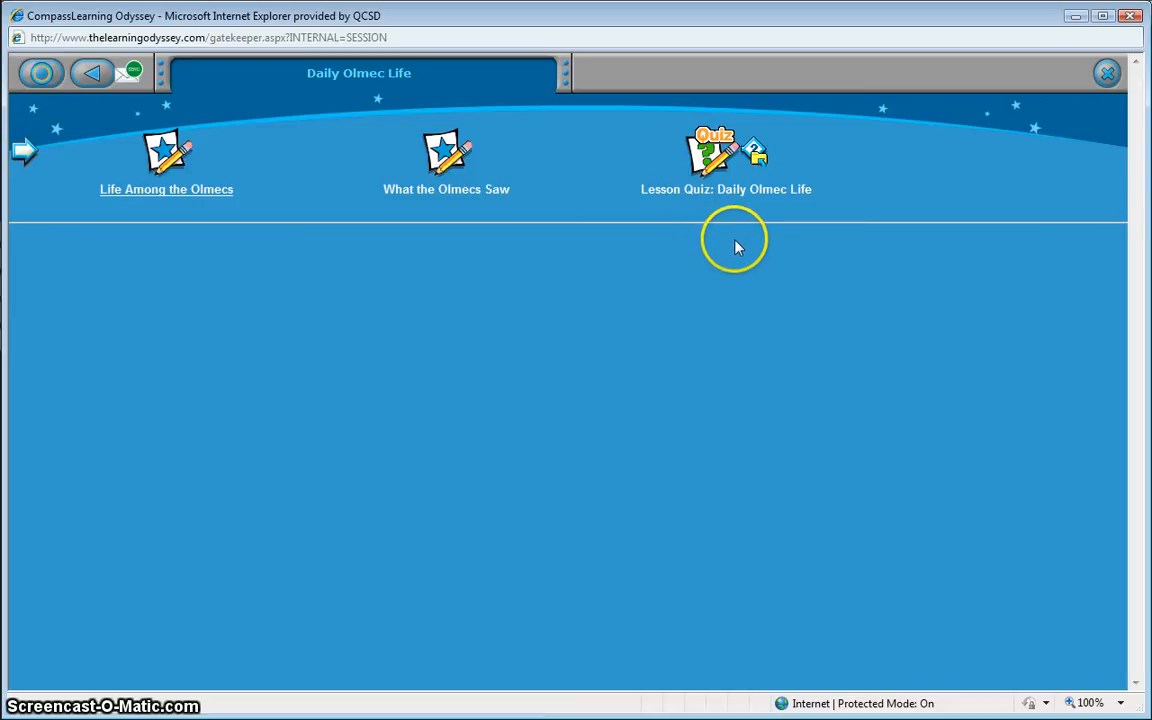
mouse_move(724, 204)
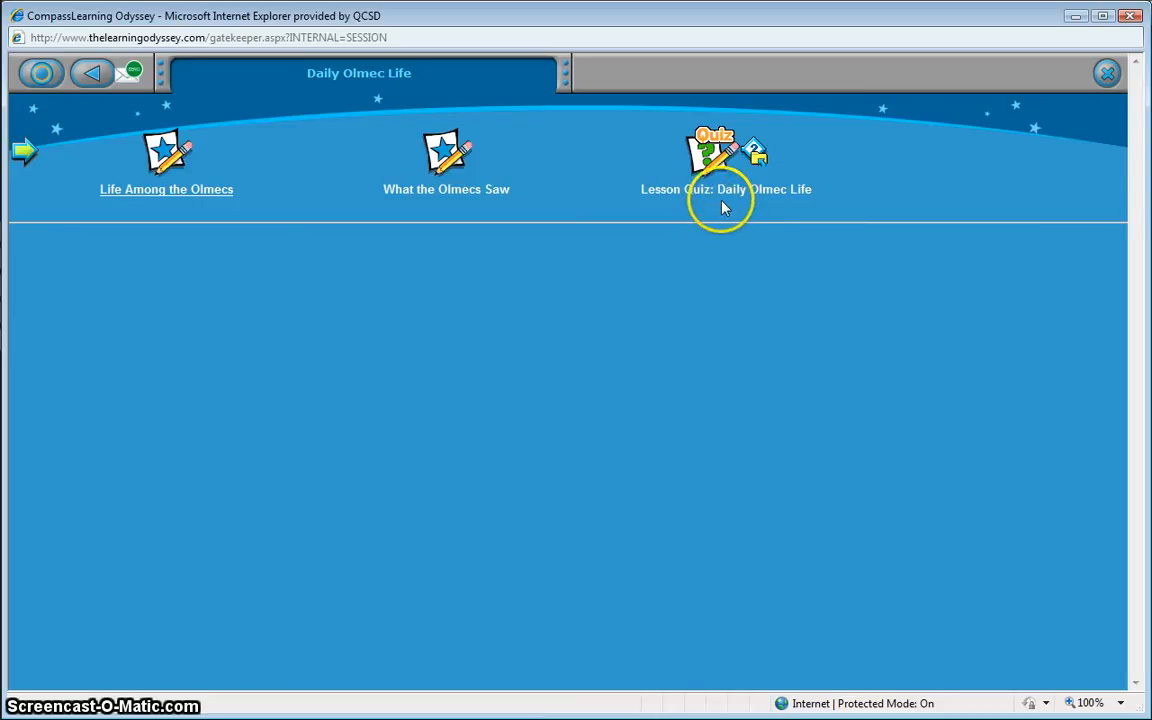
mouse_move(724, 216)
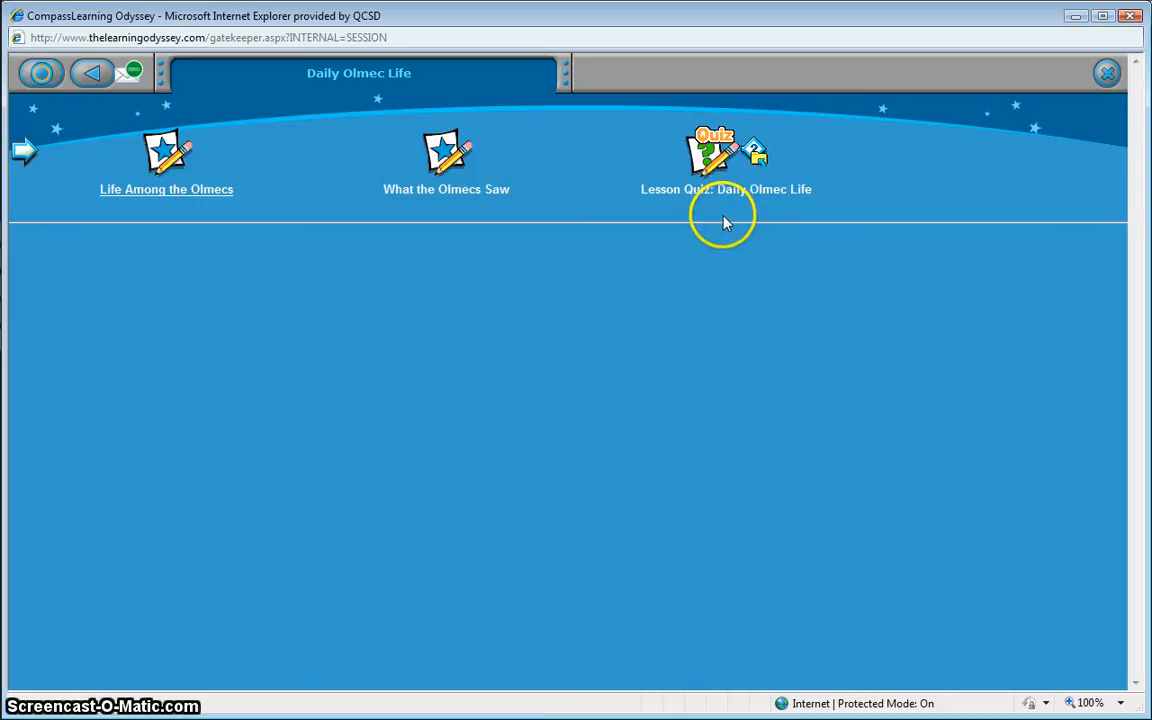